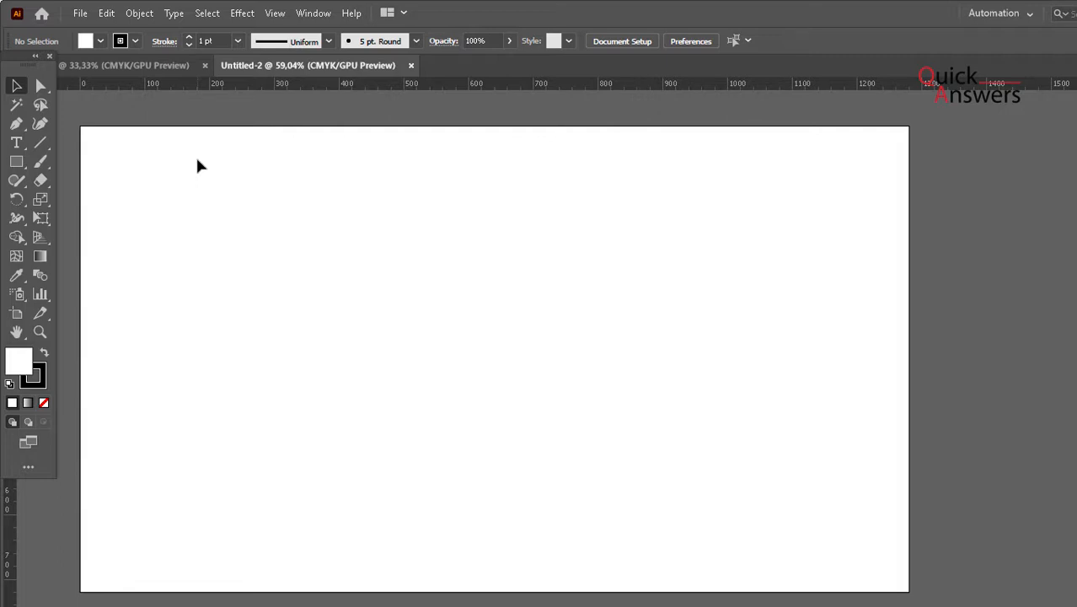
mouse_move(280, 115)
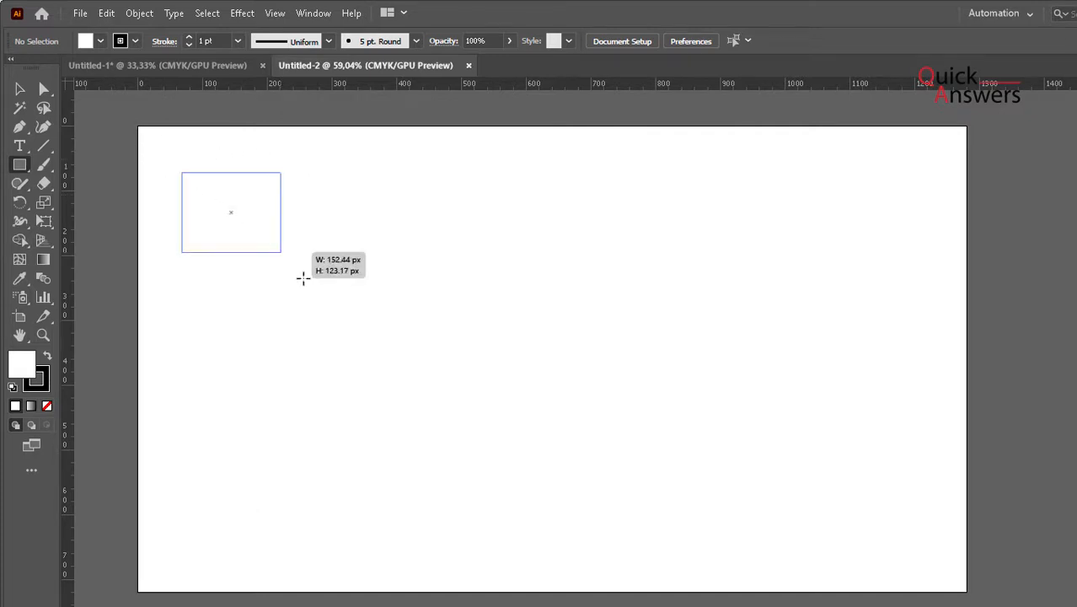
- Draw a square near the top-left of the blank artboard
drag(182, 172, 401, 381)
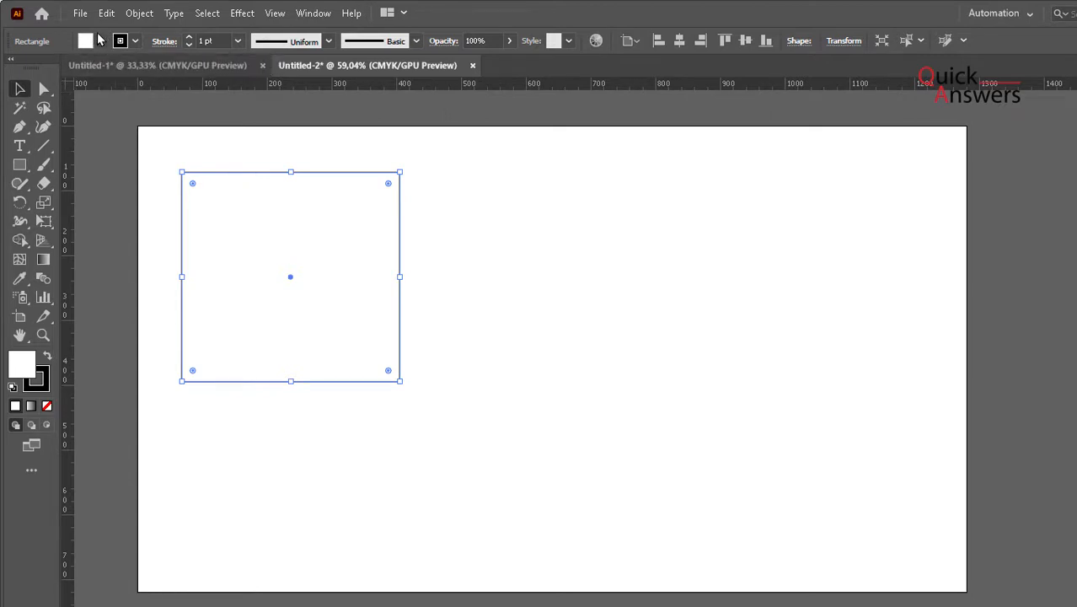
mouse_move(87, 40)
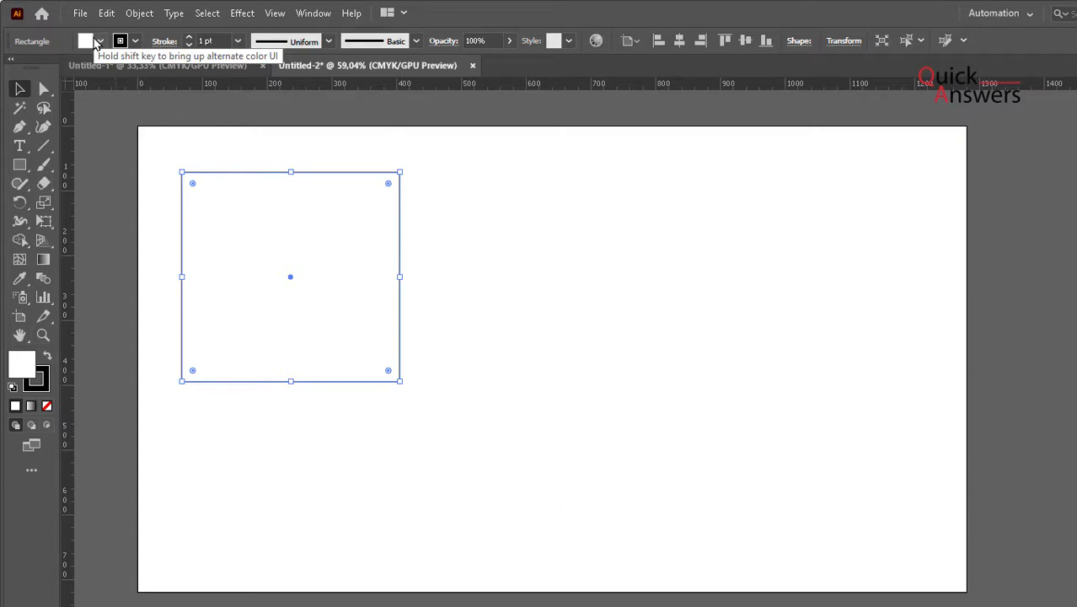
- Fill the square with the navy blue swatch from the Fill dropdown
click(87, 41)
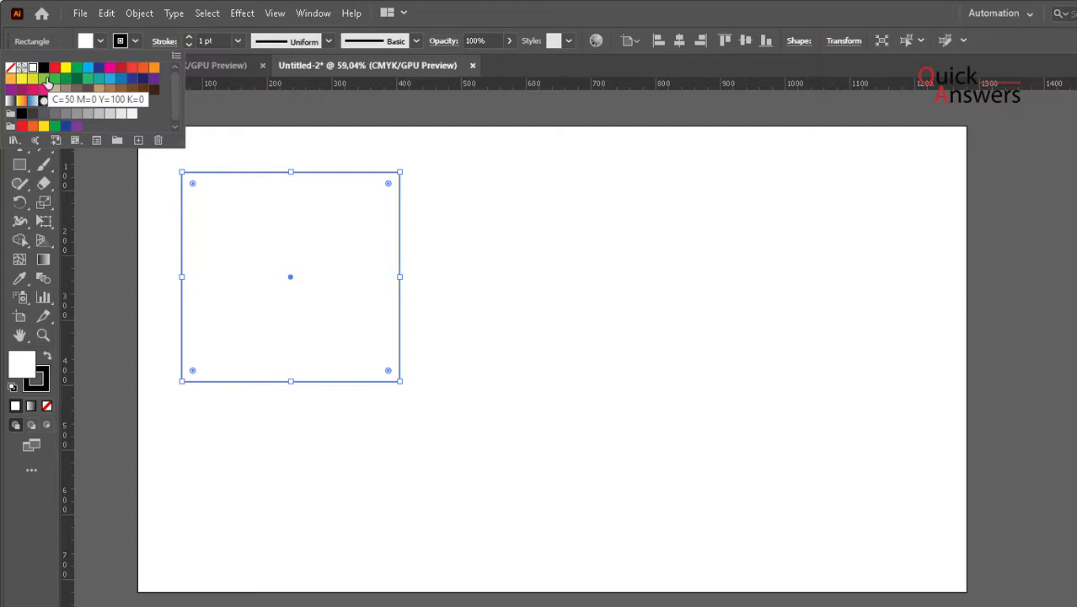
mouse_move(165, 140)
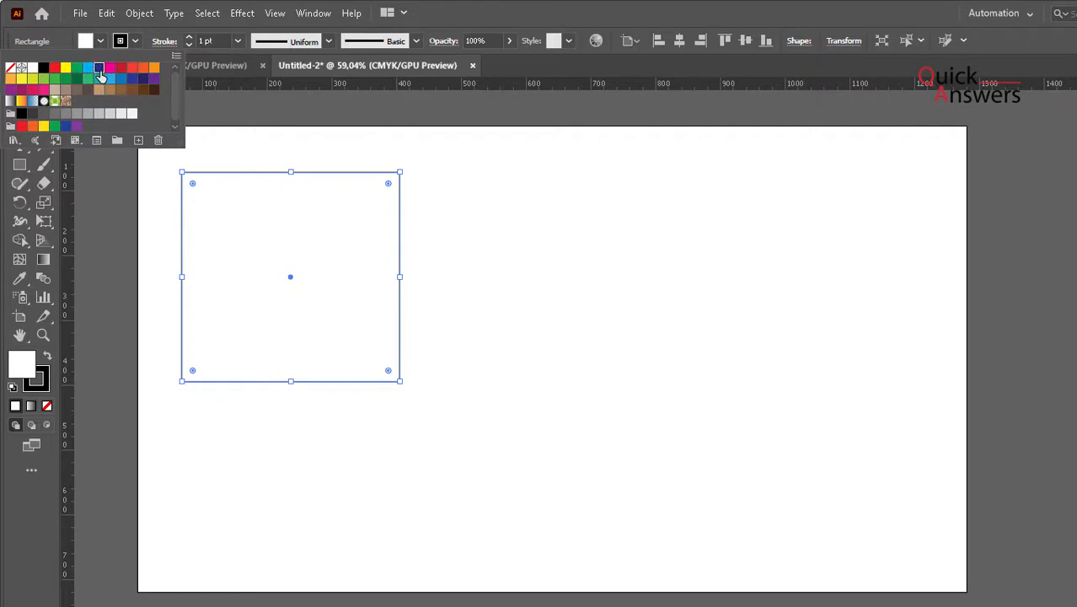
click(99, 78)
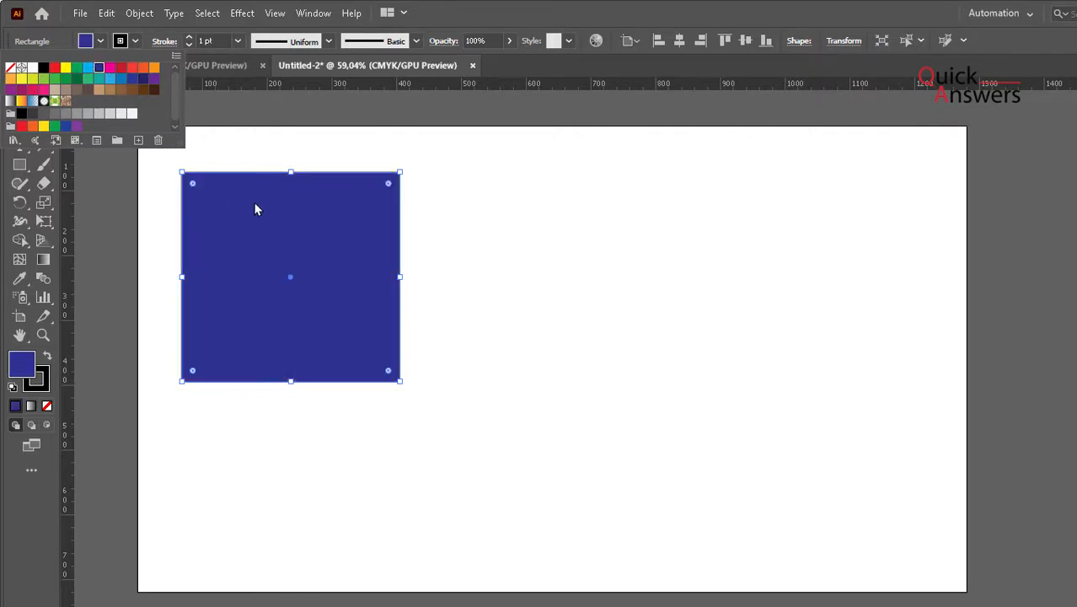
mouse_move(263, 226)
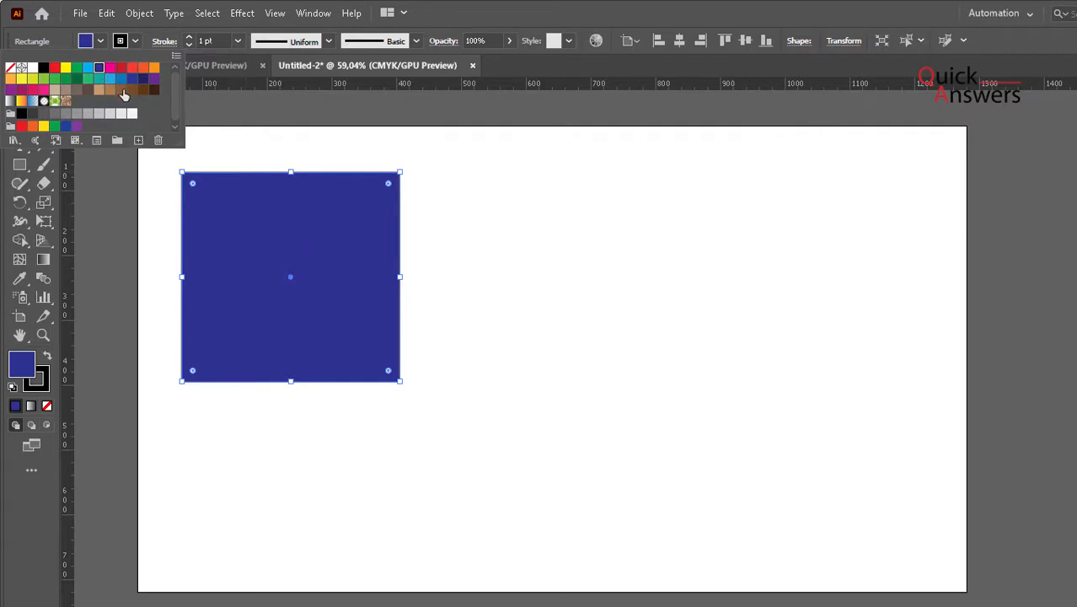
mouse_move(126, 108)
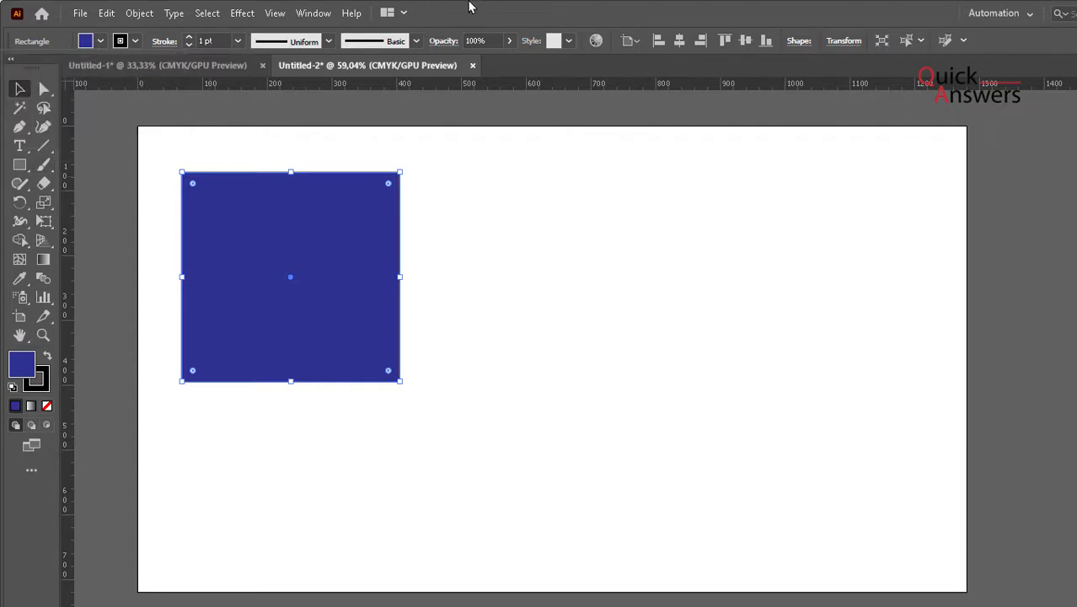
mouse_move(234, 256)
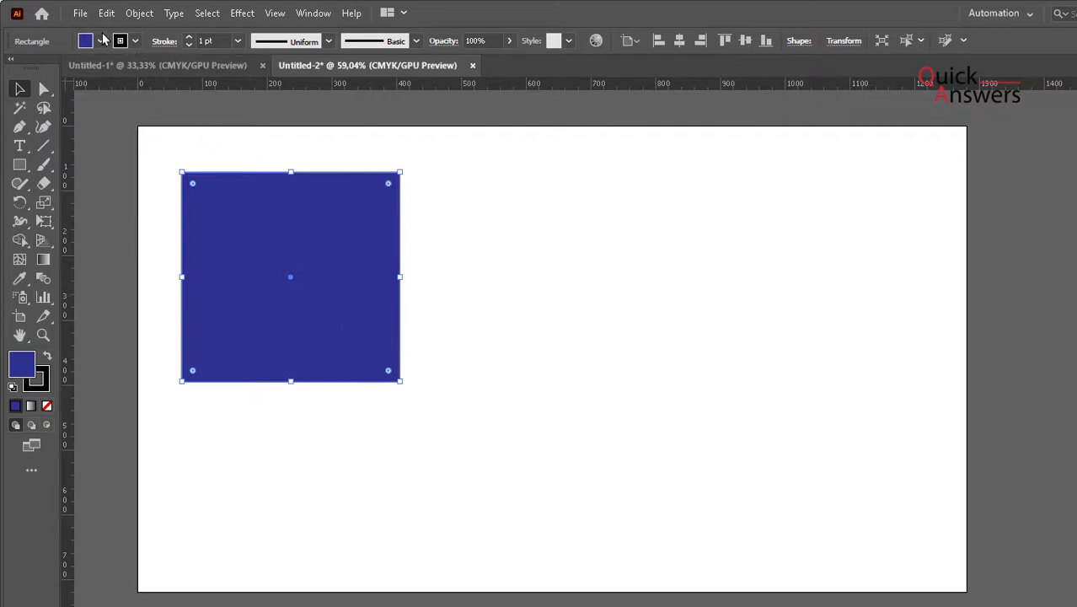
click(85, 41)
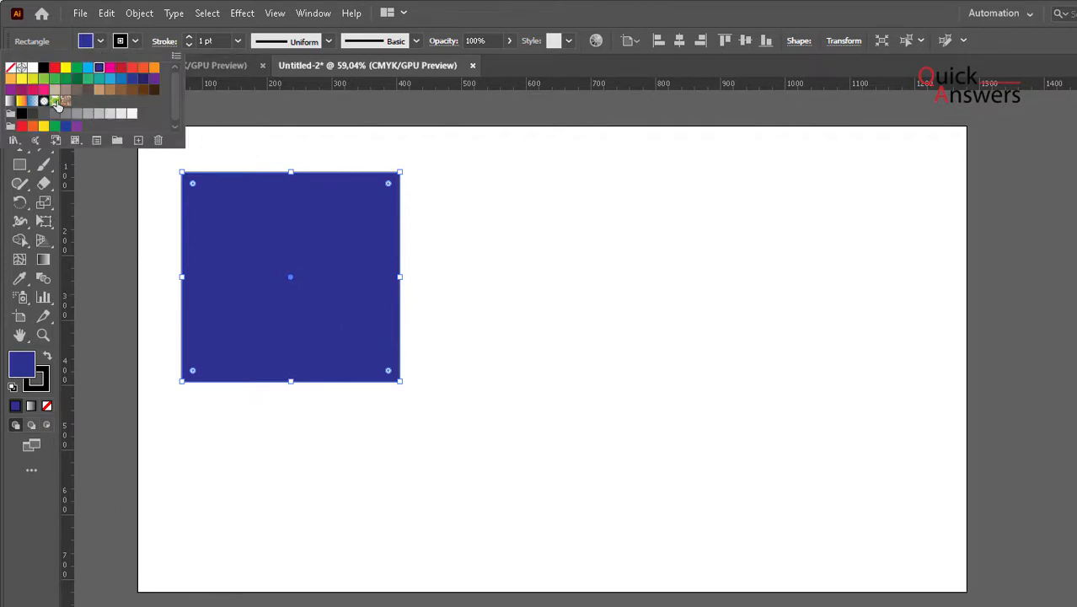
mouse_move(470, 339)
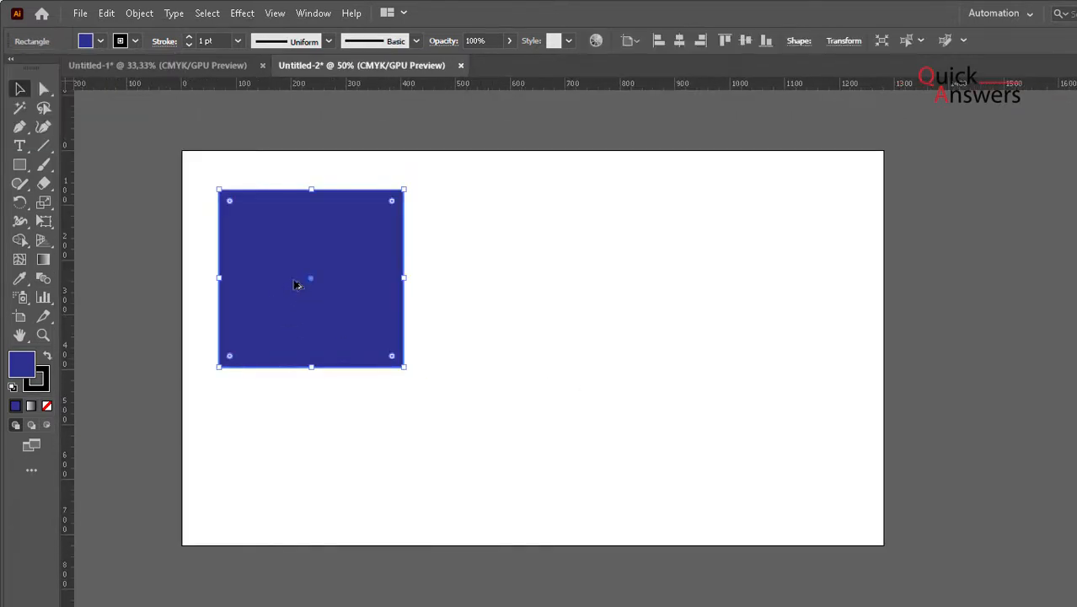
- Add a tan circle over the navy square using the Ellipse tool
click(135, 273)
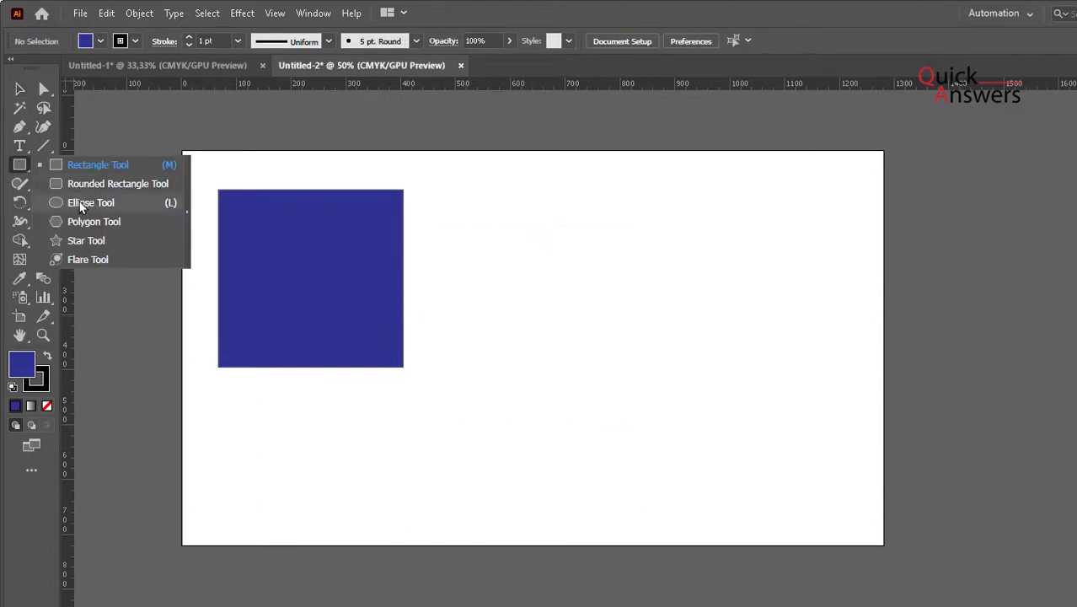
click(91, 202)
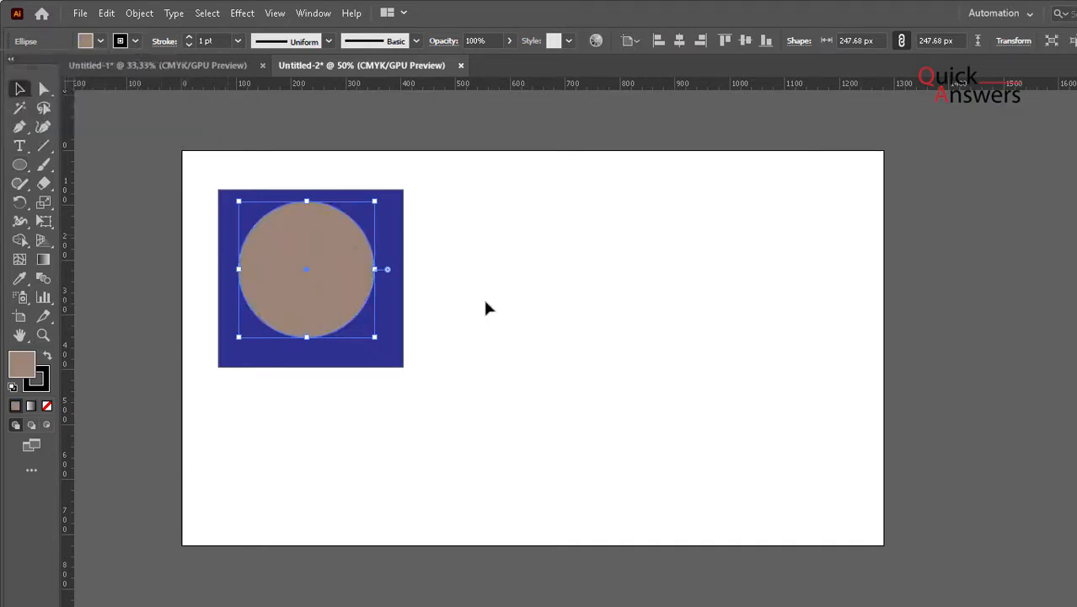
click(413, 313)
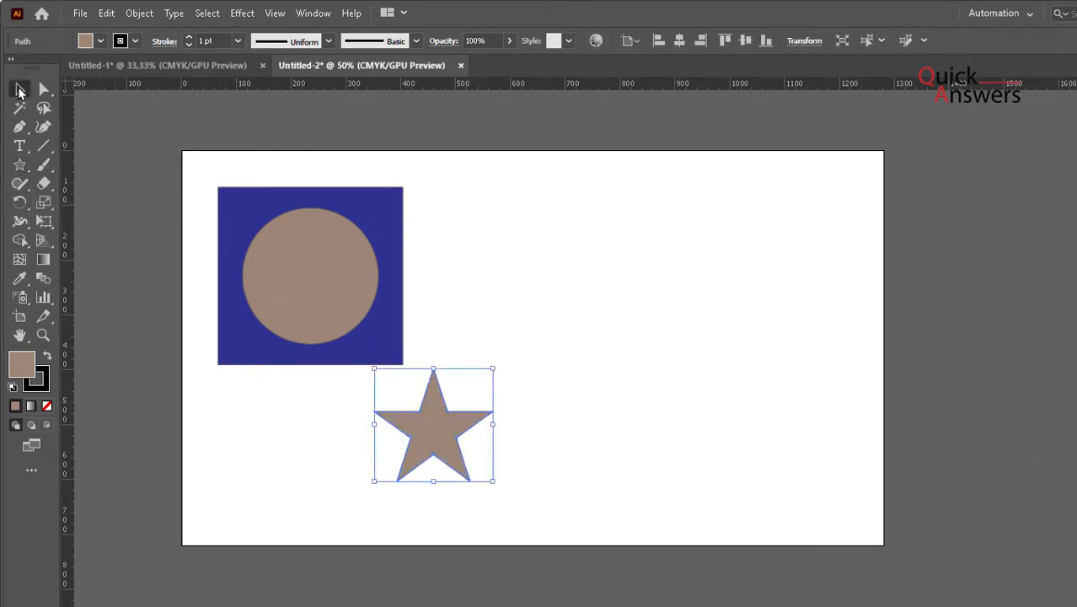
- Draw a hexagon at the lower right and a rounded rectangle stretched into a wide pill
click(20, 165)
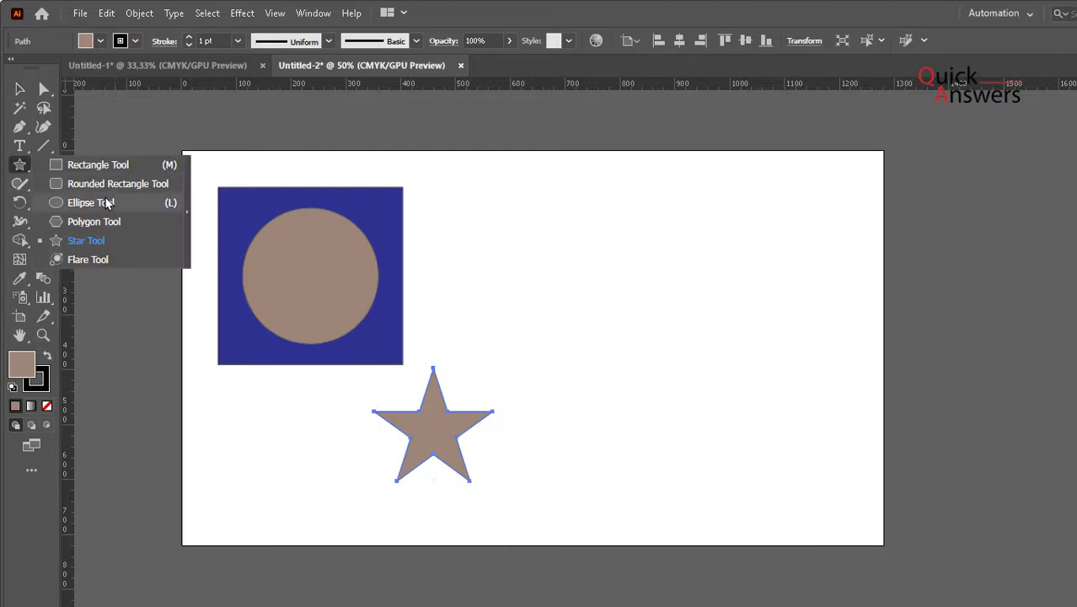
drag(671, 374, 762, 504)
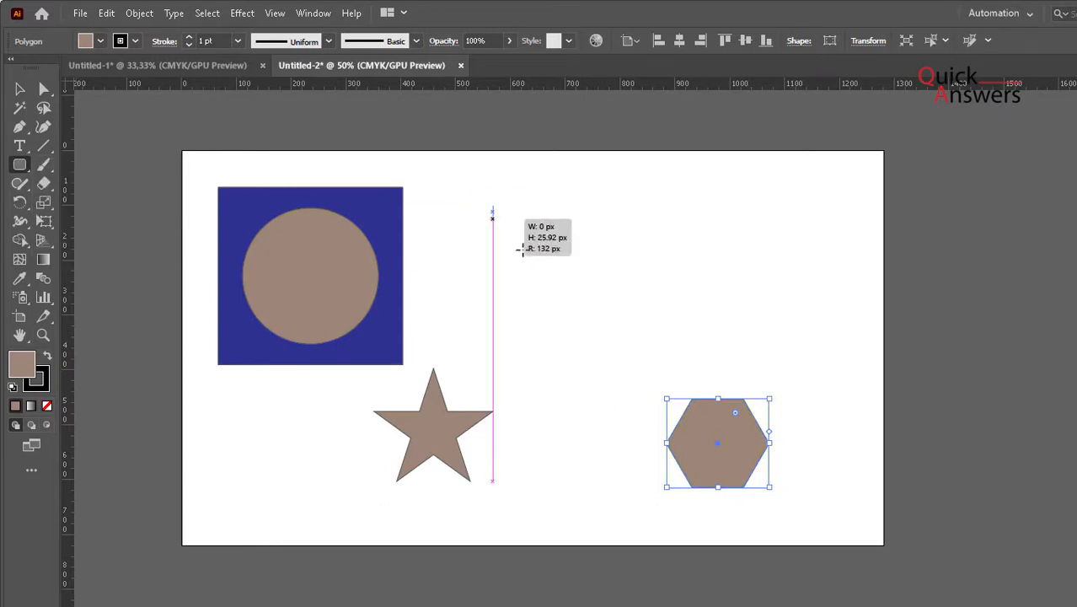
drag(492, 209, 673, 327)
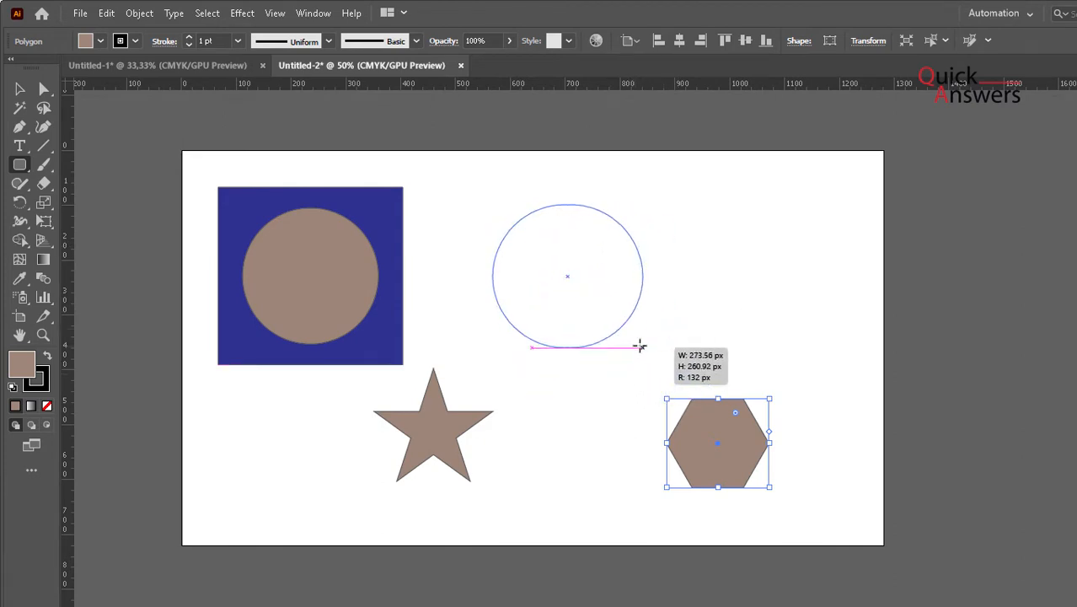
drag(640, 345, 580, 260)
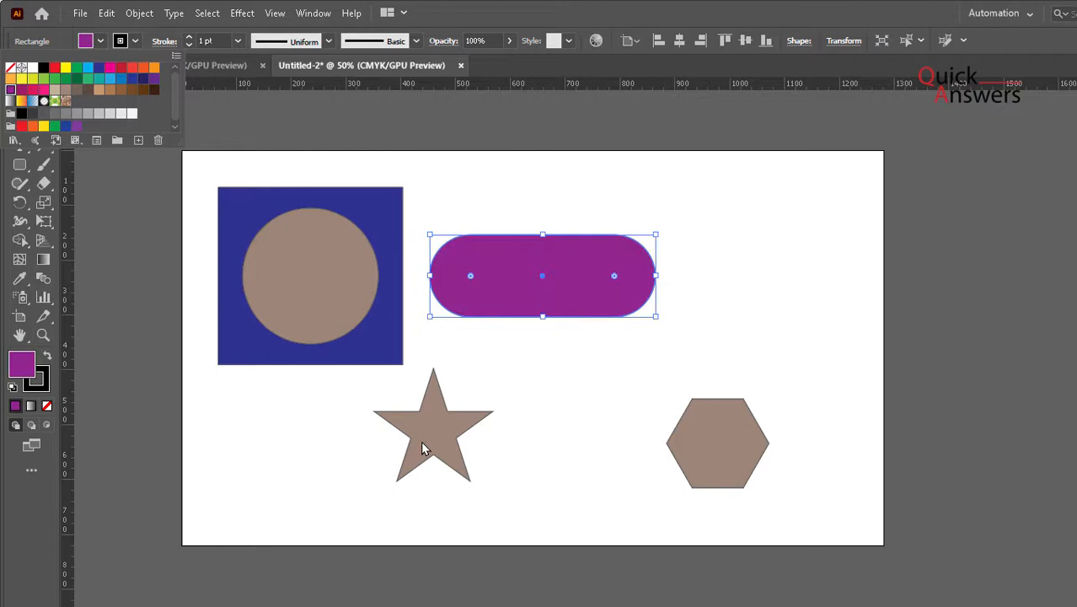
- Fill the star with dark green and the hexagon with sky blue
click(432, 425)
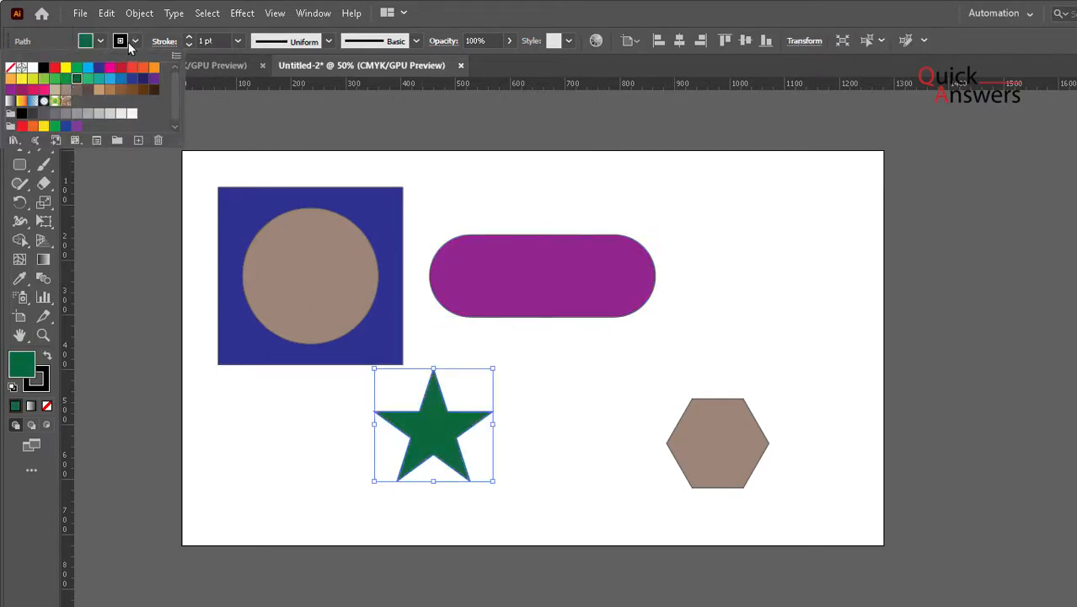
click(717, 442)
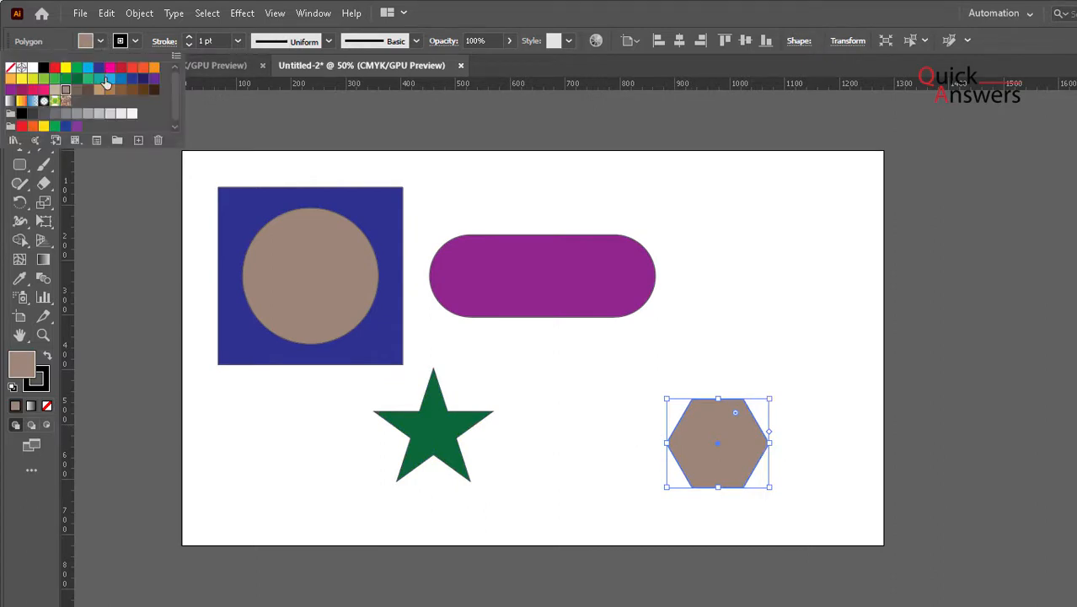
click(108, 83)
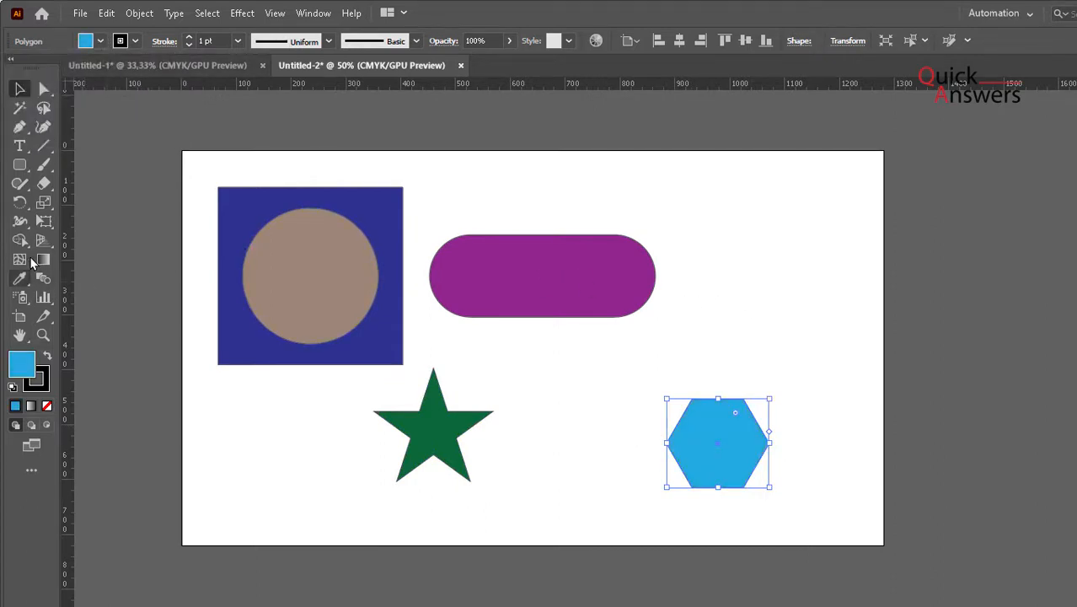
- Add a rectangle above the hexagon and fill it with red
click(20, 165)
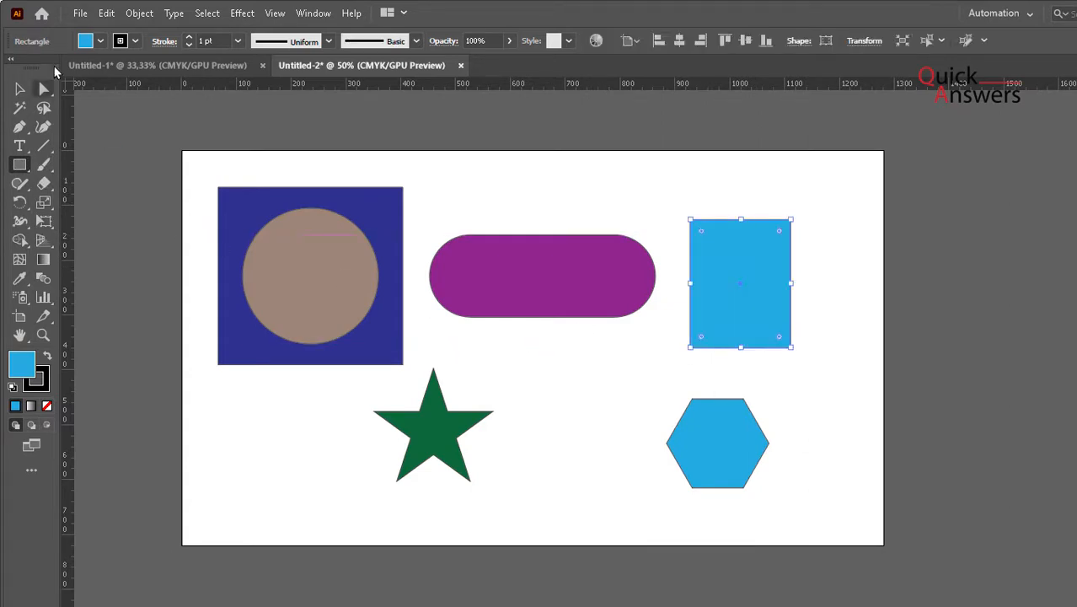
click(122, 68)
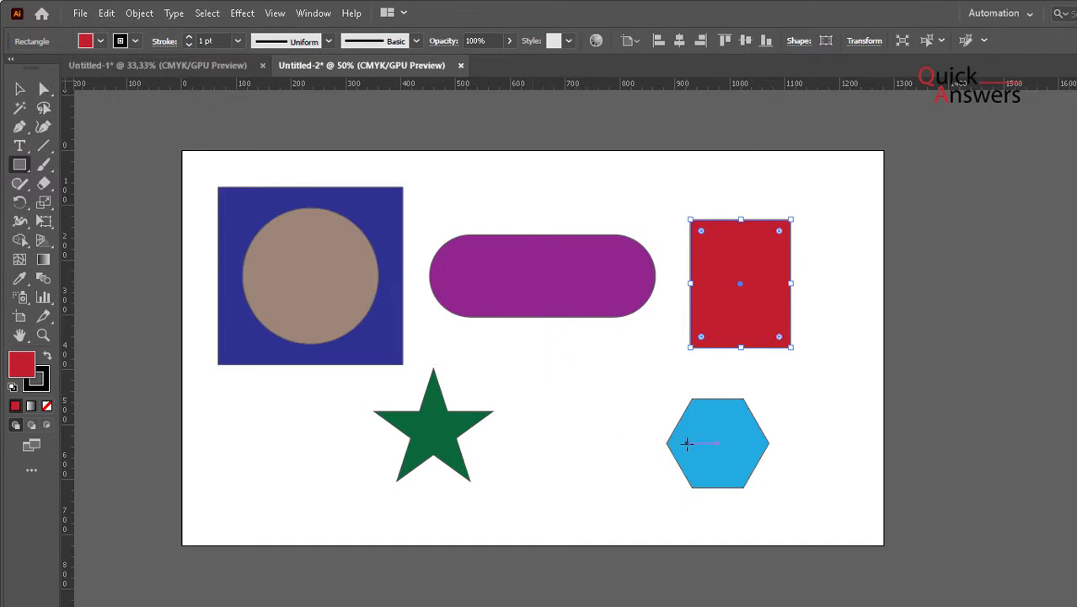
mouse_move(580, 431)
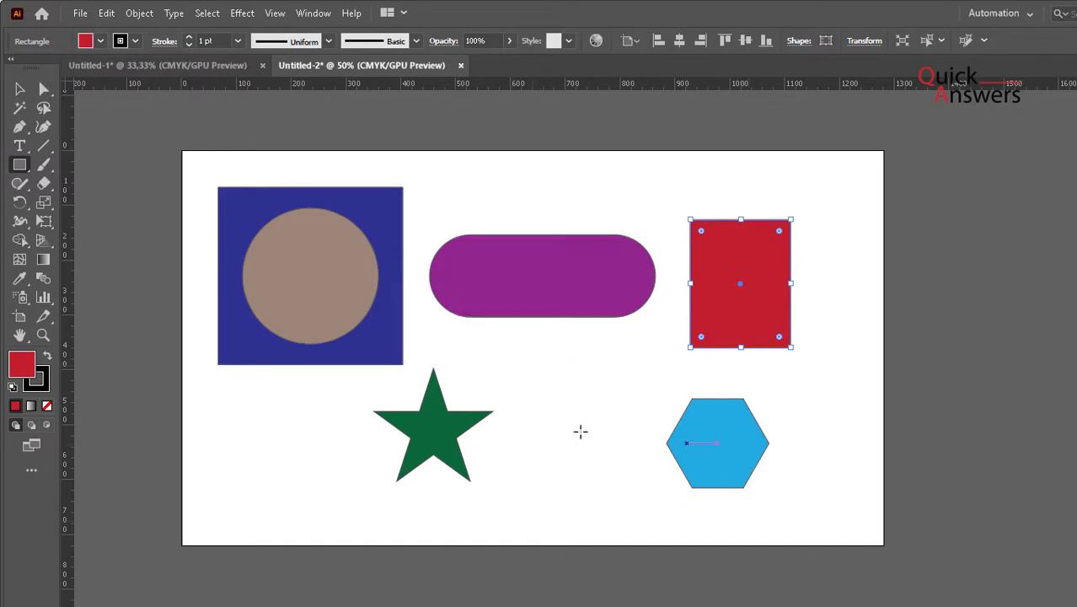
mouse_move(20, 88)
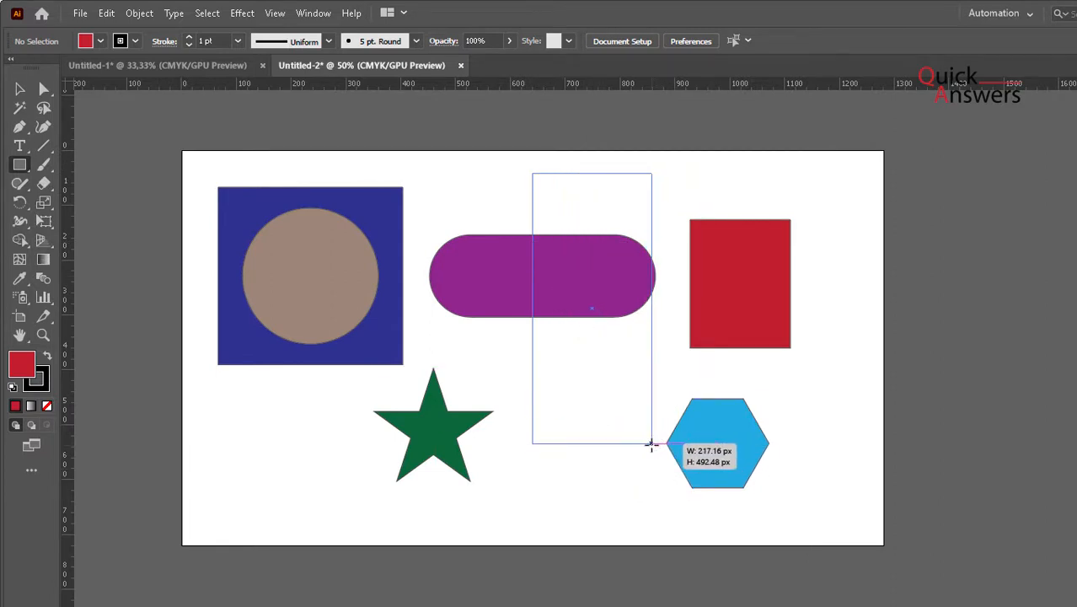
- Draw a tall rectangle over the pill, fill it dark brown, and shrink it into a square below the pill
drag(533, 173, 656, 445)
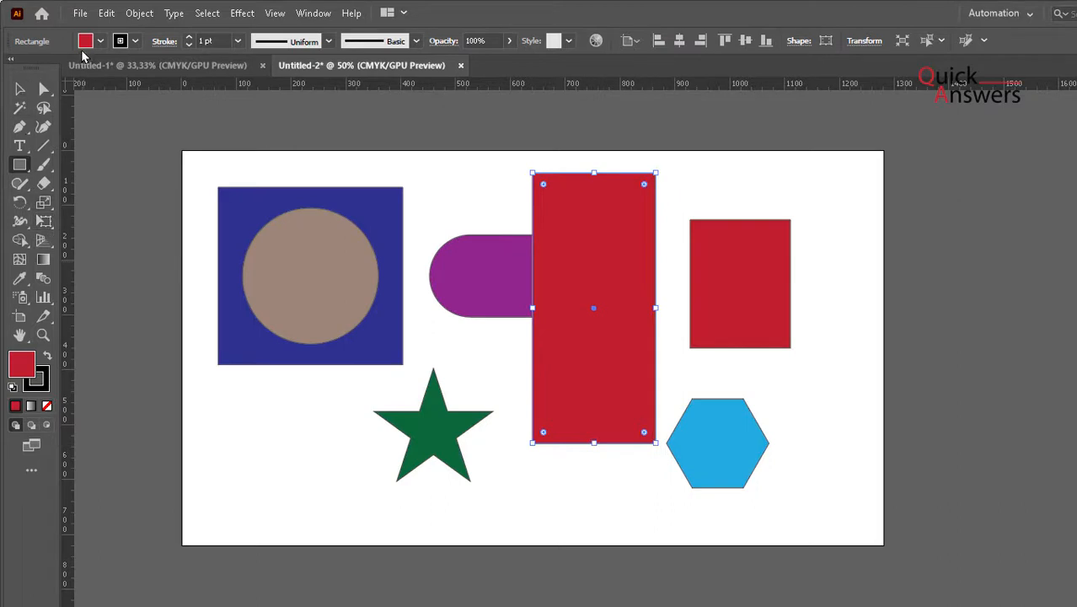
mouse_move(101, 37)
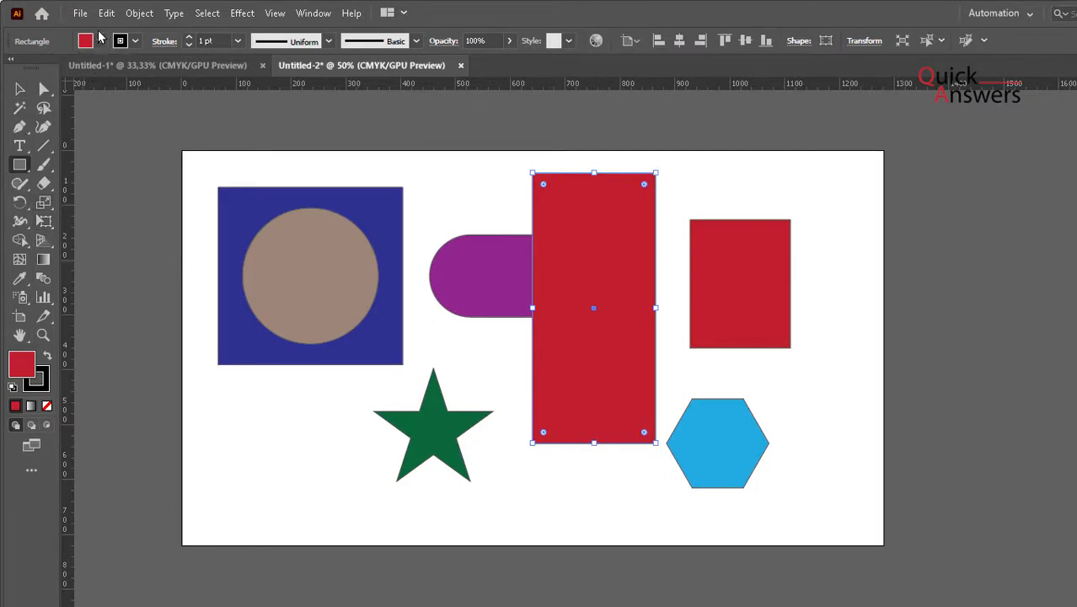
click(84, 40)
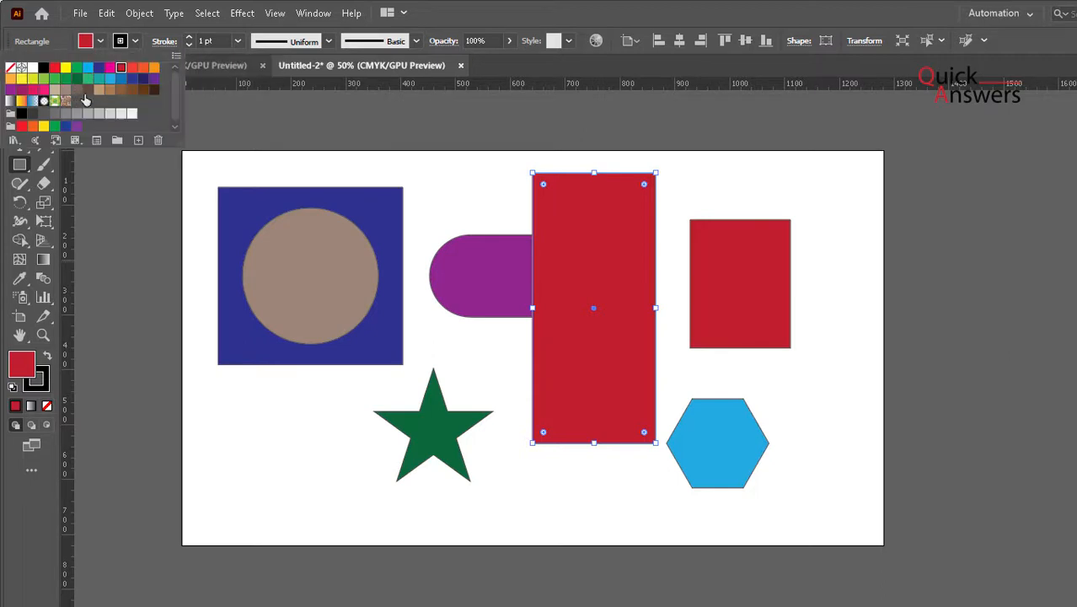
click(84, 99)
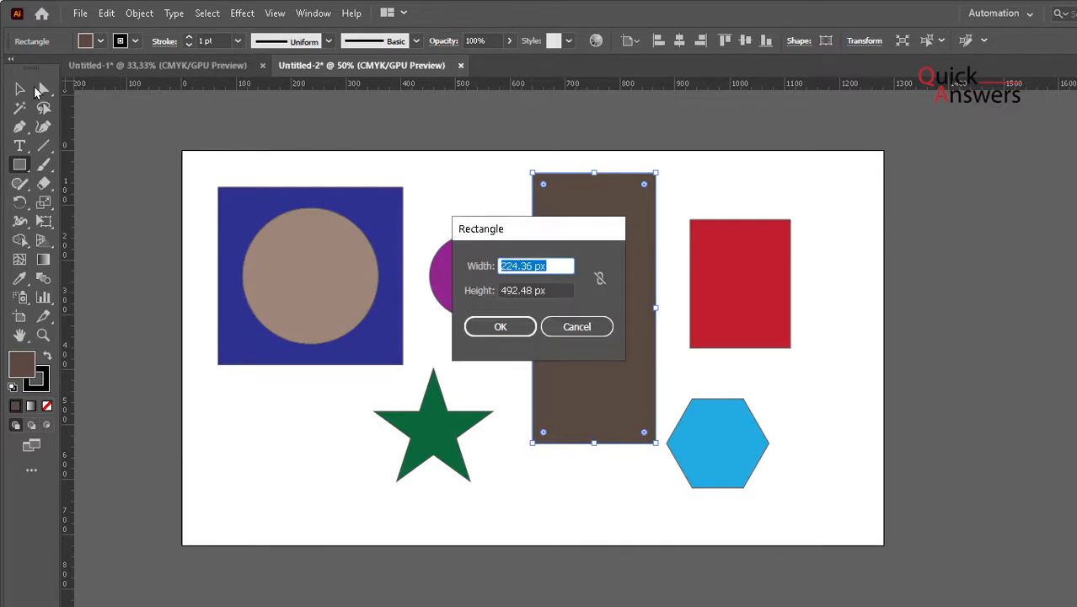
click(499, 327)
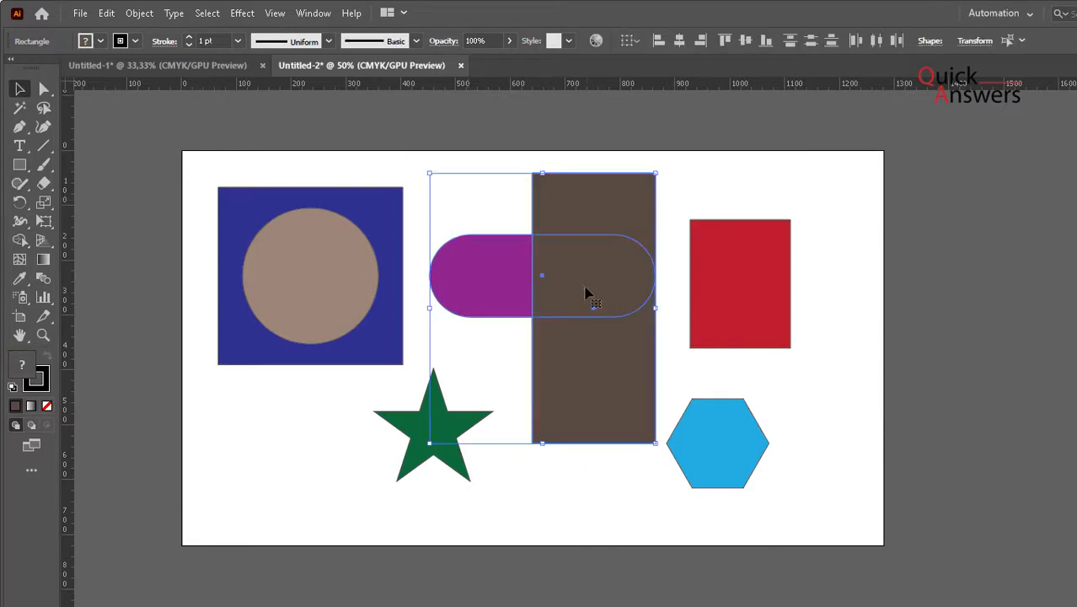
mouse_move(740, 71)
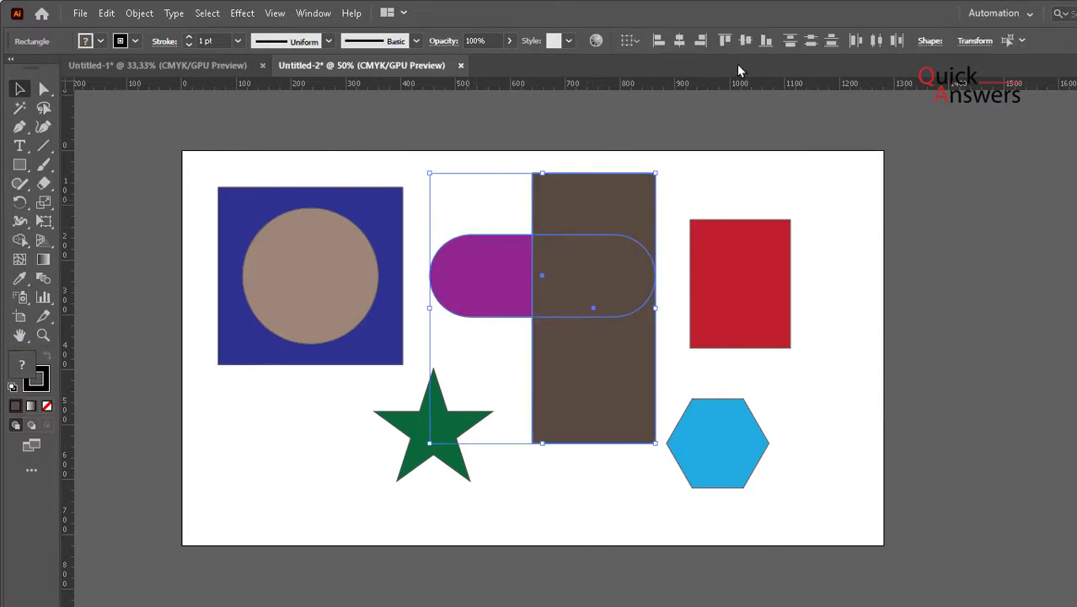
mouse_move(310, 12)
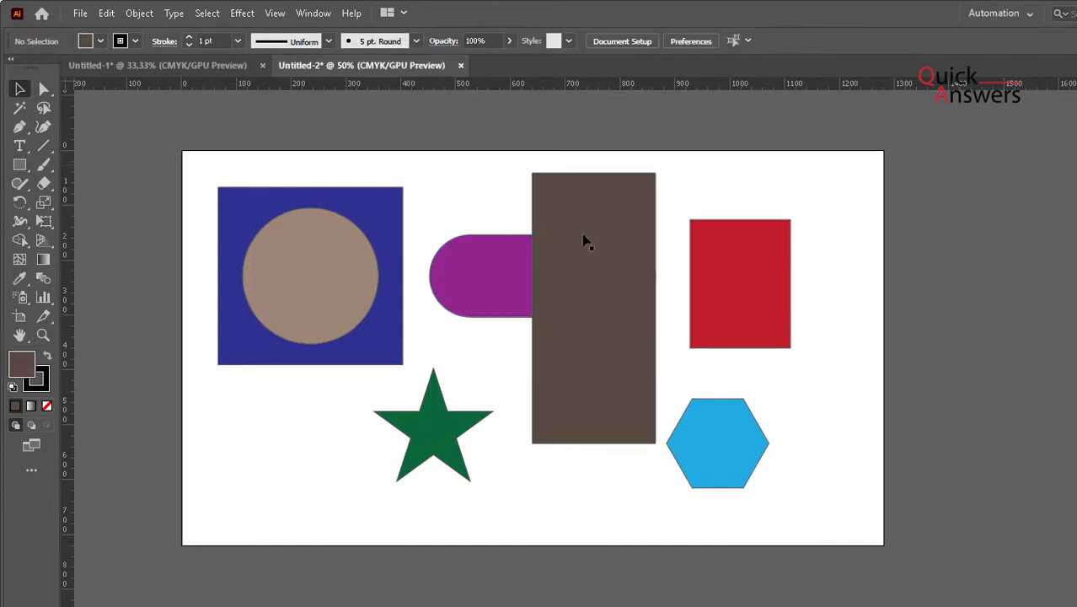
click(591, 303)
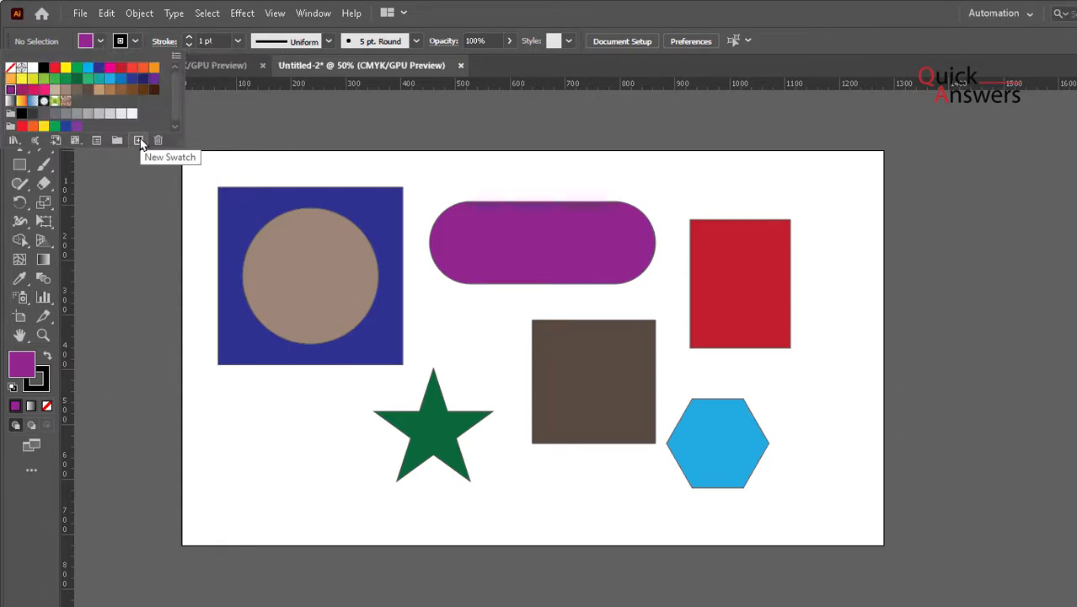
mouse_move(15, 142)
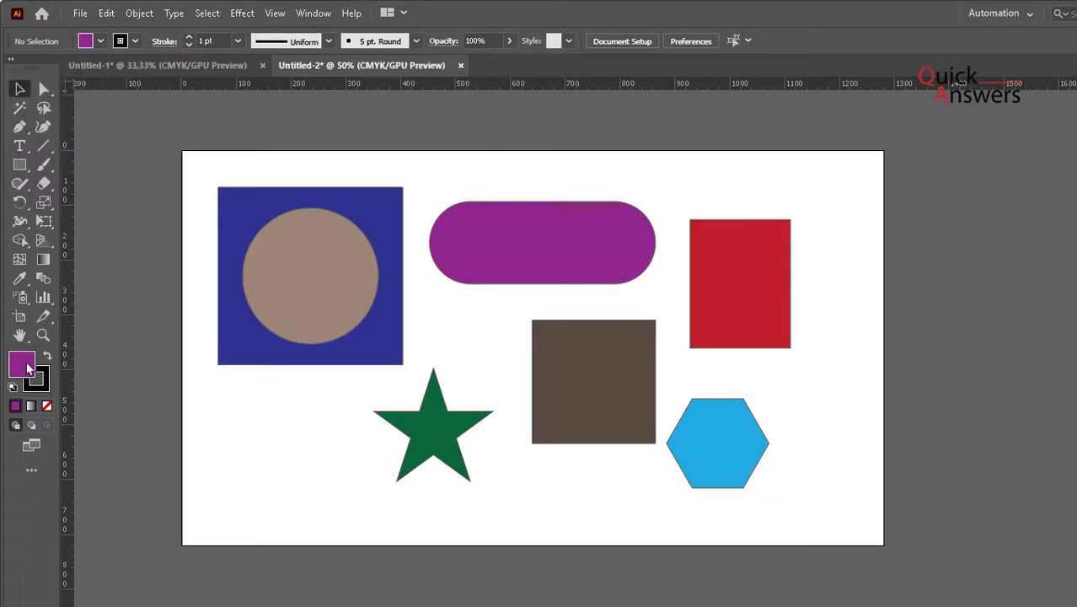
- Create Color Group 1 in the Swatches panel and show only colour swatches
double_click(22, 364)
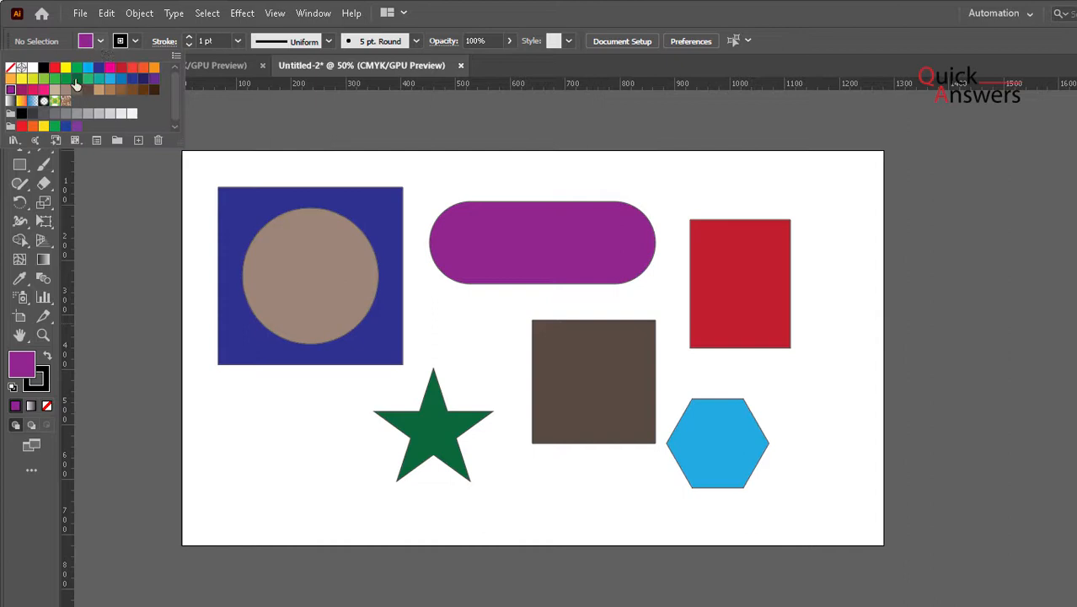
mouse_move(118, 142)
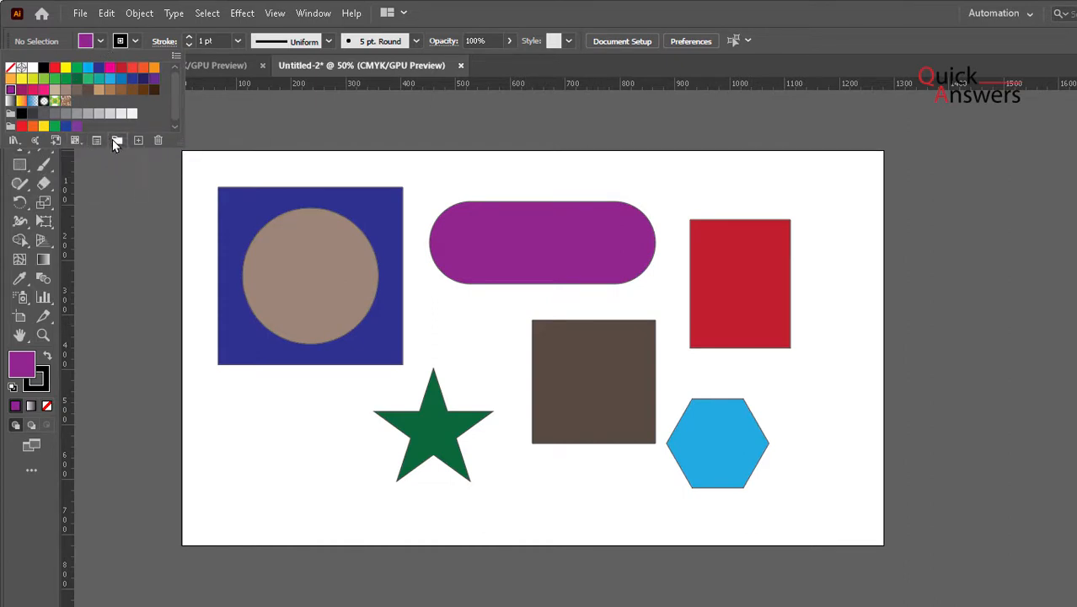
click(118, 140)
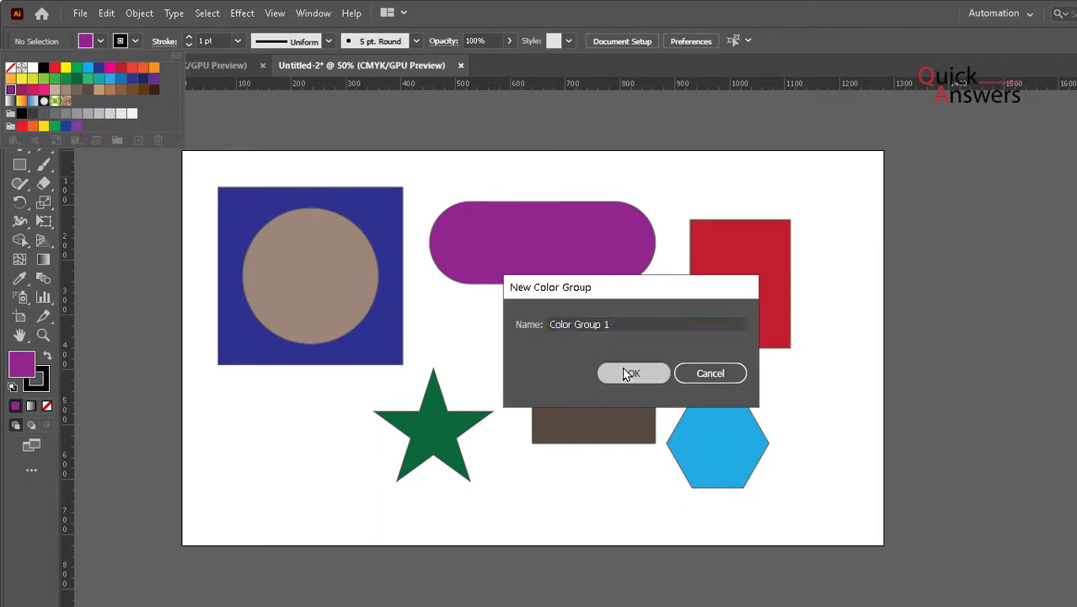
click(632, 373)
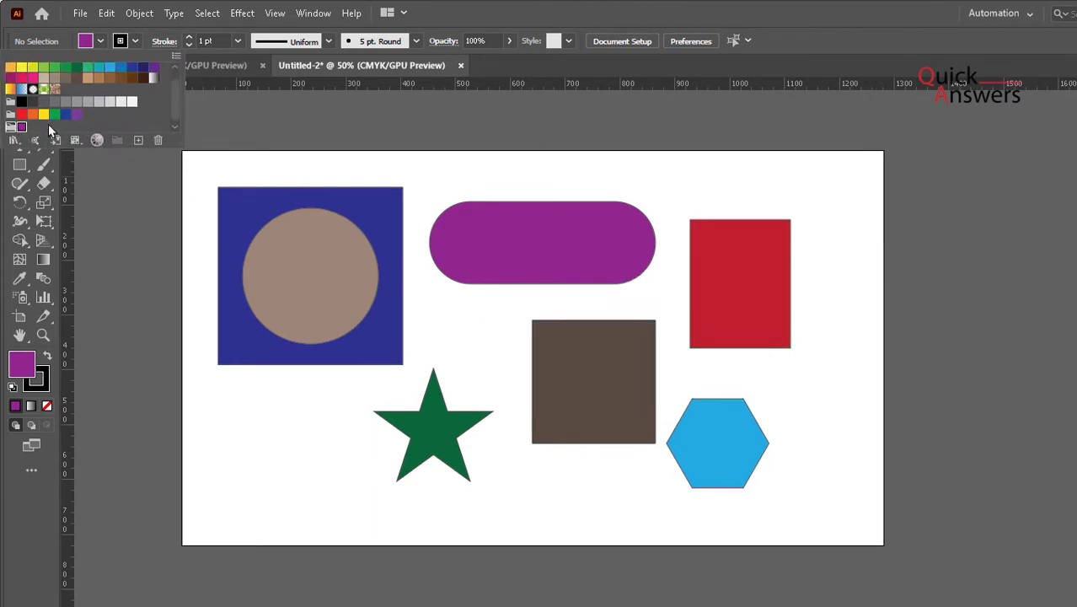
click(175, 139)
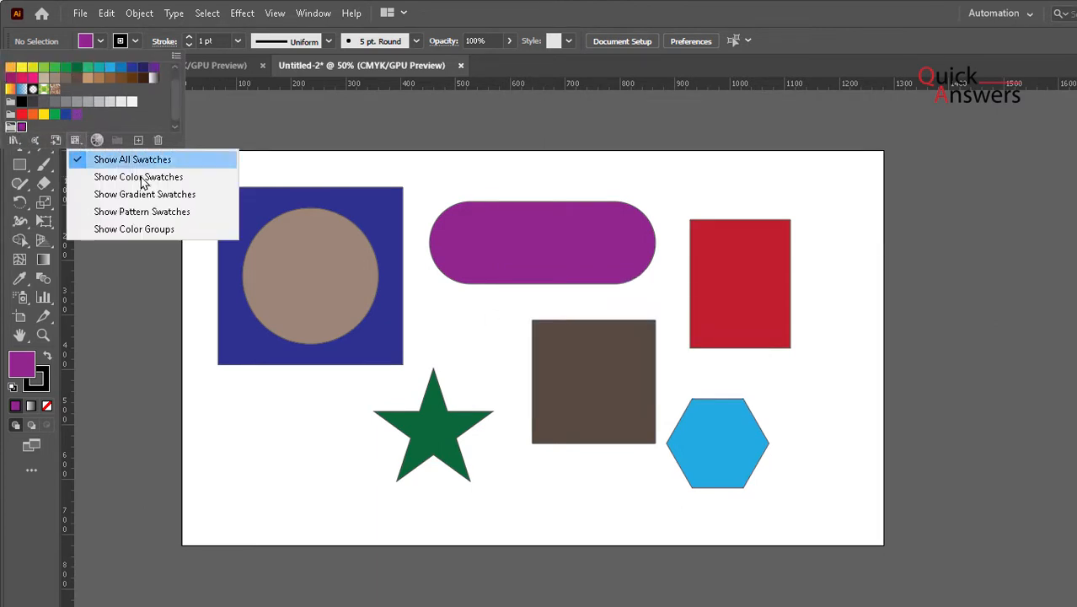
click(138, 140)
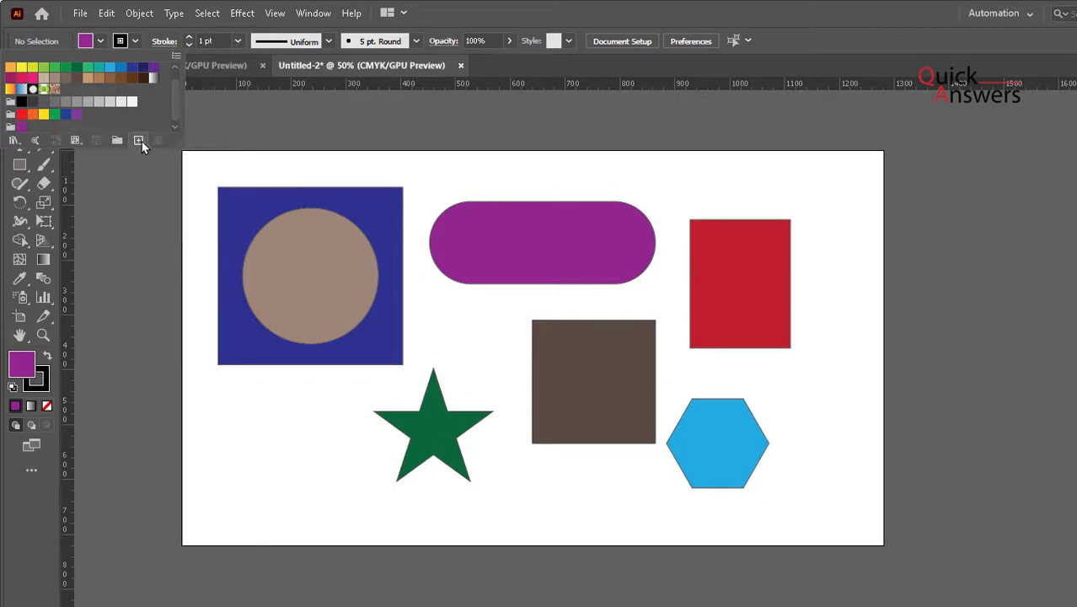
mouse_move(138, 149)
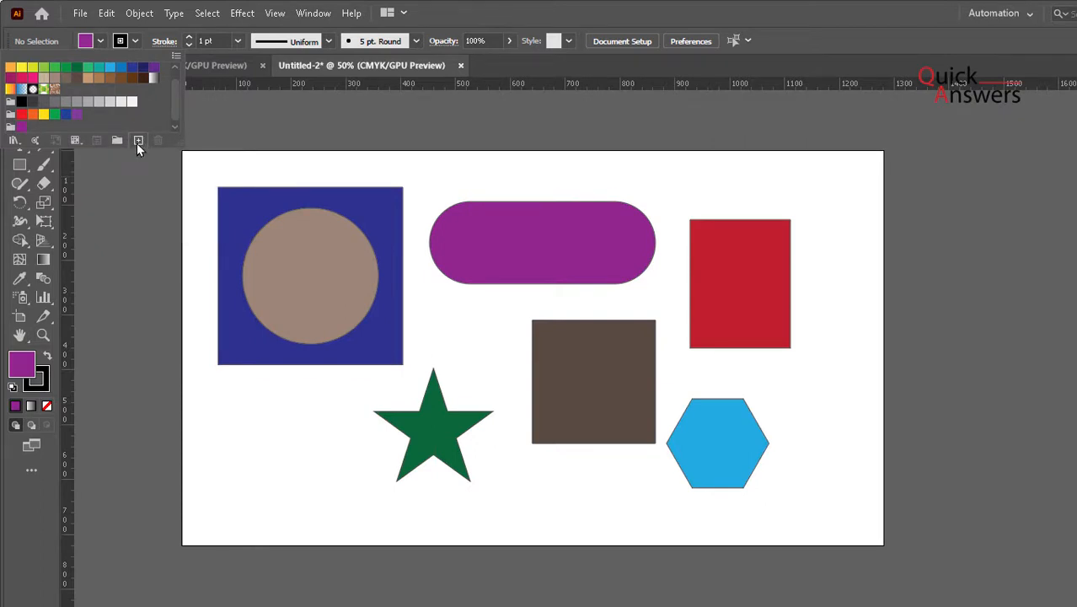
- Create a global process swatch C=0 M=72 Y=68 K=12 (orange-red) and save it
click(138, 140)
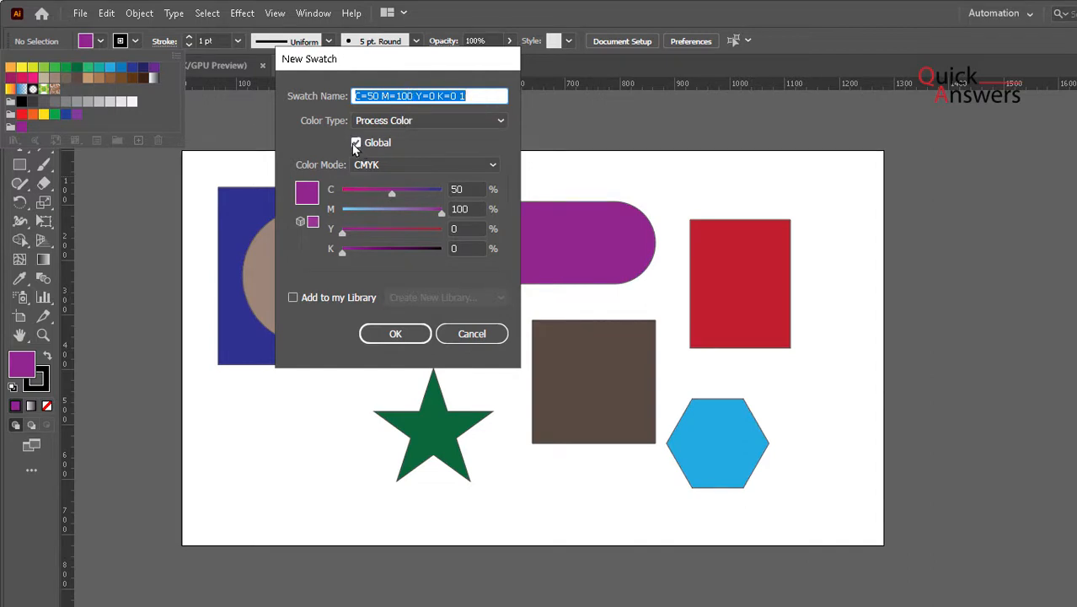
click(356, 141)
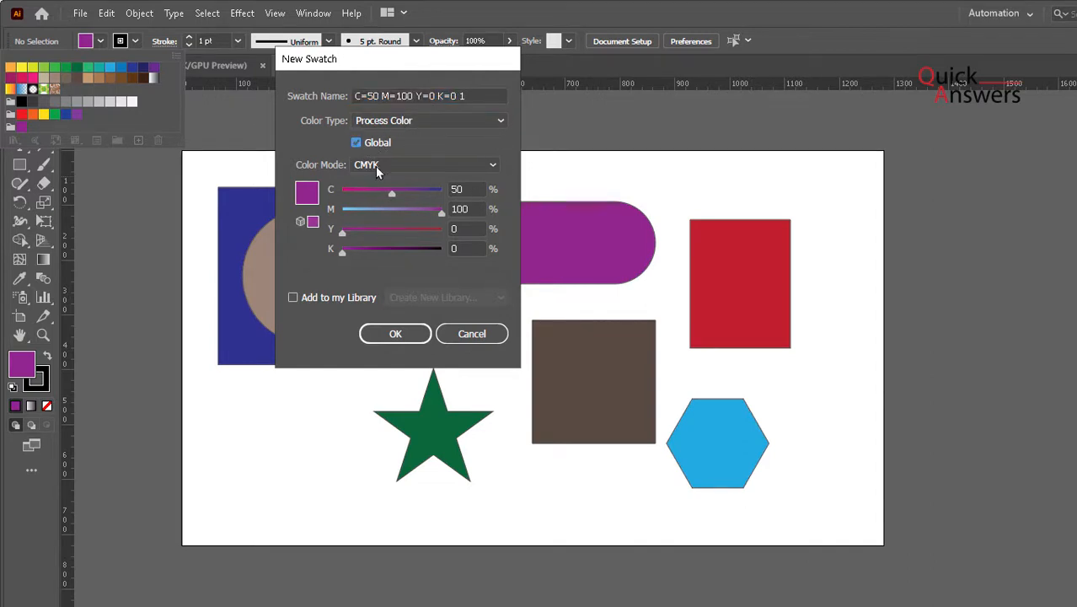
drag(341, 253, 381, 253)
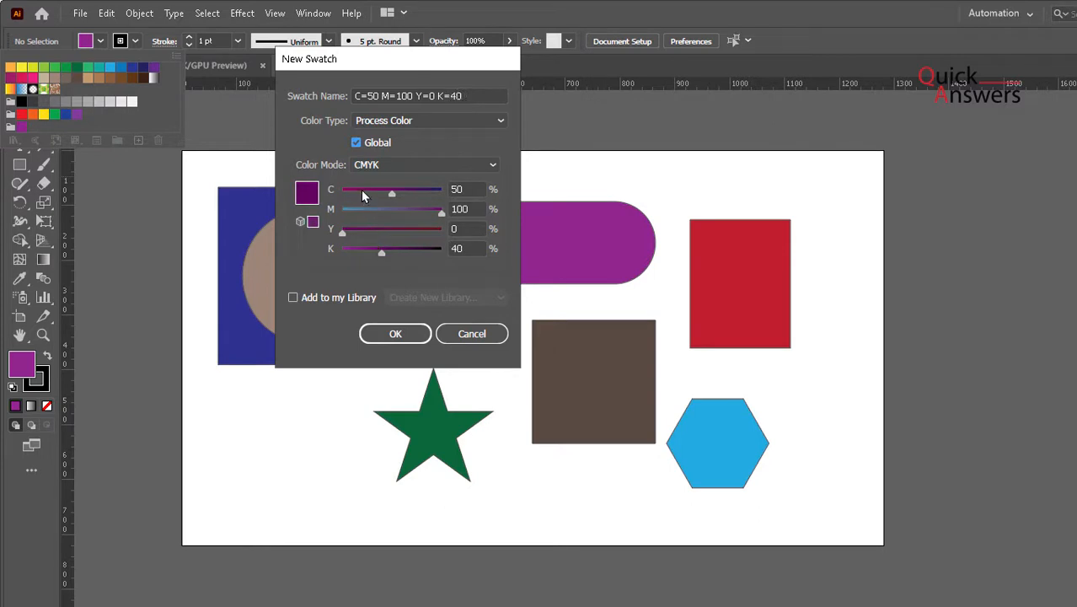
drag(391, 192, 354, 192)
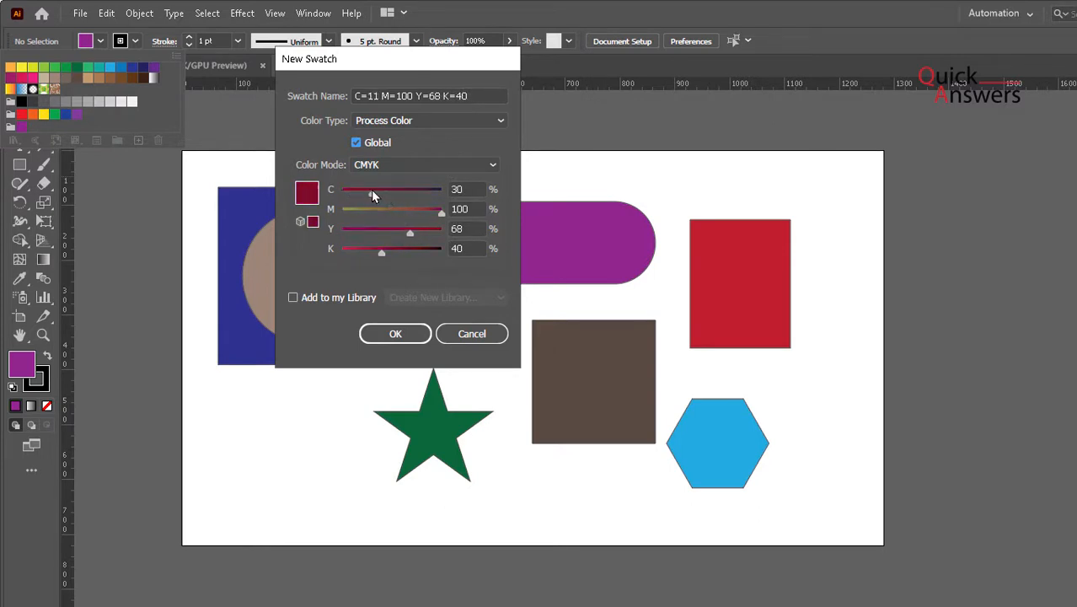
drag(381, 188, 341, 189)
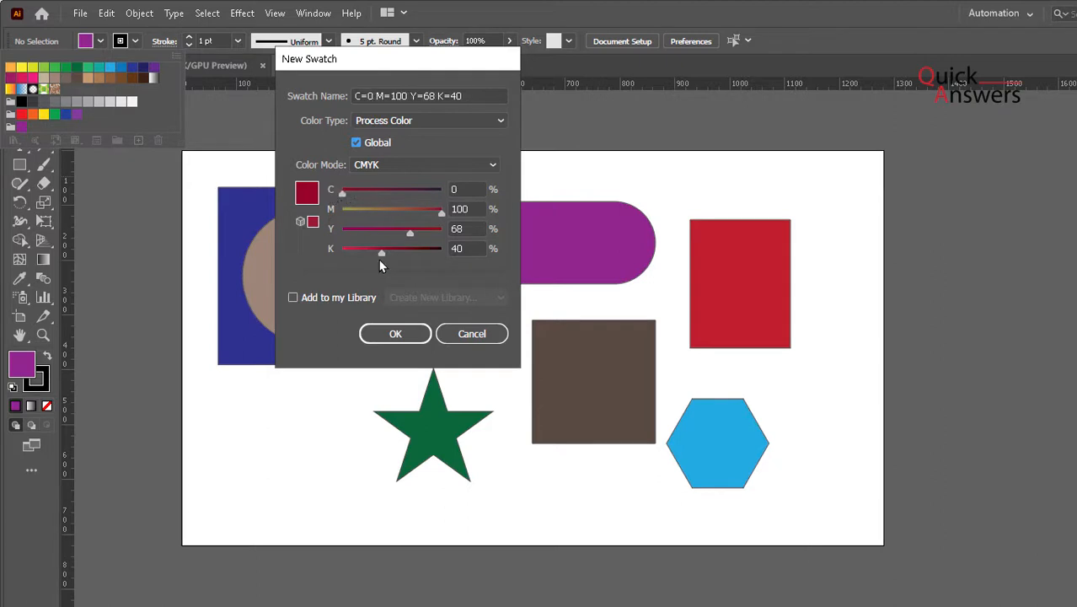
drag(381, 253, 354, 253)
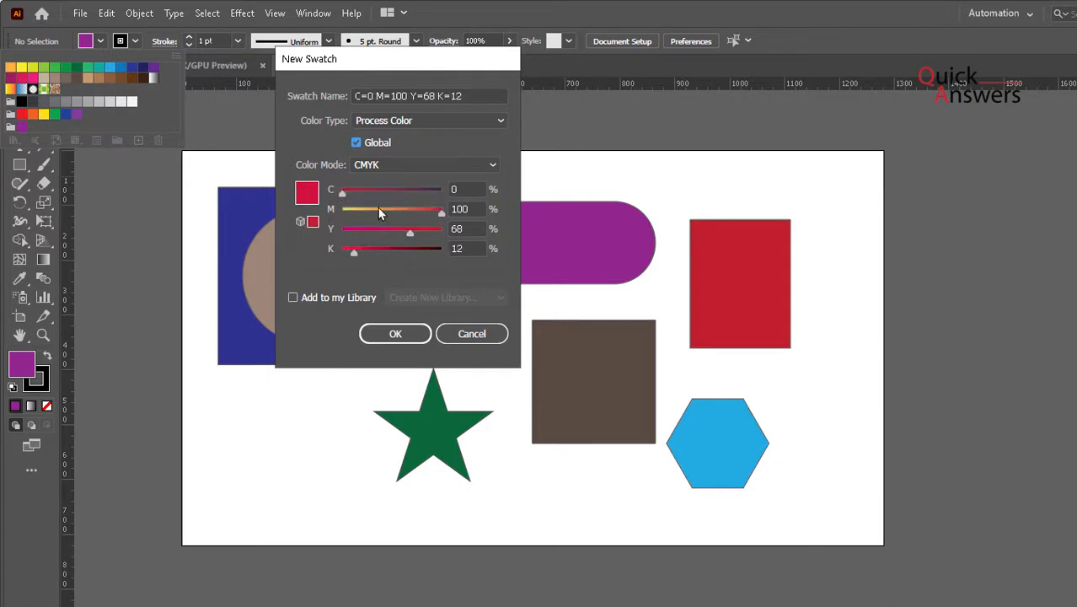
drag(442, 209, 410, 209)
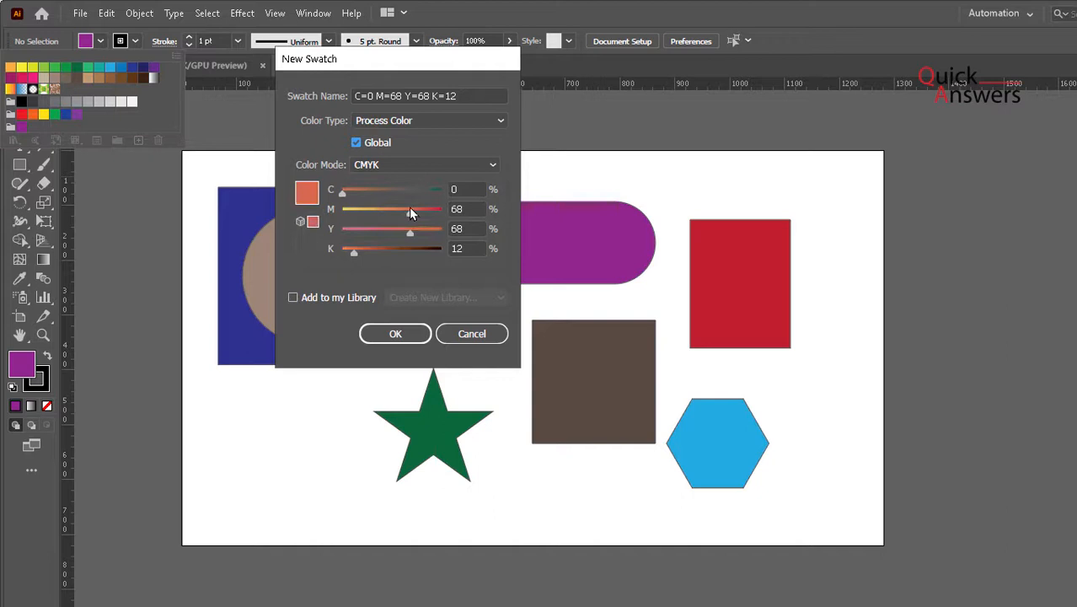
drag(408, 209, 415, 209)
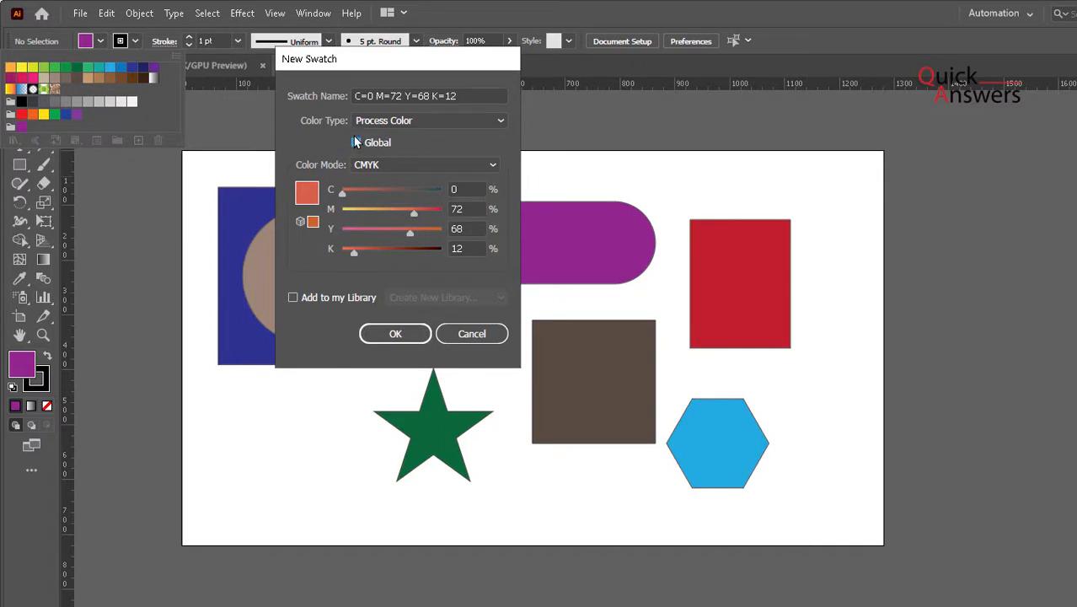
click(356, 142)
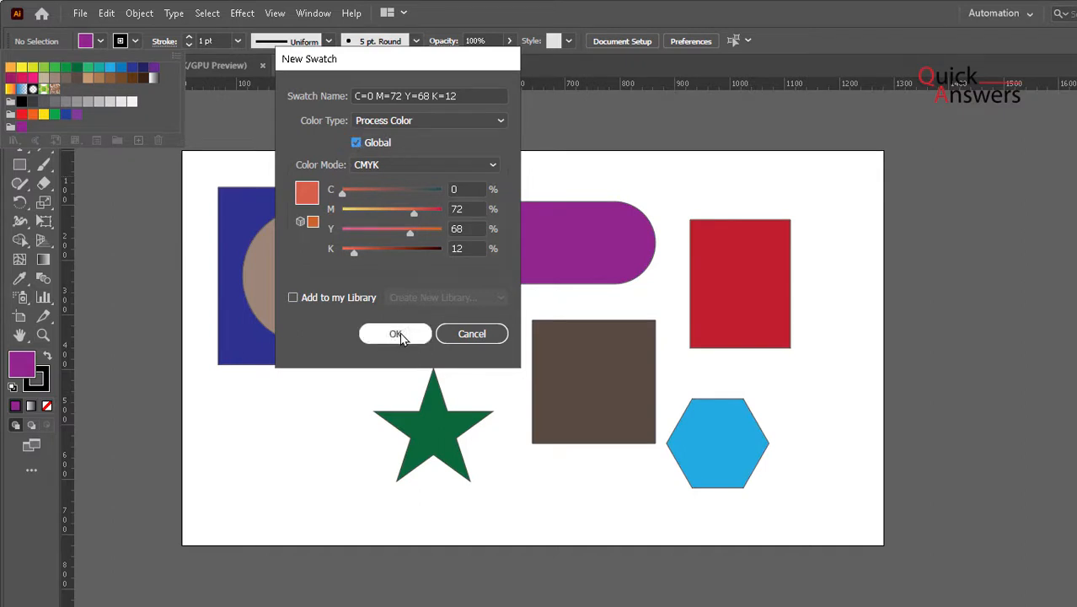
click(396, 334)
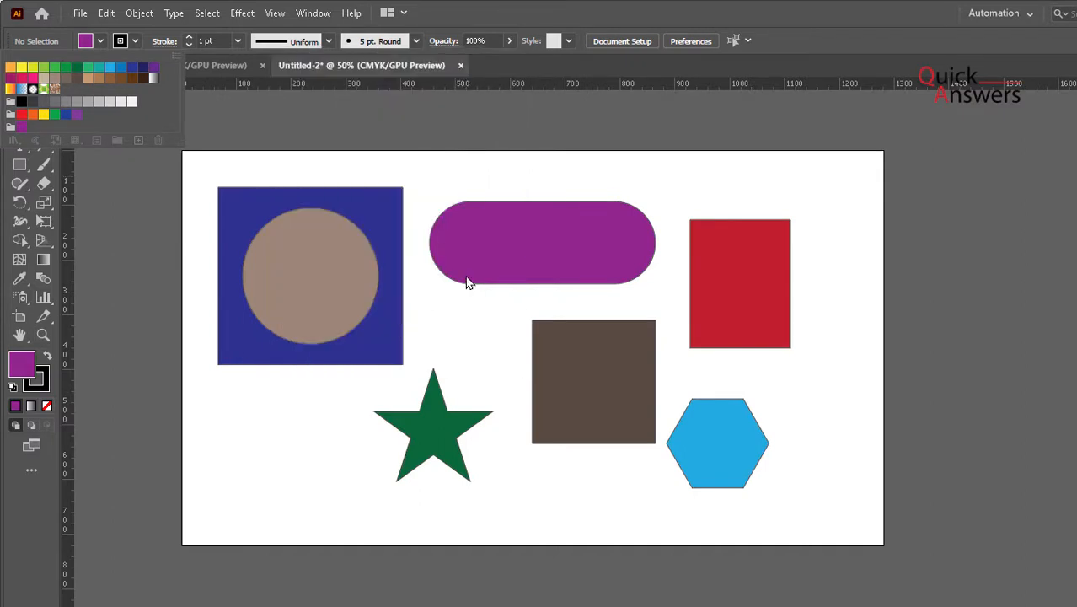
- Fill the circle, brown square, star, pill and hexagon with the global orange-red swatch, then deselect
click(310, 276)
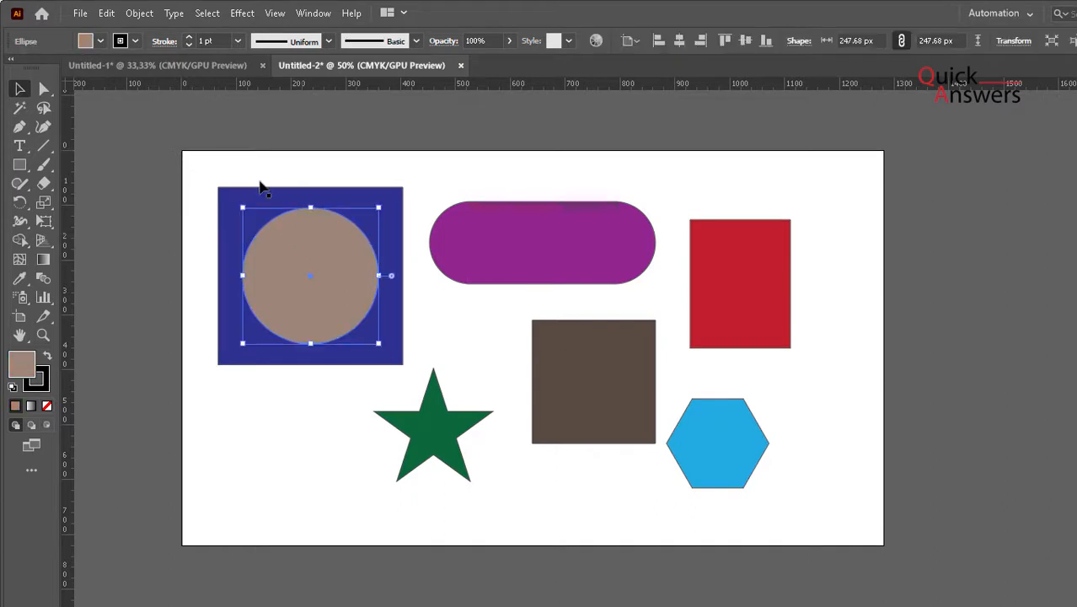
click(85, 40)
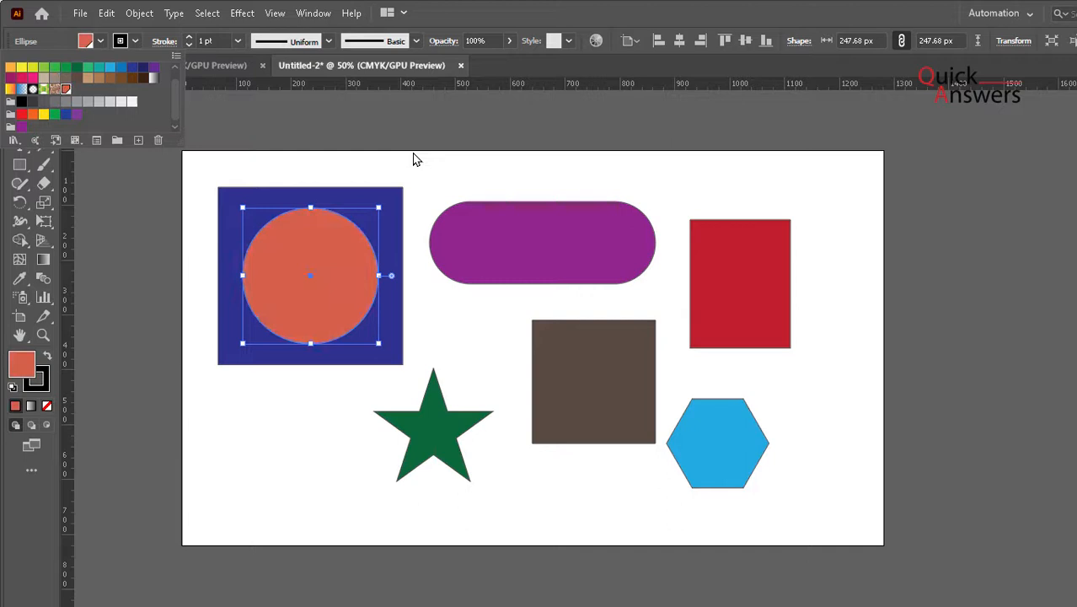
click(594, 381)
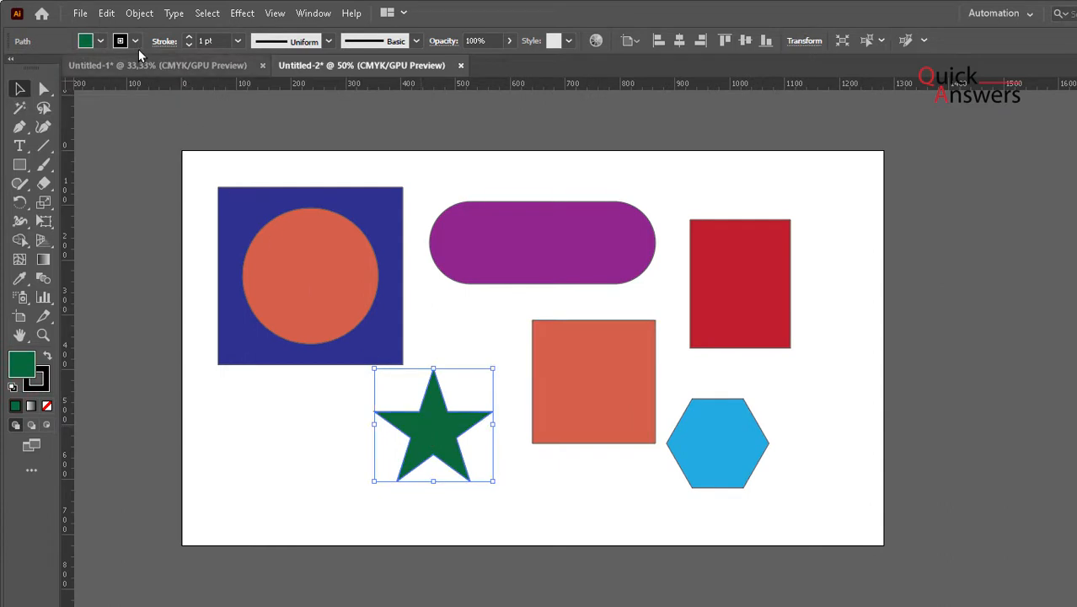
click(101, 41)
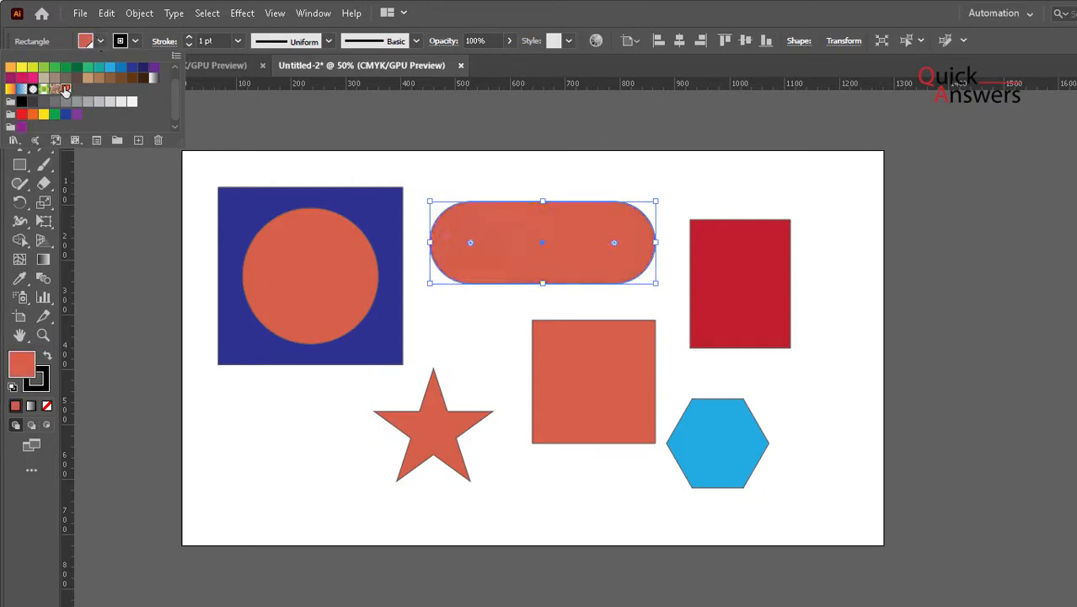
click(801, 519)
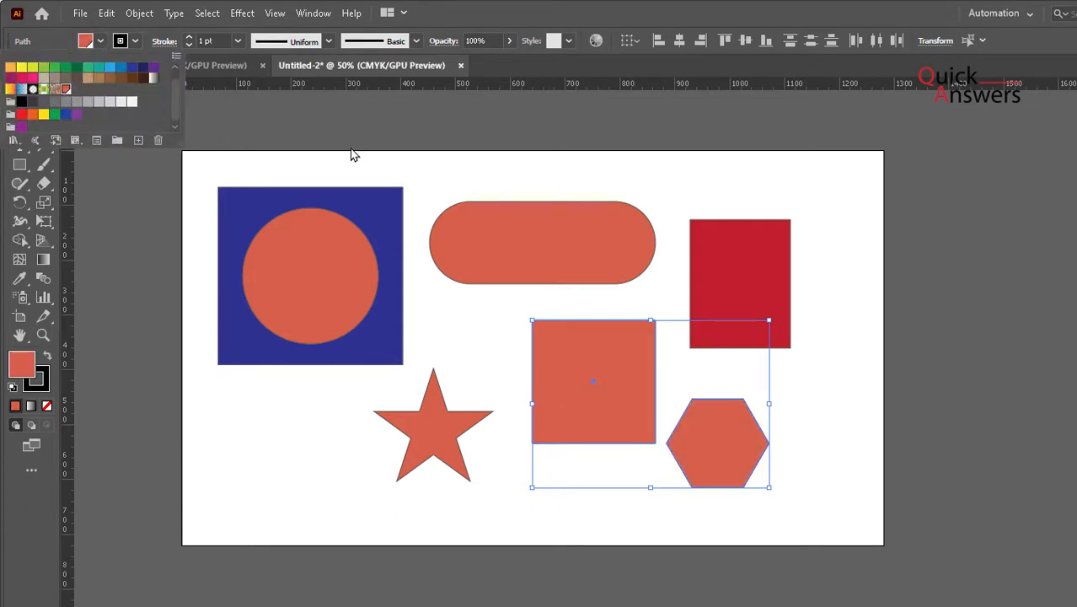
click(327, 140)
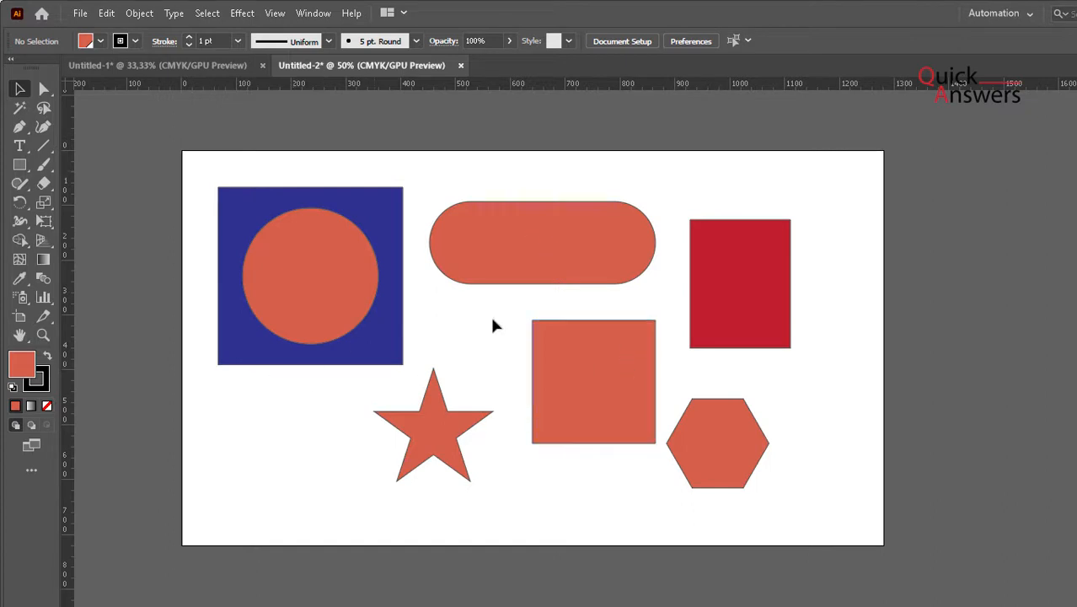
mouse_move(644, 283)
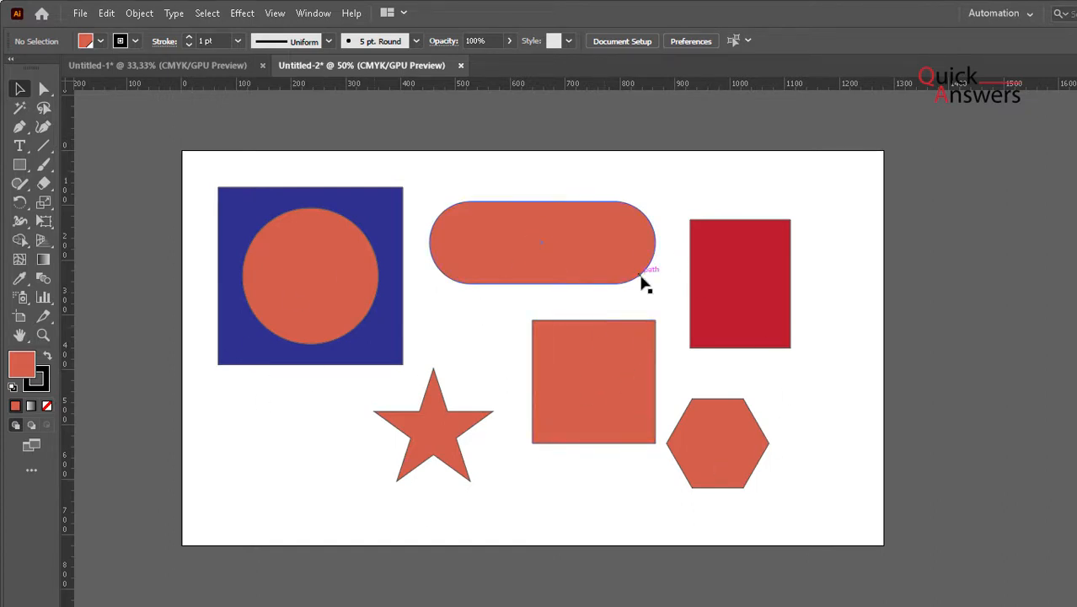
click(543, 243)
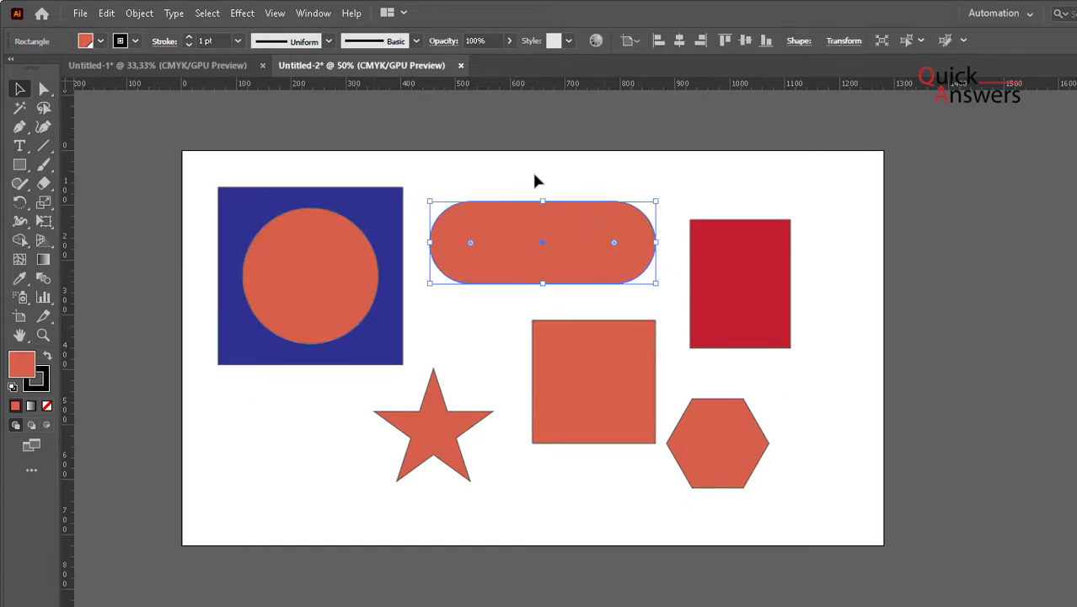
click(516, 172)
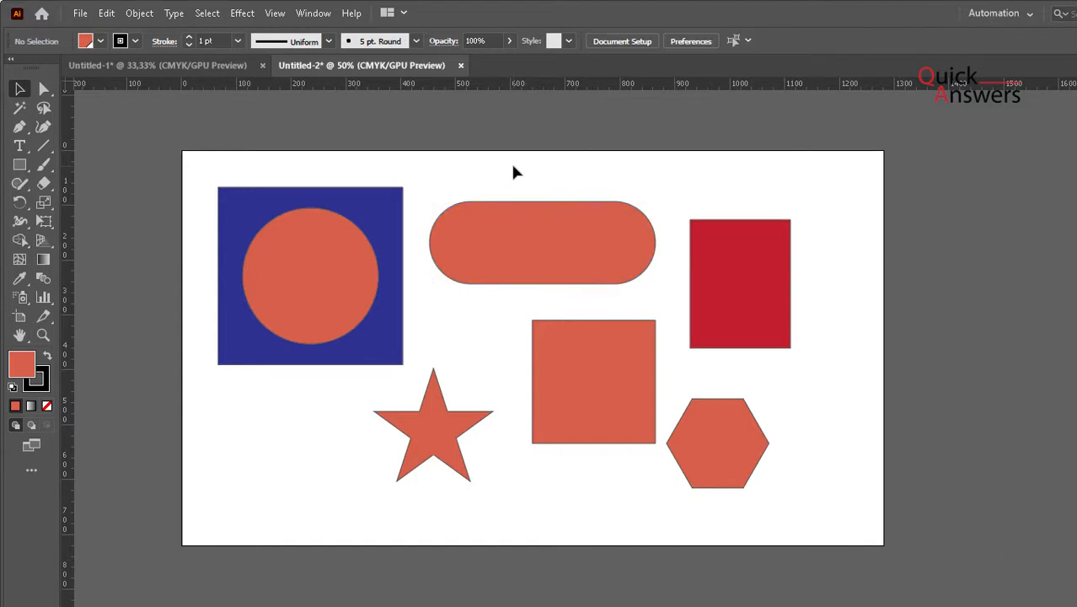
click(84, 40)
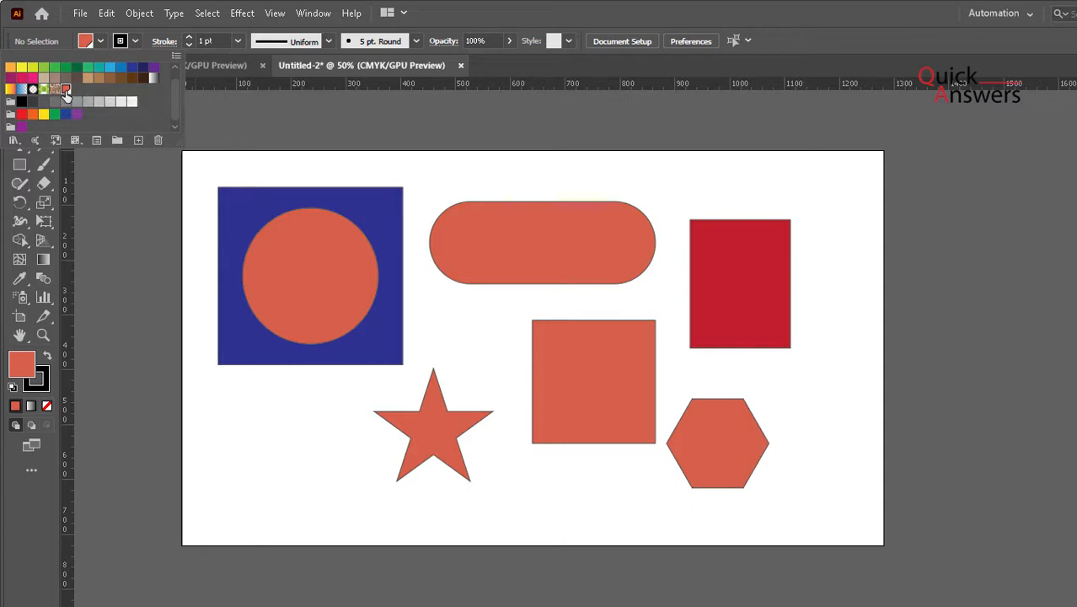
- Edit the global swatch with Preview on, moving Swatch Options aside to see the shapes
double_click(66, 89)
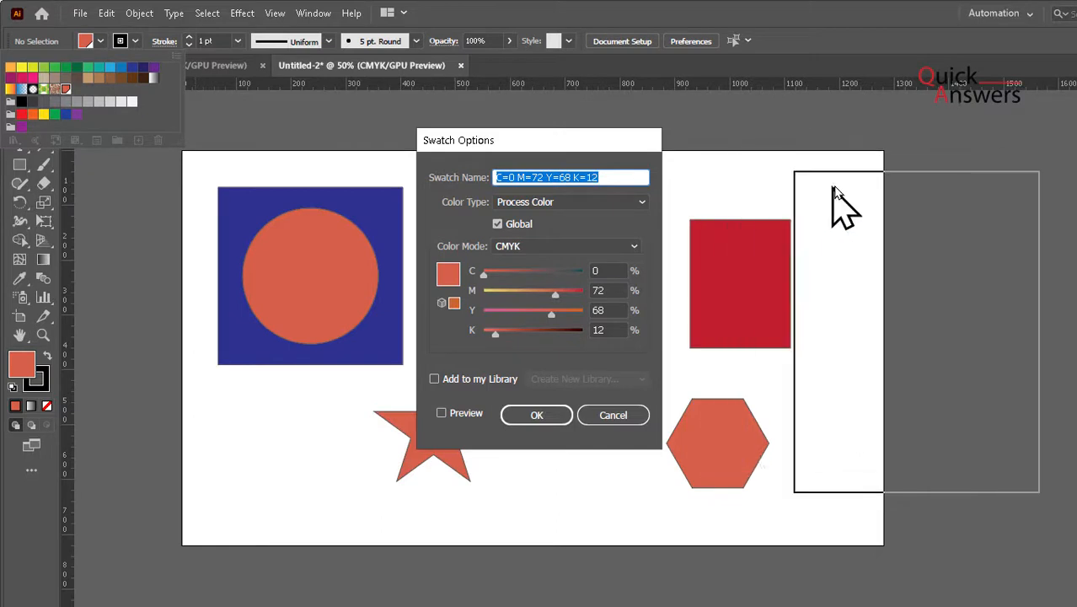
drag(540, 140, 918, 175)
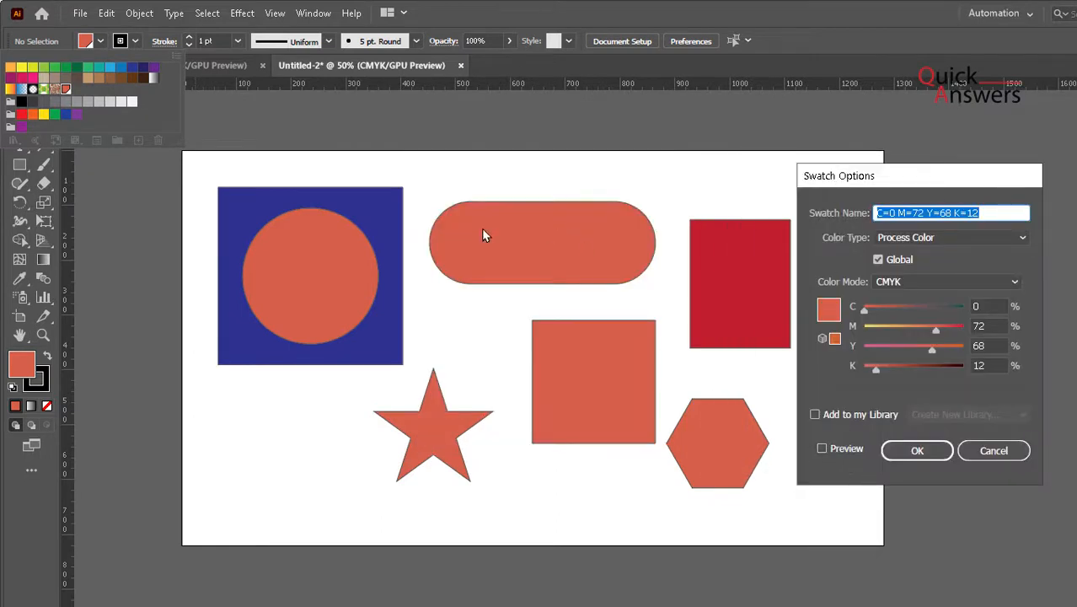
mouse_move(809, 370)
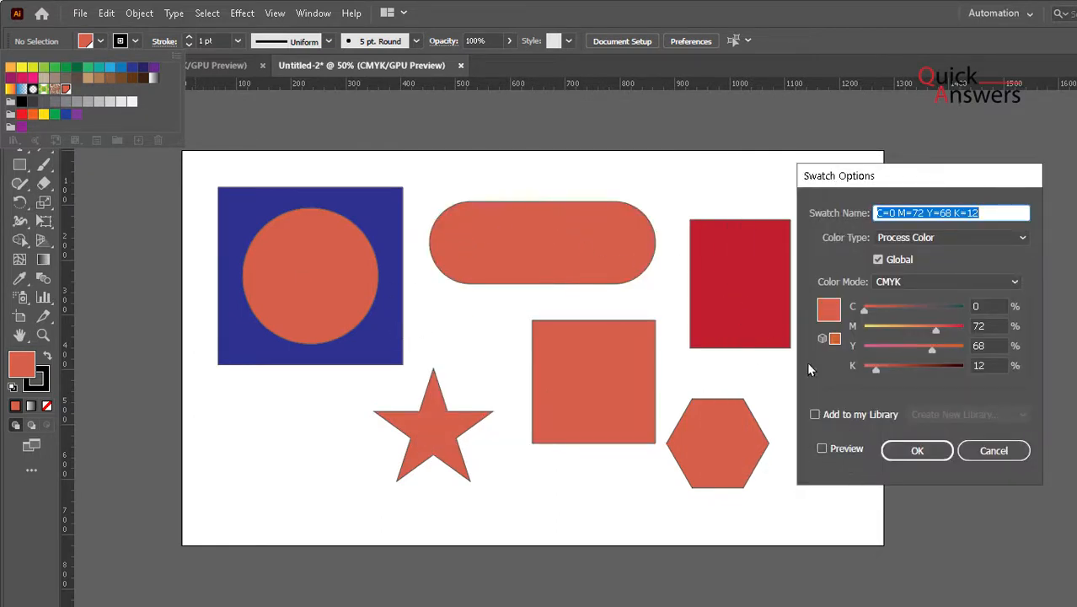
click(823, 448)
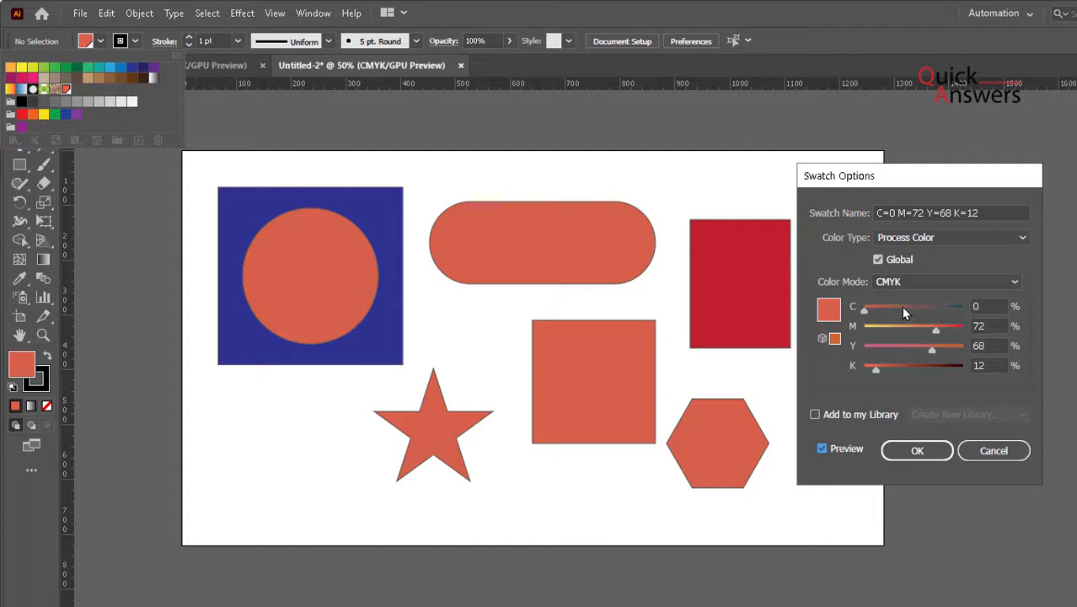
- Drag the C, M and K sliders until all shapes turn dark brown at C=29 M=61 Y=68 K=48
drag(865, 306, 907, 307)
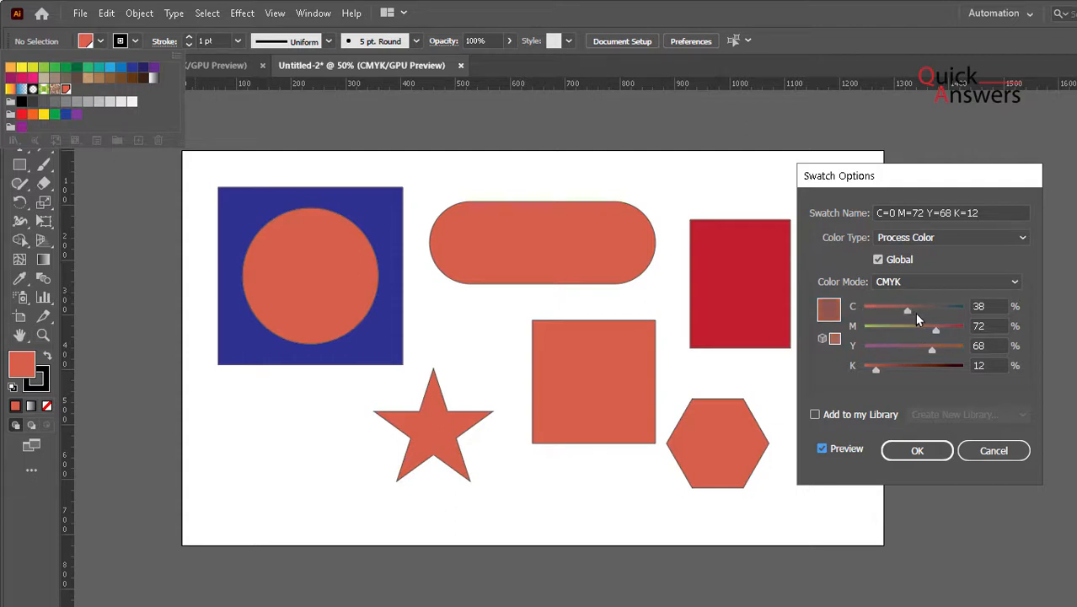
drag(907, 307, 944, 307)
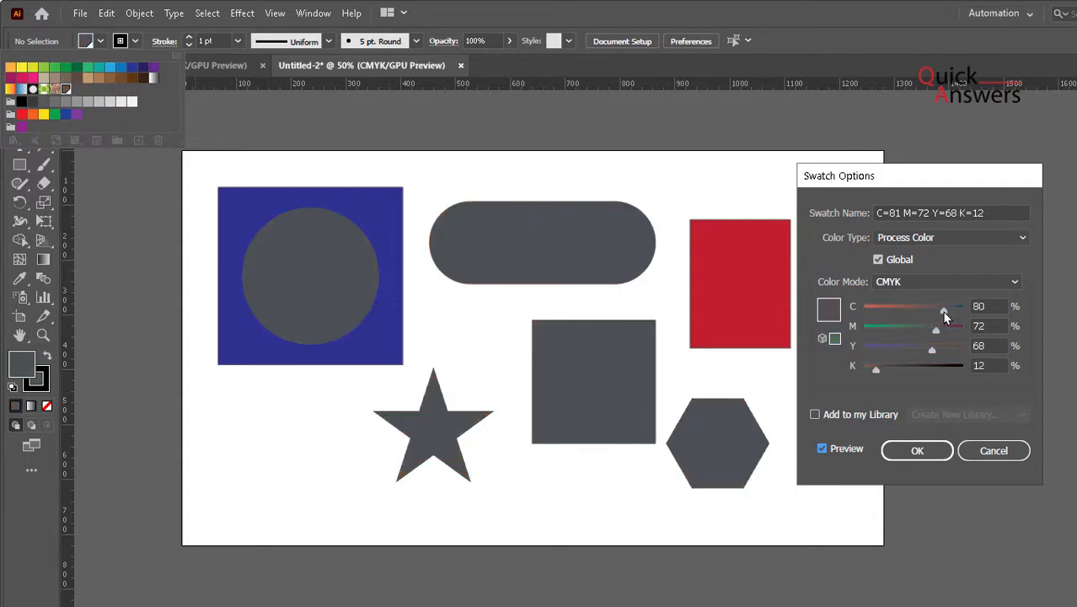
drag(944, 307, 914, 307)
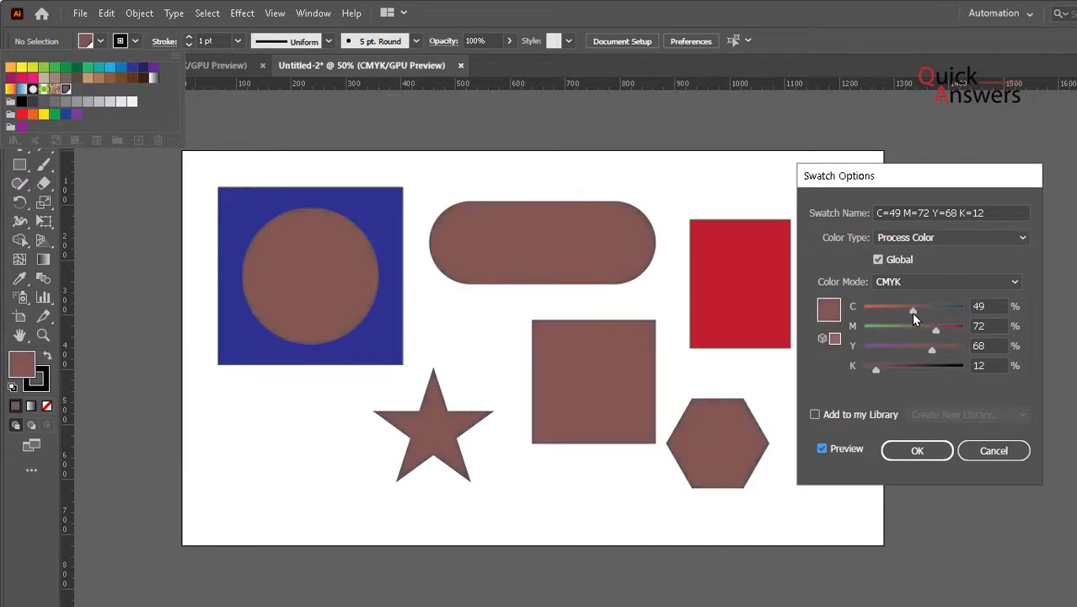
mouse_move(741, 315)
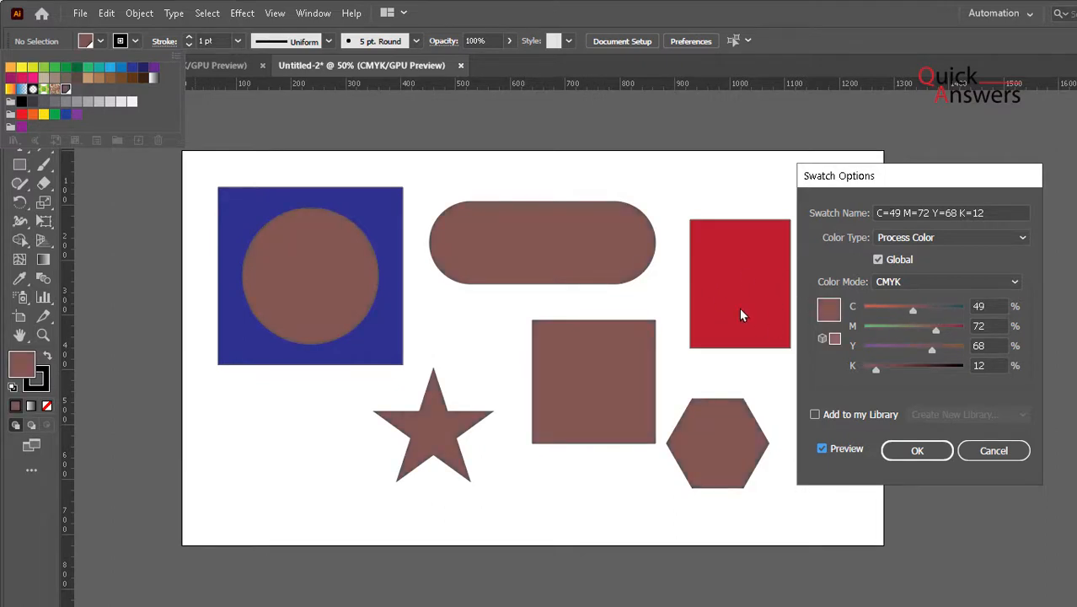
drag(914, 307, 873, 307)
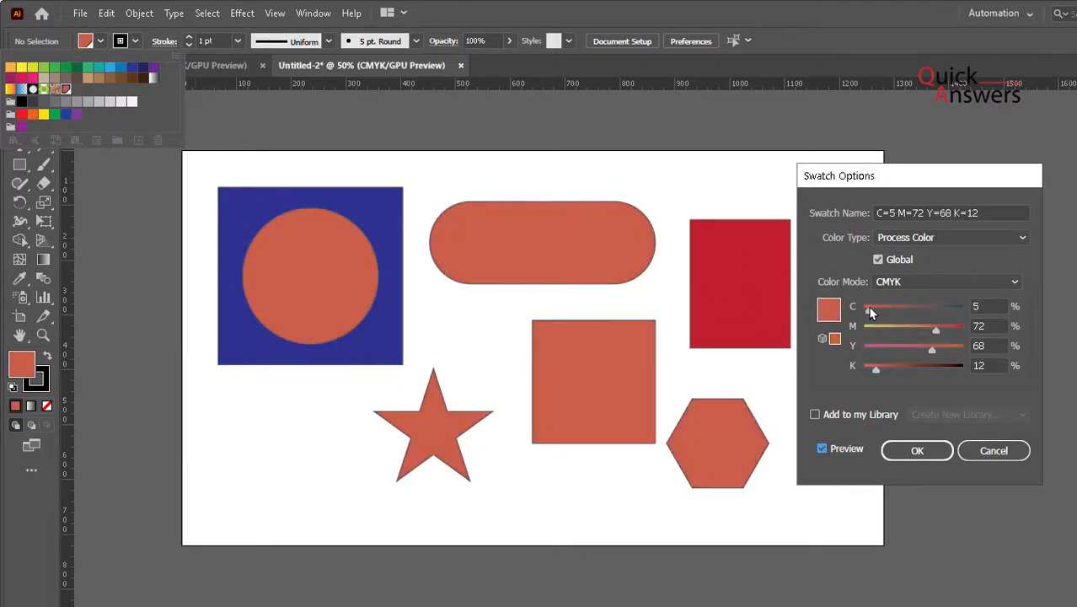
drag(877, 366, 919, 365)
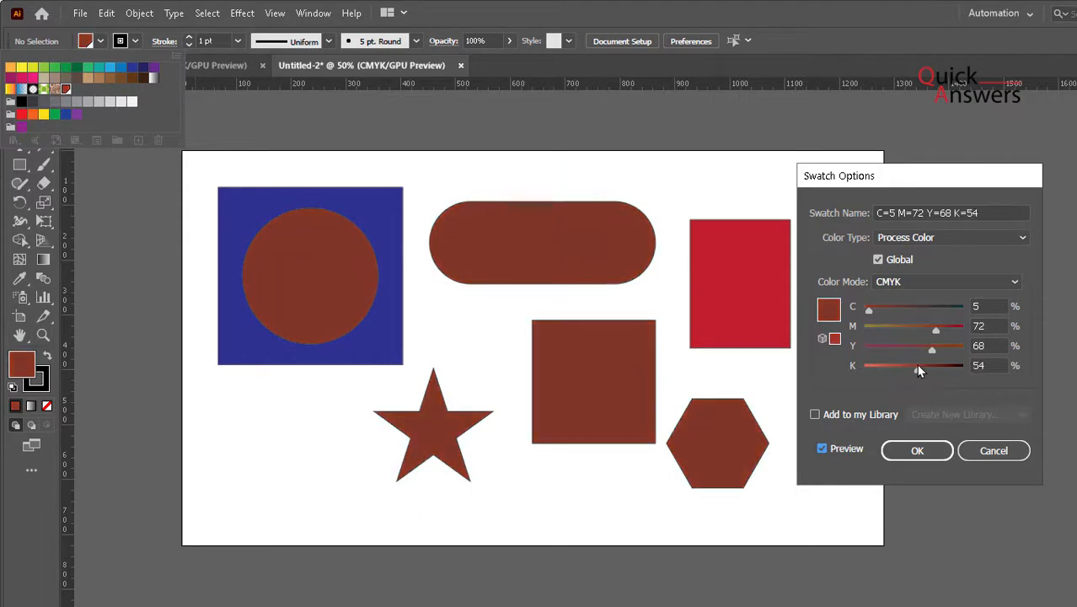
drag(870, 310, 914, 310)
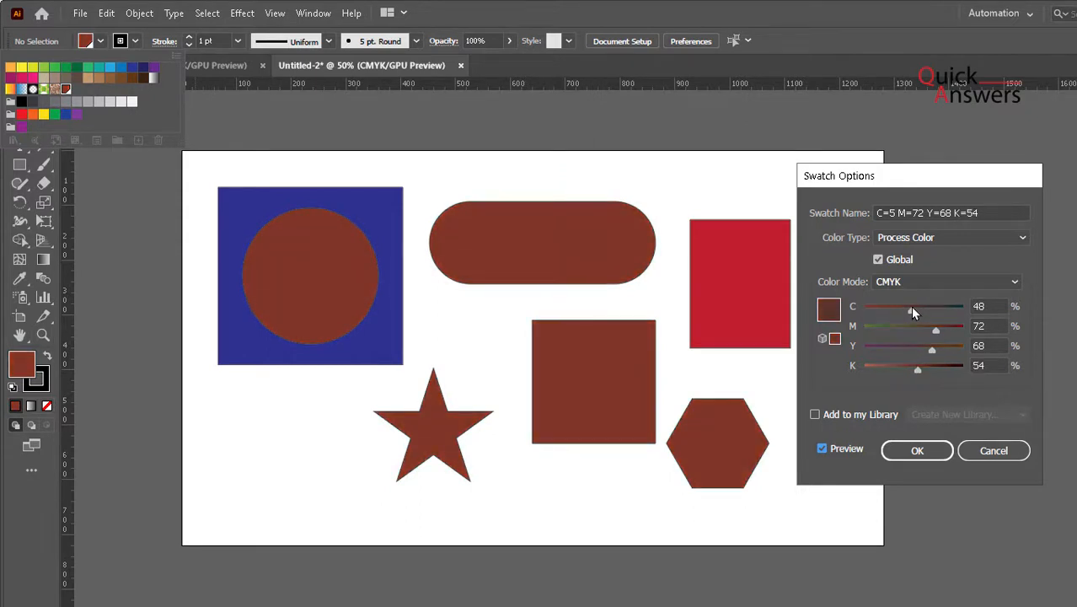
drag(914, 307, 863, 307)
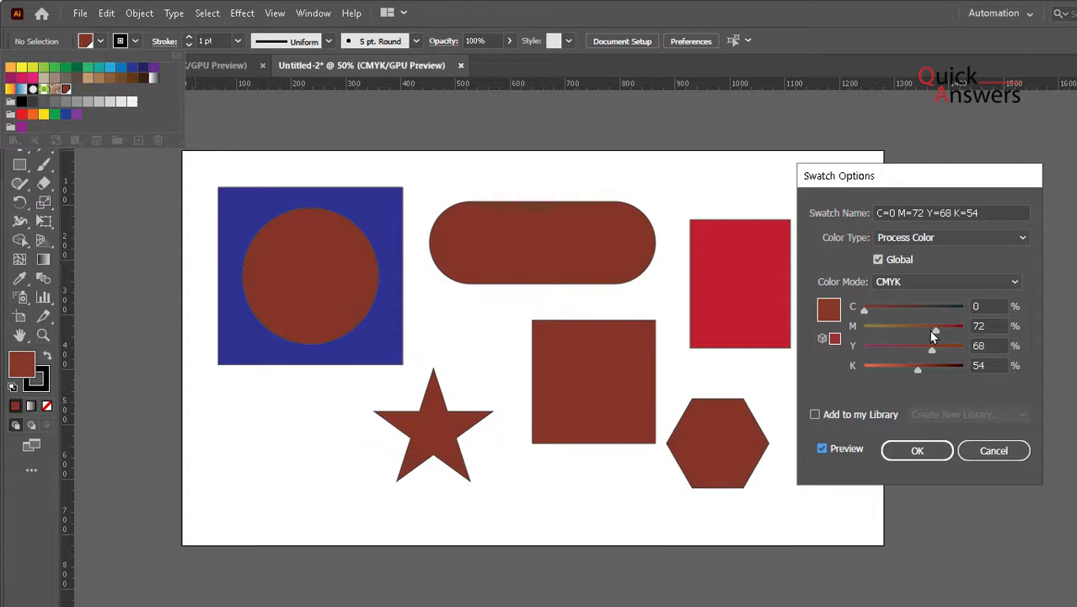
drag(936, 327, 880, 327)
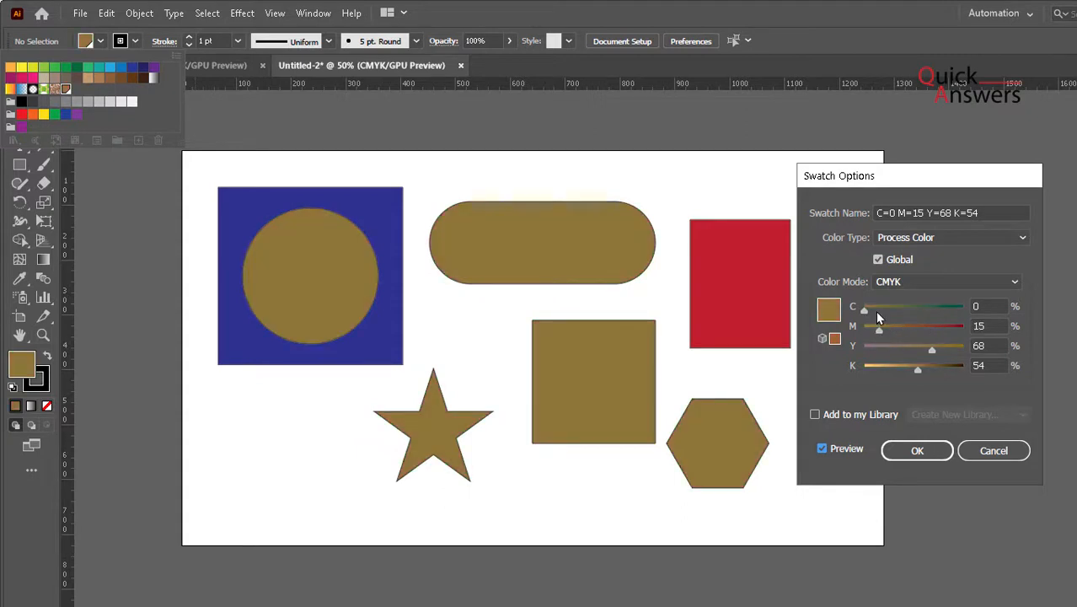
drag(880, 327, 925, 327)
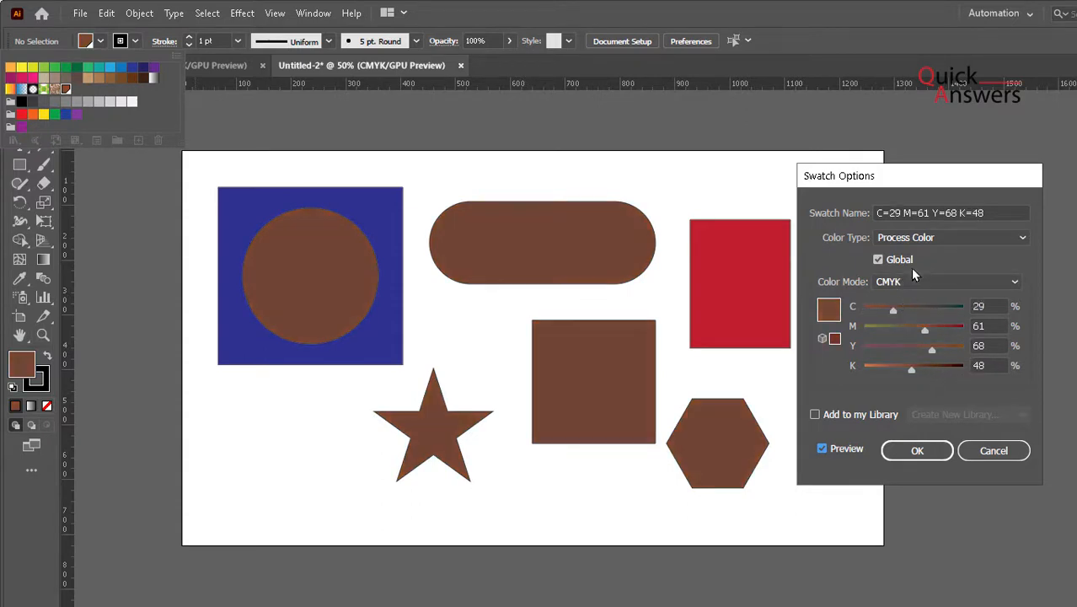
- Switch the swatch to RGB and shift the shared colour through green, mint and teal tones
click(946, 282)
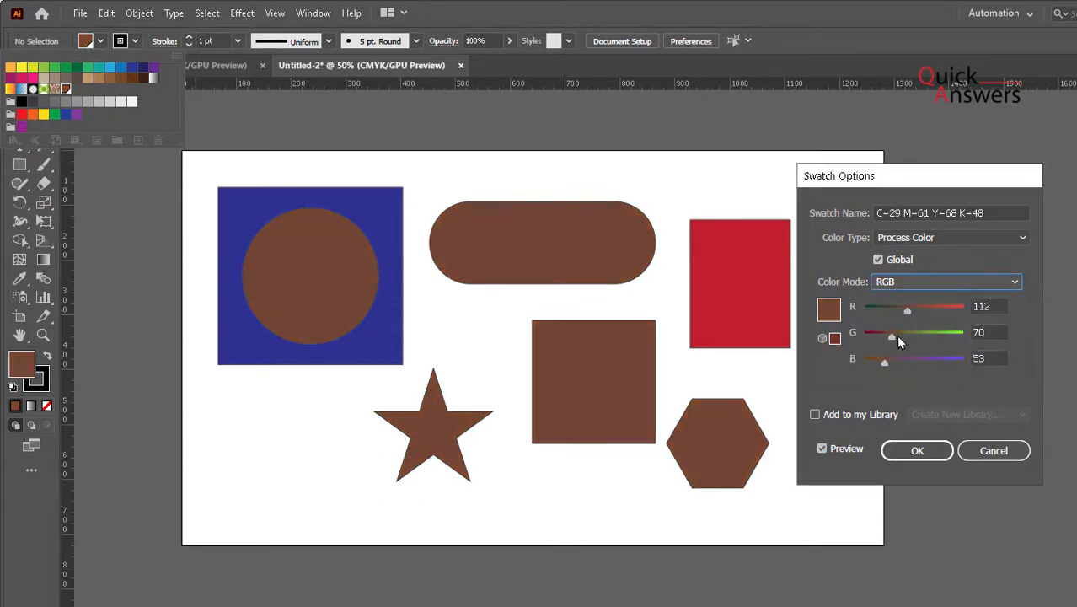
drag(892, 337, 950, 337)
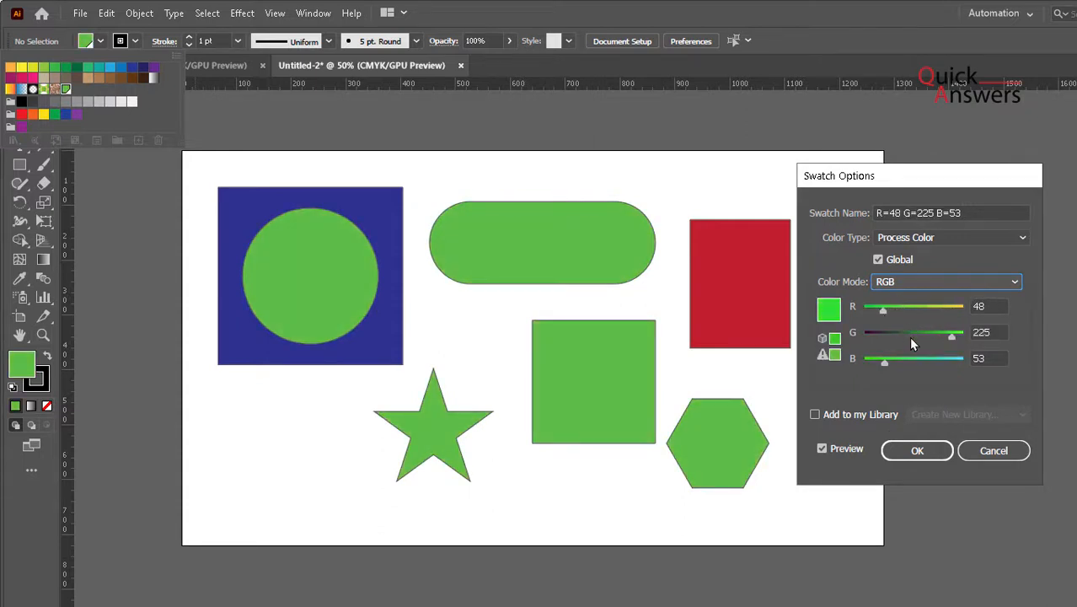
drag(952, 332, 946, 332)
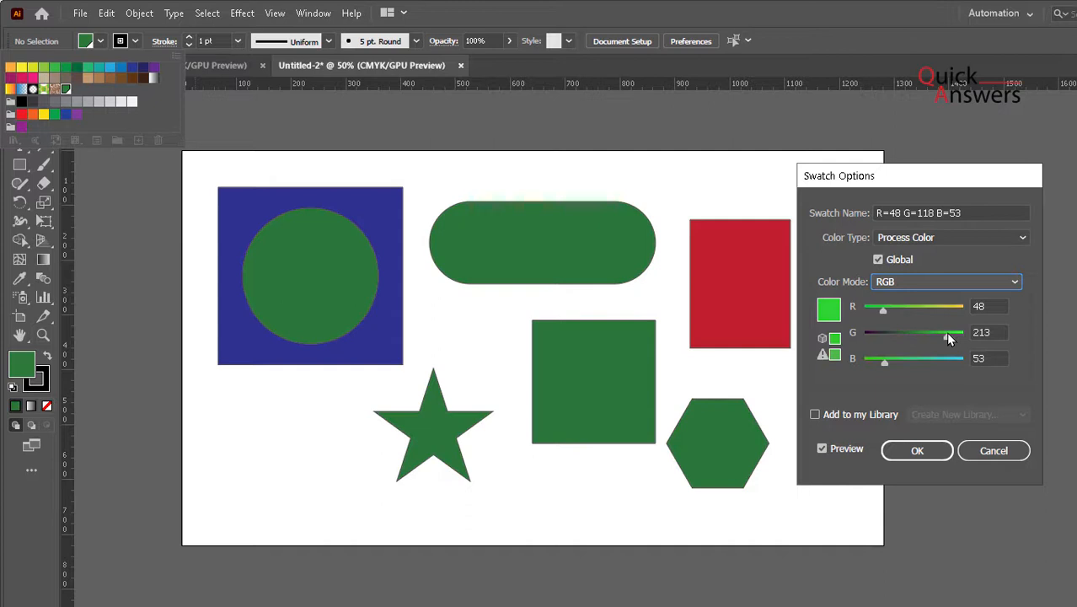
drag(883, 310, 907, 311)
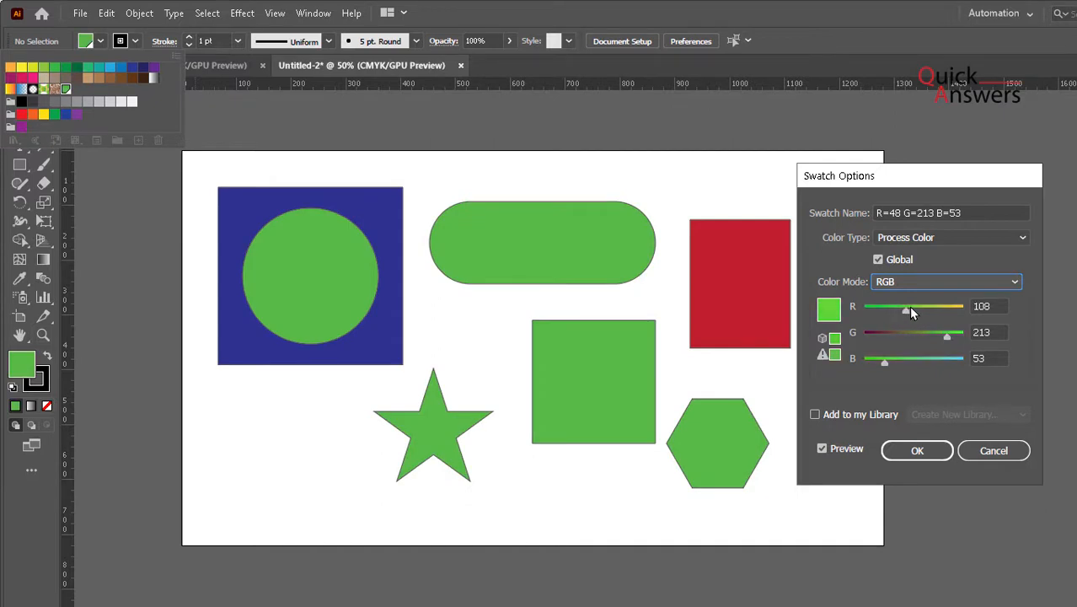
drag(907, 310, 913, 310)
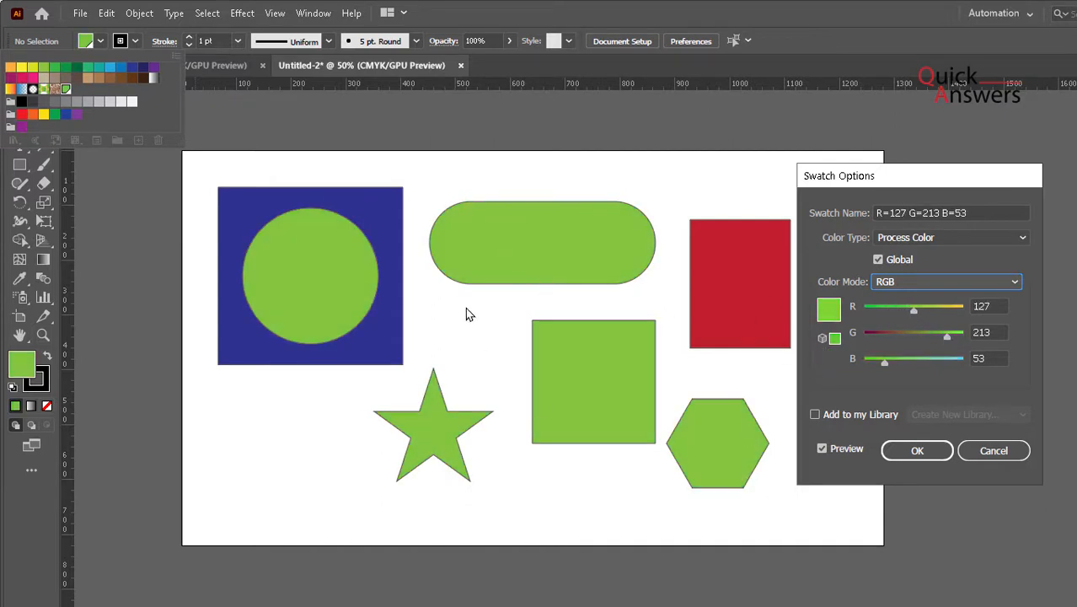
mouse_move(958, 382)
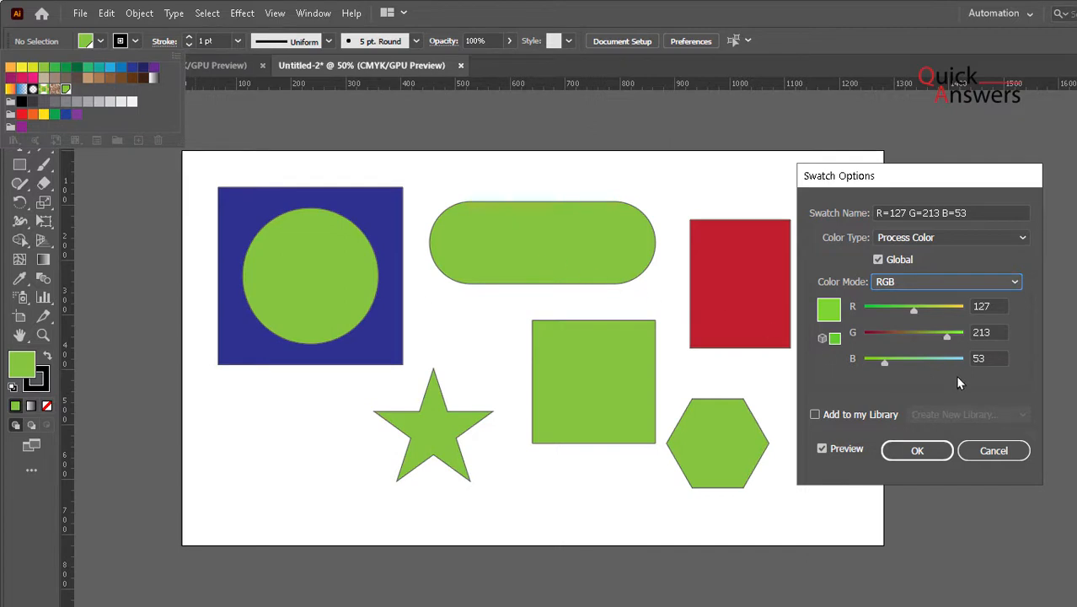
drag(885, 358, 924, 358)
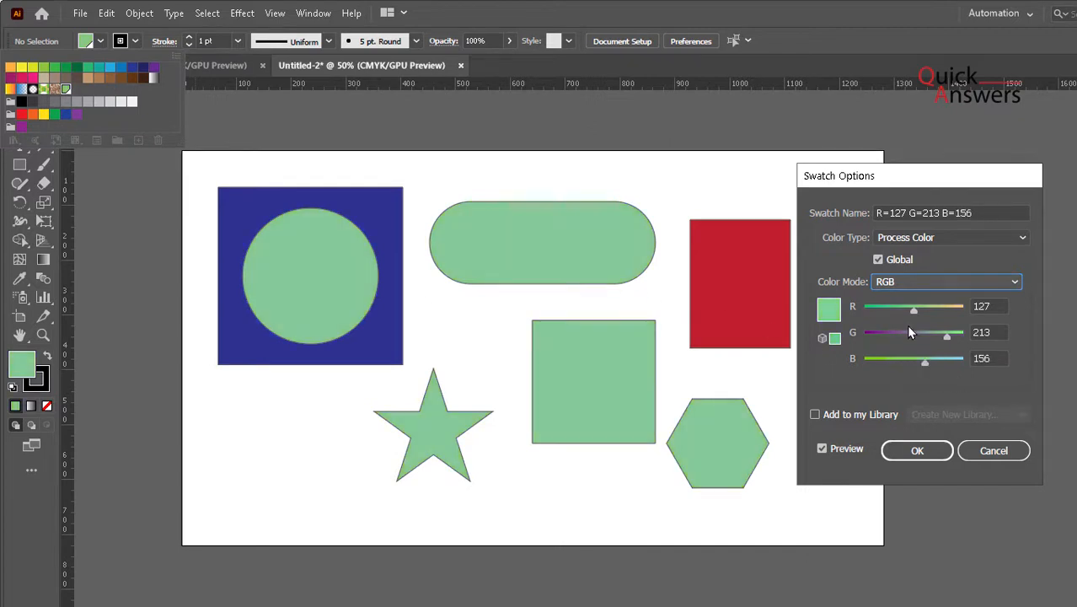
drag(914, 310, 870, 311)
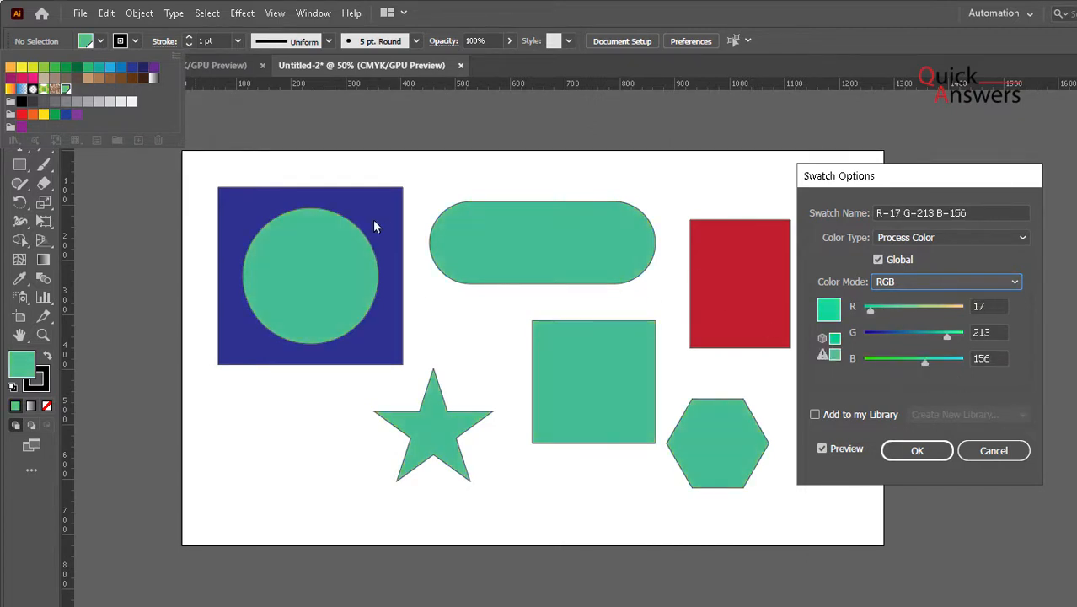
mouse_move(472, 287)
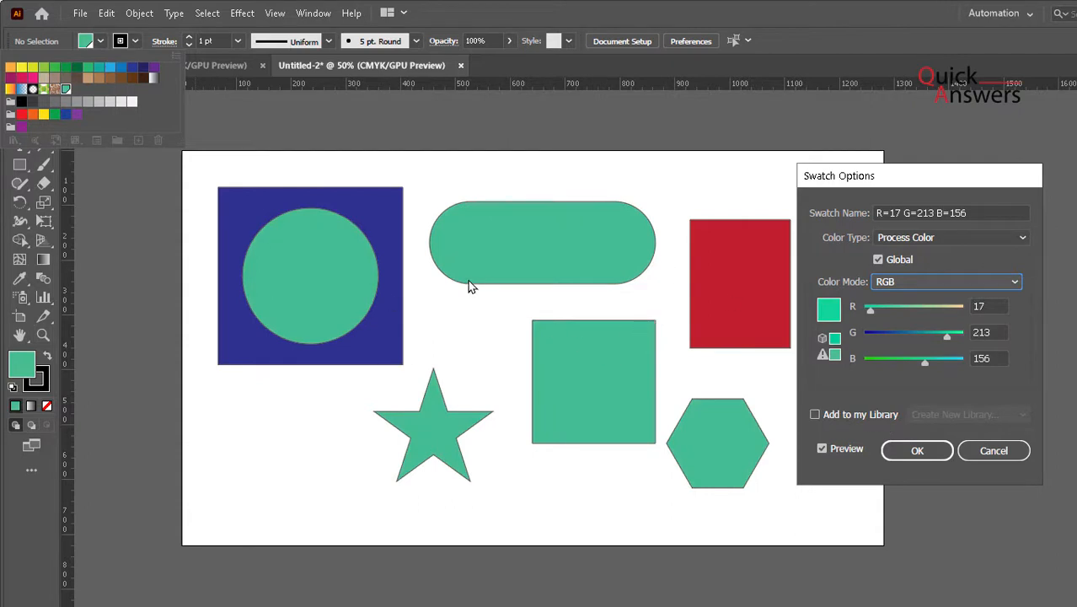
mouse_move(554, 223)
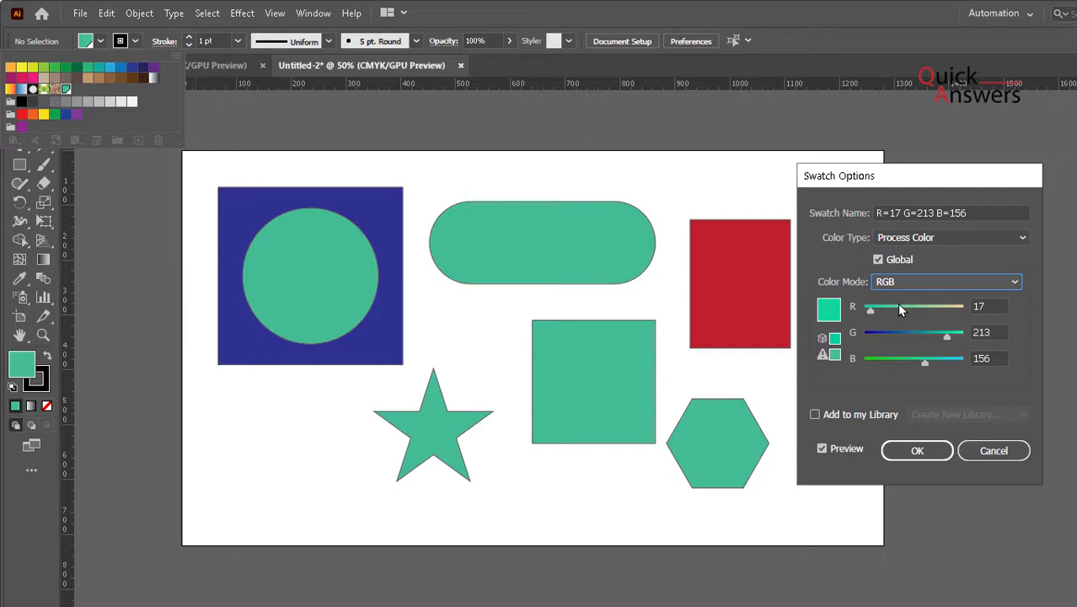
drag(869, 307, 916, 306)
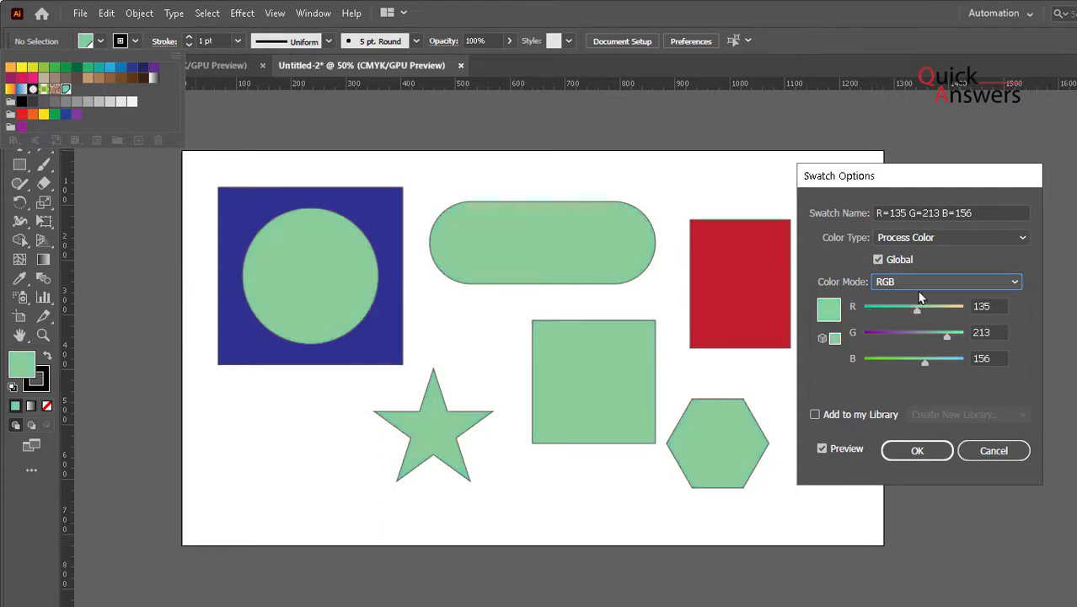
- Keep it a process colour, settle on beige R=180 G=174 B=137, and confirm the swatch
click(951, 236)
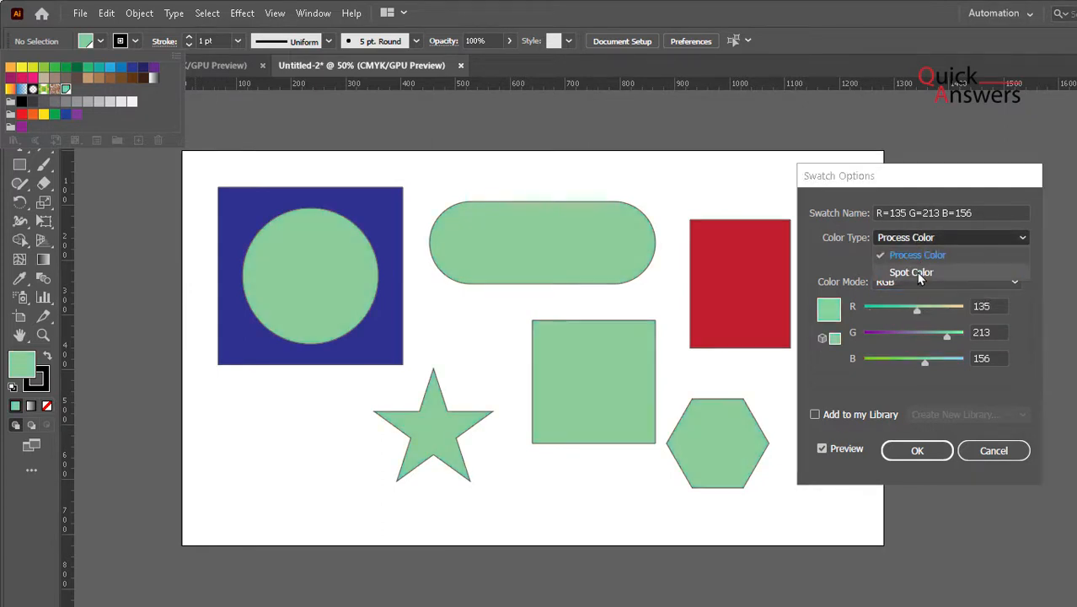
click(911, 272)
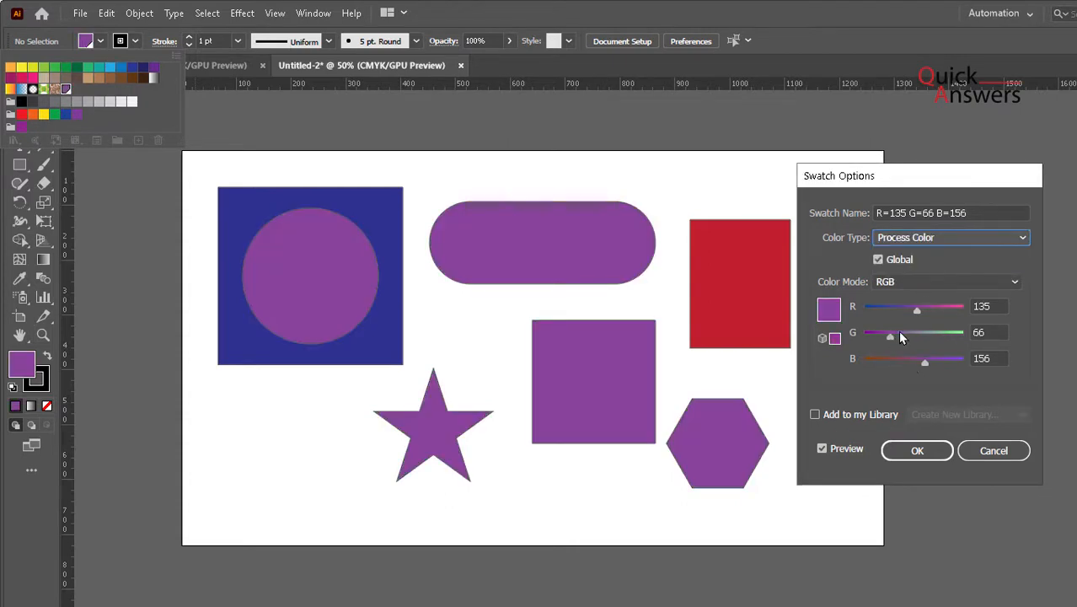
drag(917, 307, 884, 307)
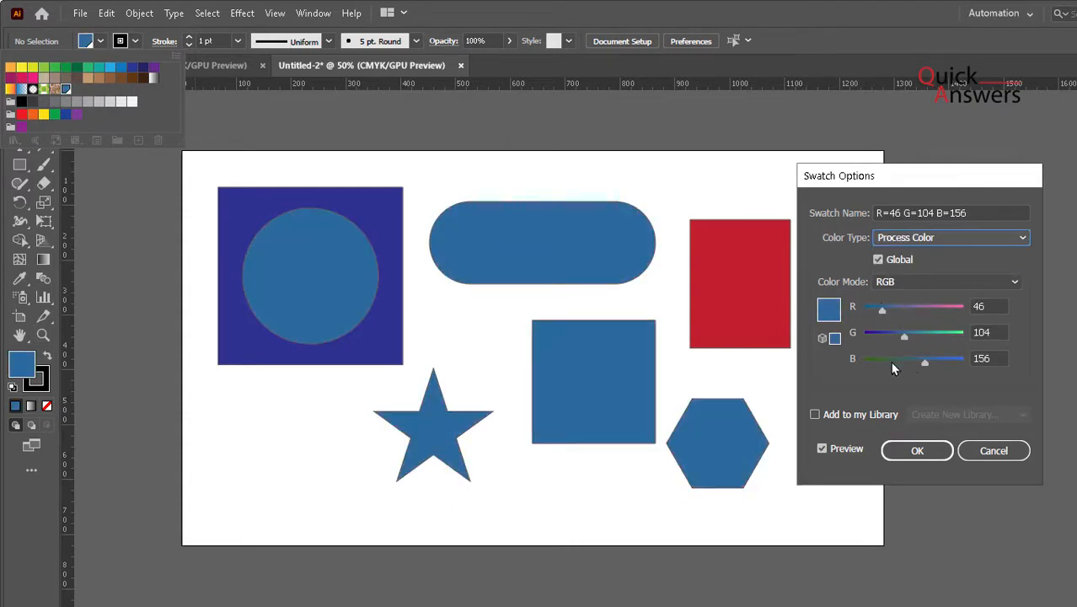
drag(924, 360, 917, 361)
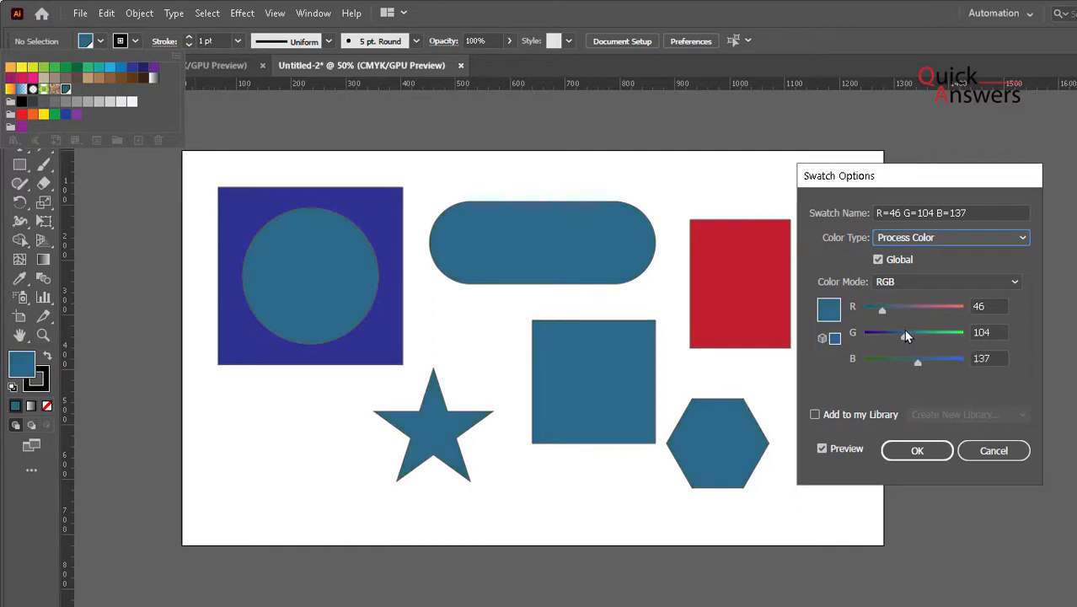
drag(907, 332, 932, 332)
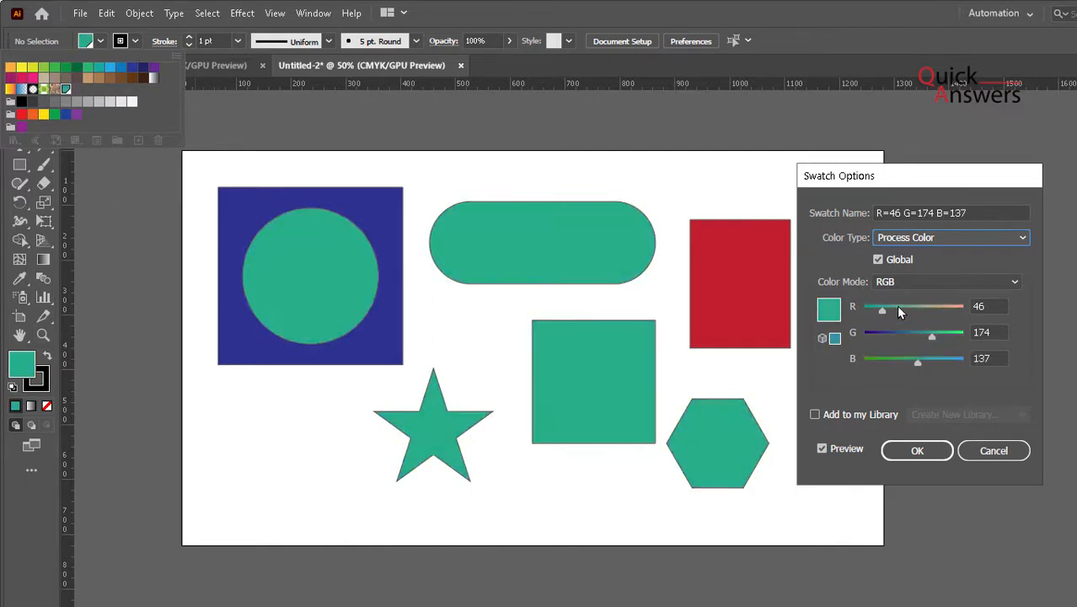
drag(883, 311, 934, 310)
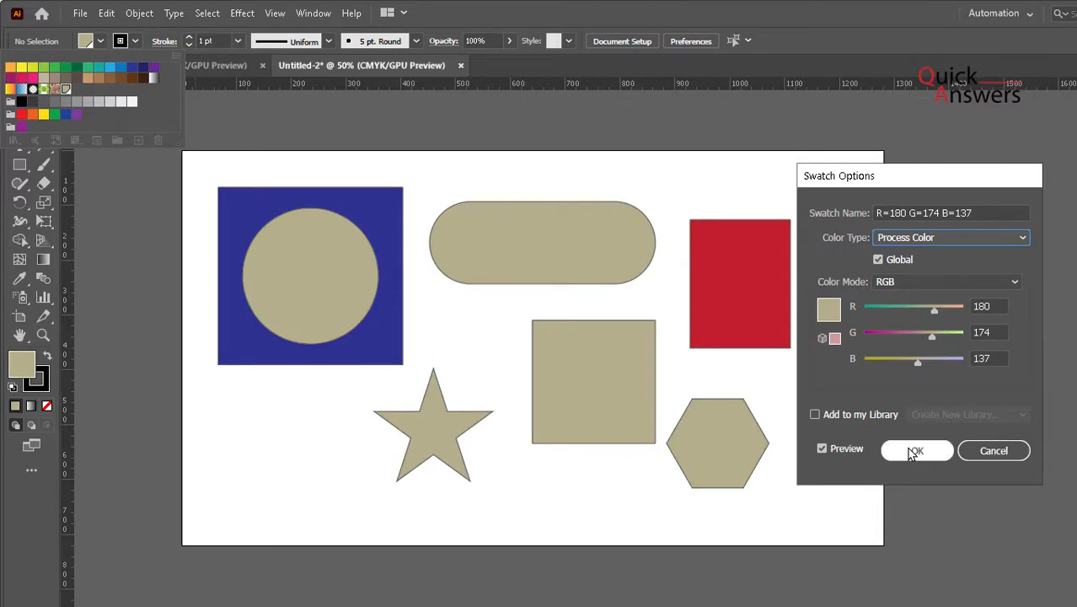
click(917, 450)
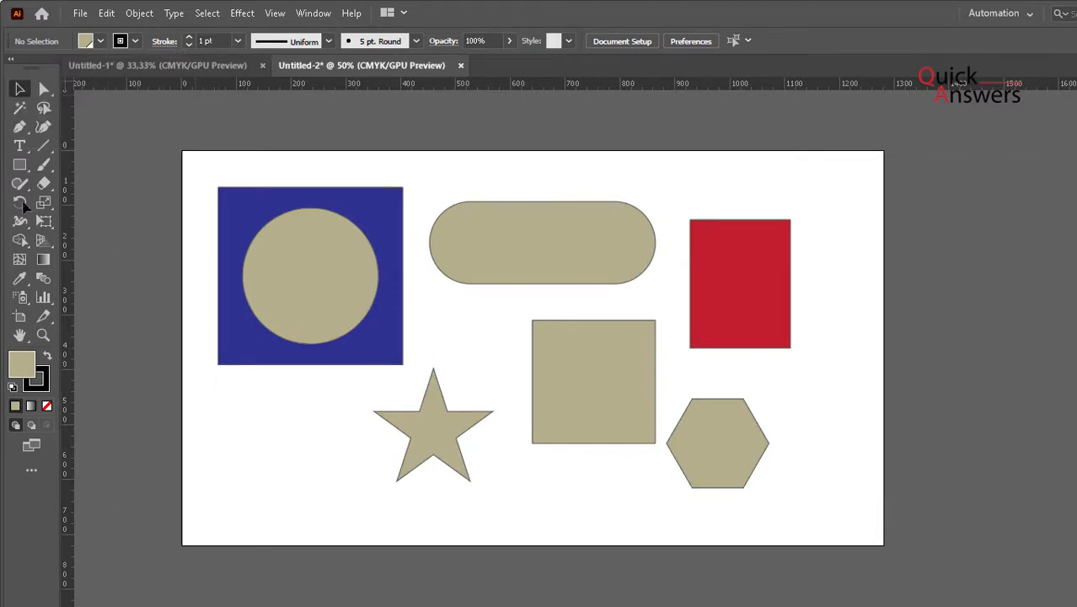
mouse_move(363, 431)
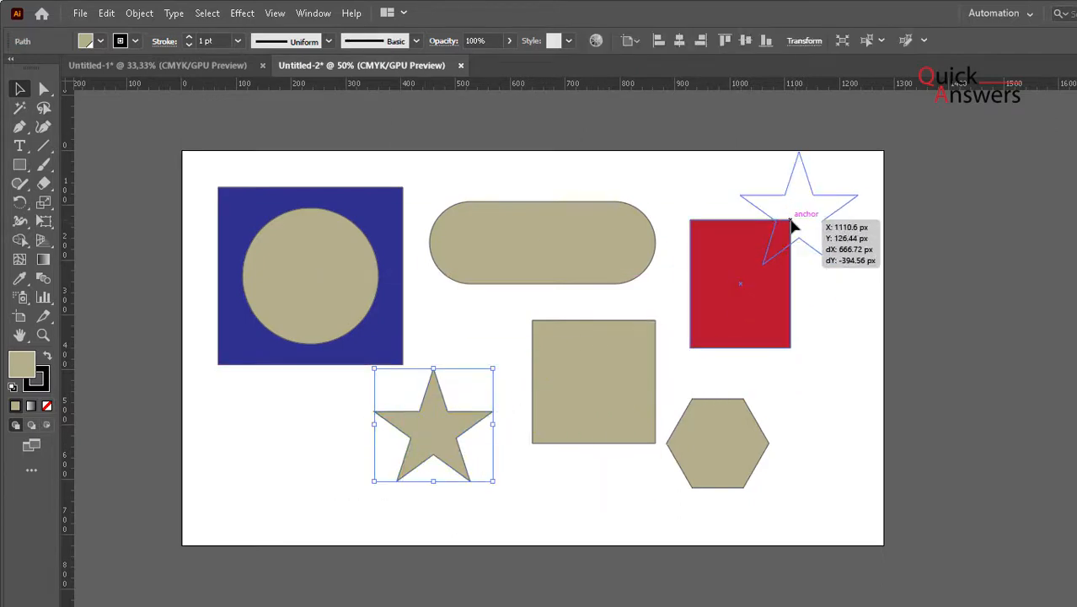
- Move the star to the artboard's top right and the square left beneath the pill, then switch to the Type tool
drag(433, 425, 799, 202)
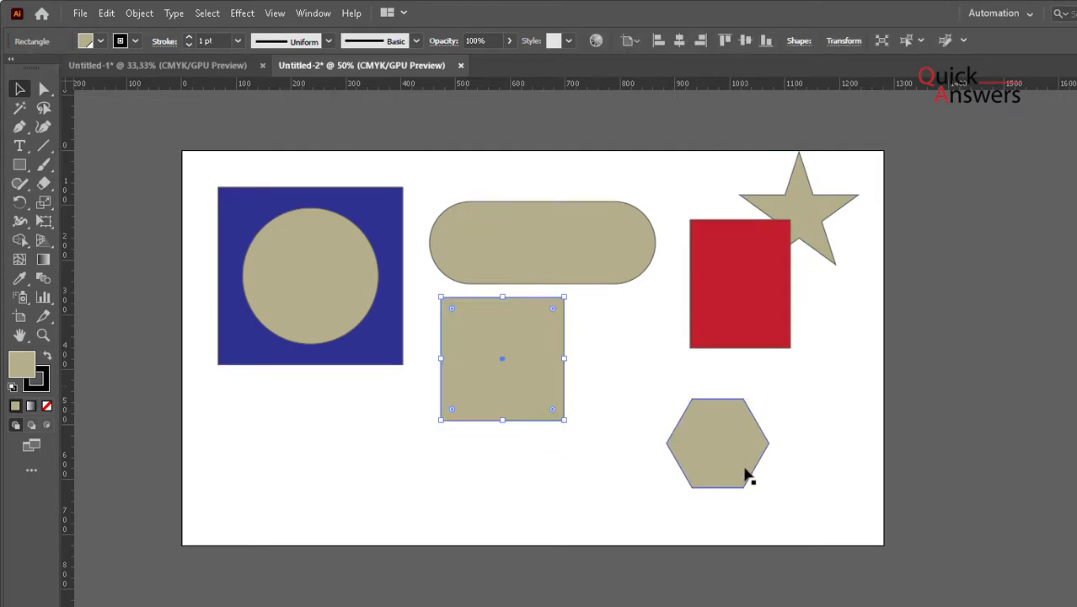
drag(718, 442, 634, 348)
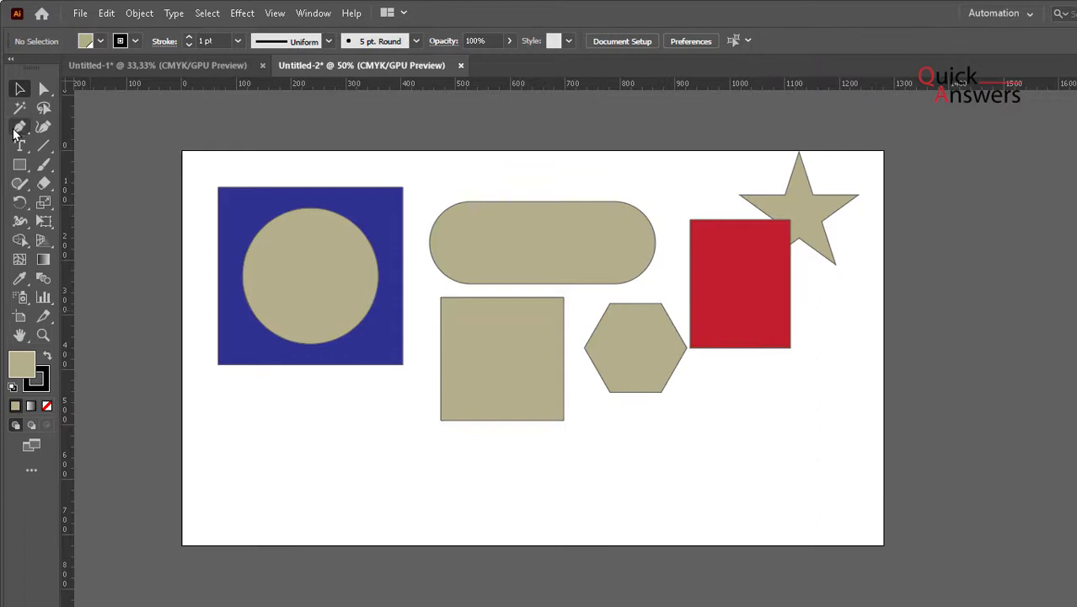
click(20, 145)
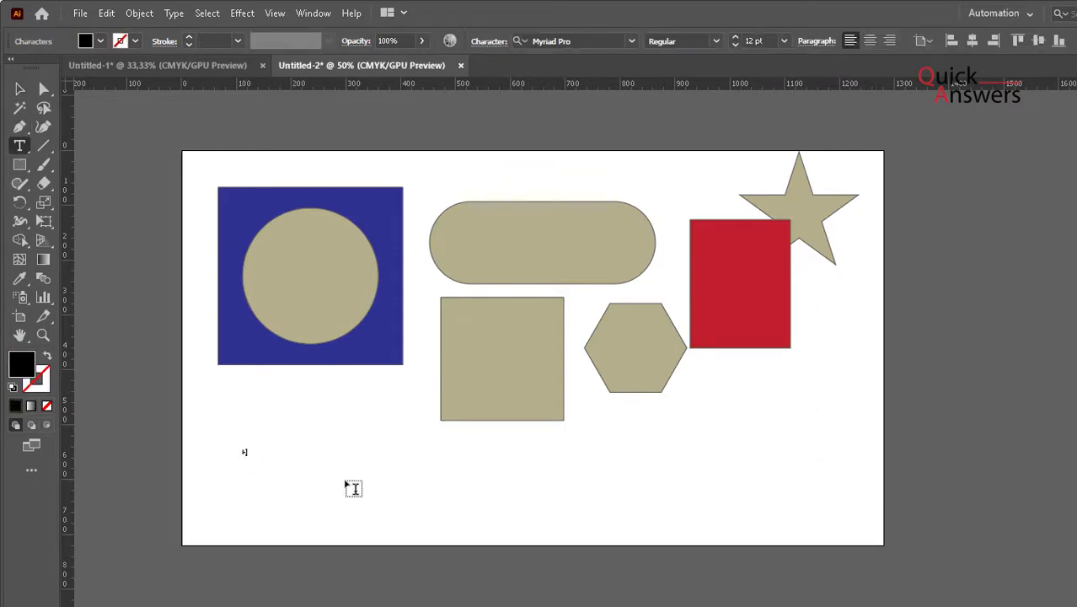
- Type the first title line 'HOW TO CREATE GLOBAL COLOURS'
text(HOW)
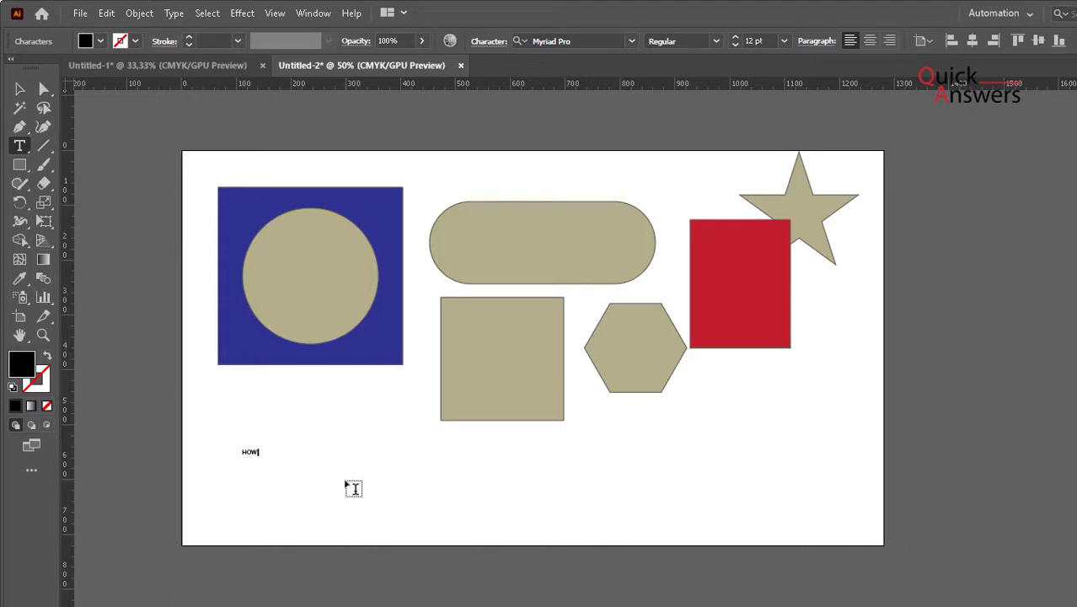
text(TO CREATE)
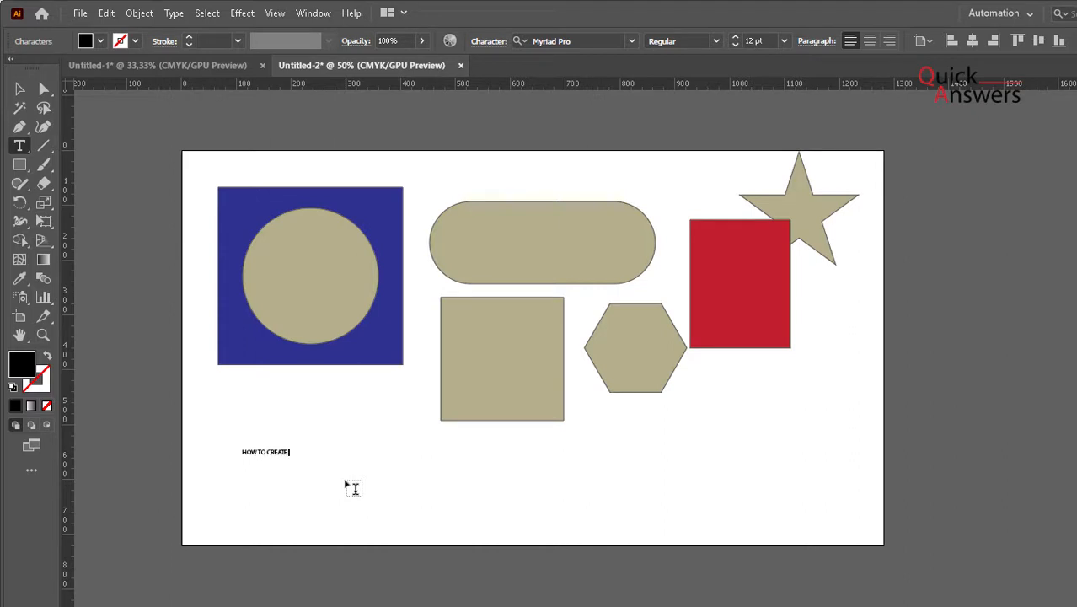
text(GLOB)
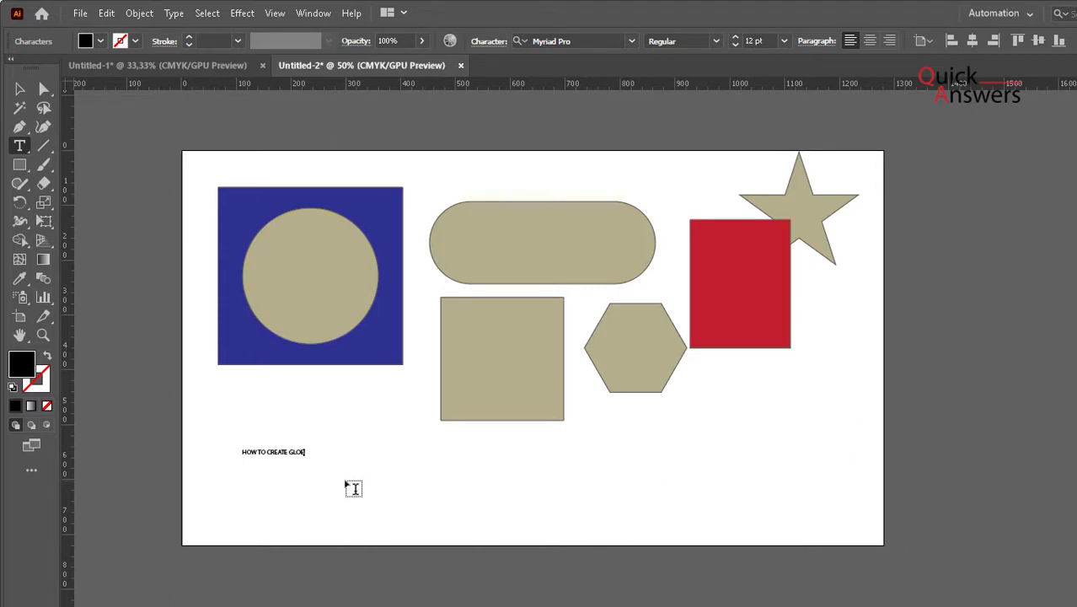
text(AL COLOUR)
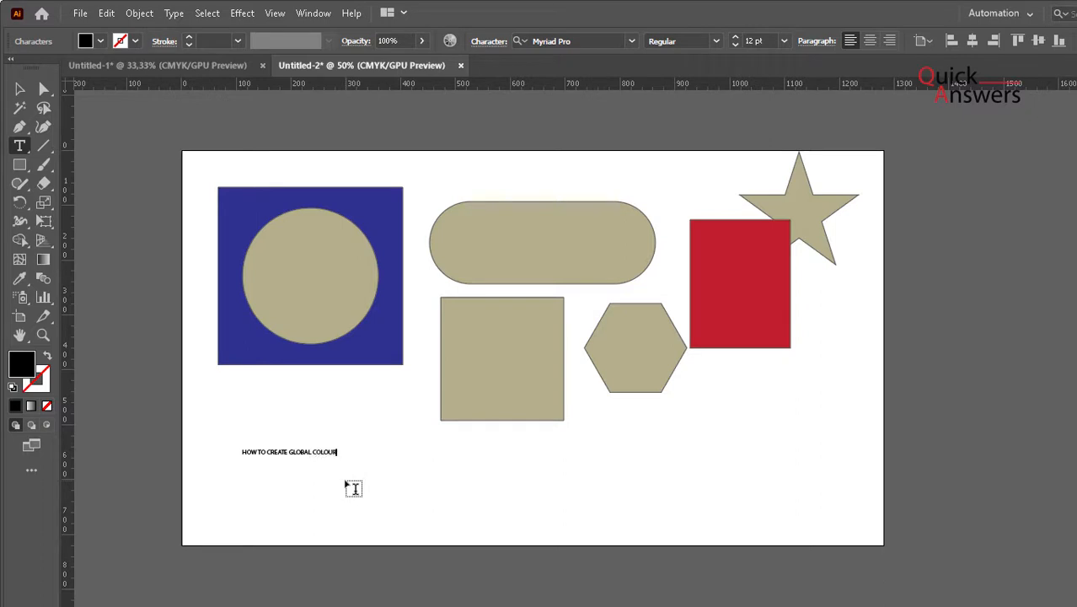
text(S)
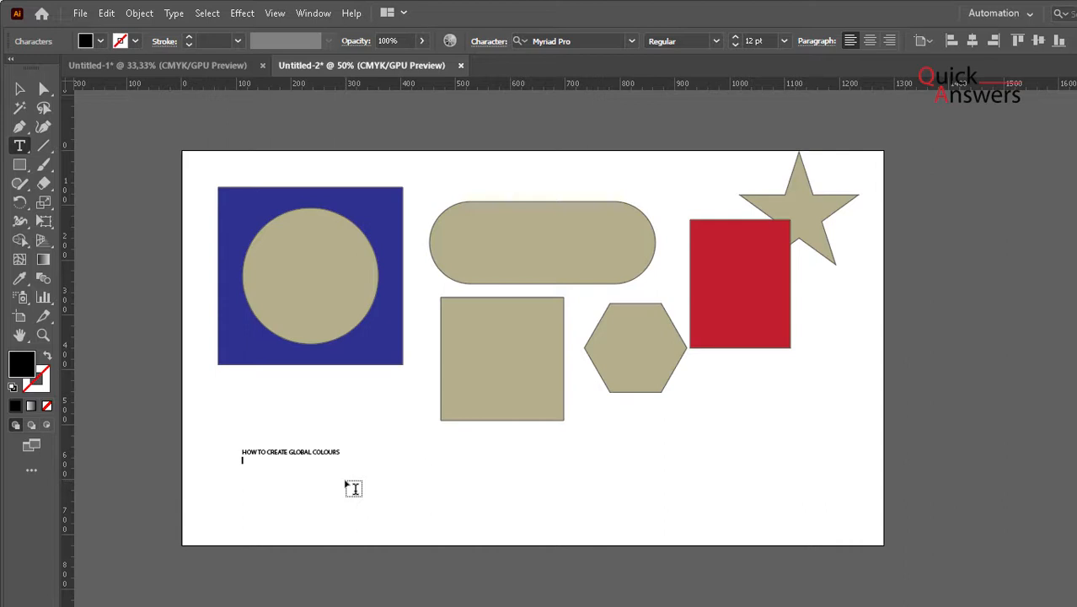
- Type the second line 'HOW TO CHANGE COLOUR TO ALL THE ARTWORK AT ONCE'
text(HOW TO C)
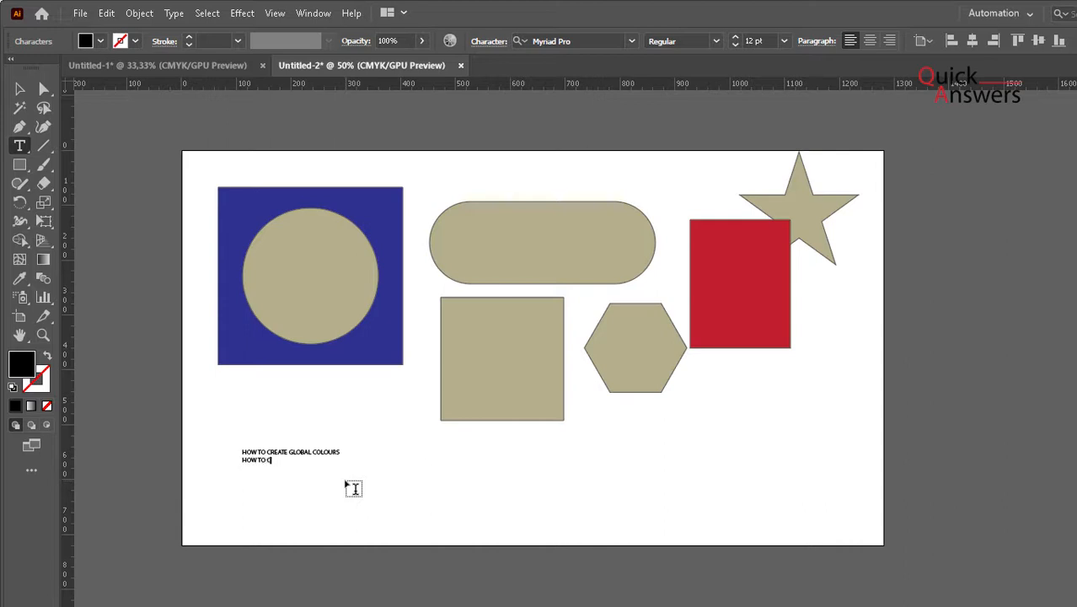
text(HANGE)
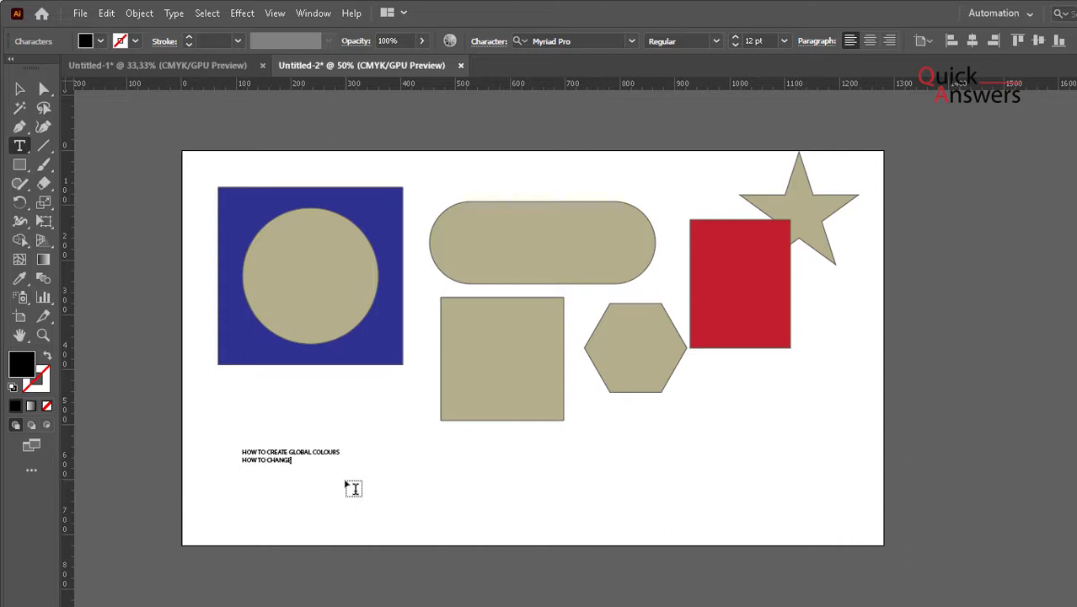
text(COLOUR TO ALL THE AR)
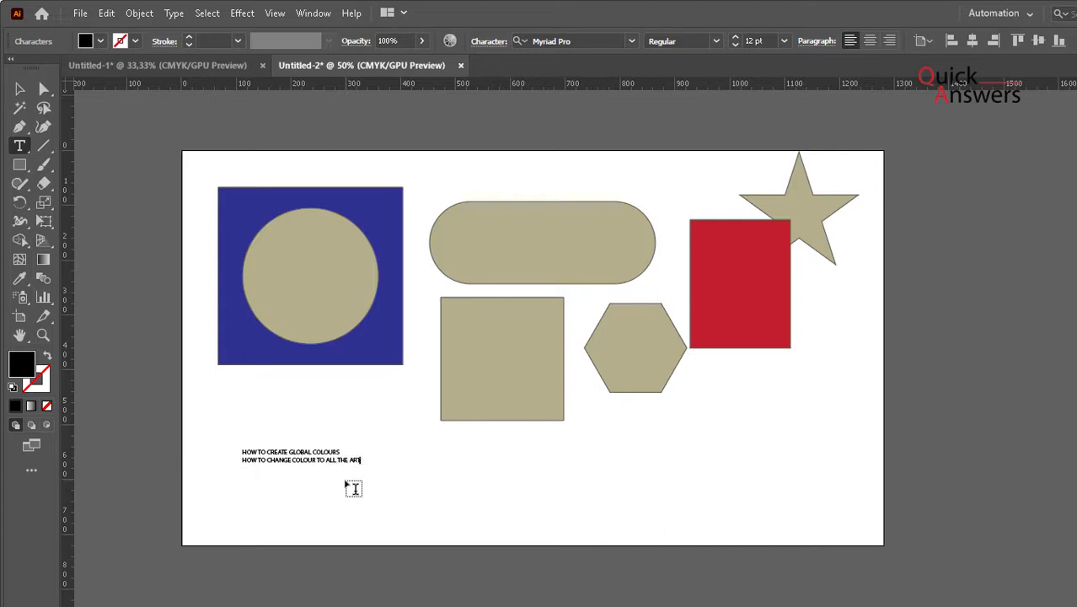
text(WORK AT)
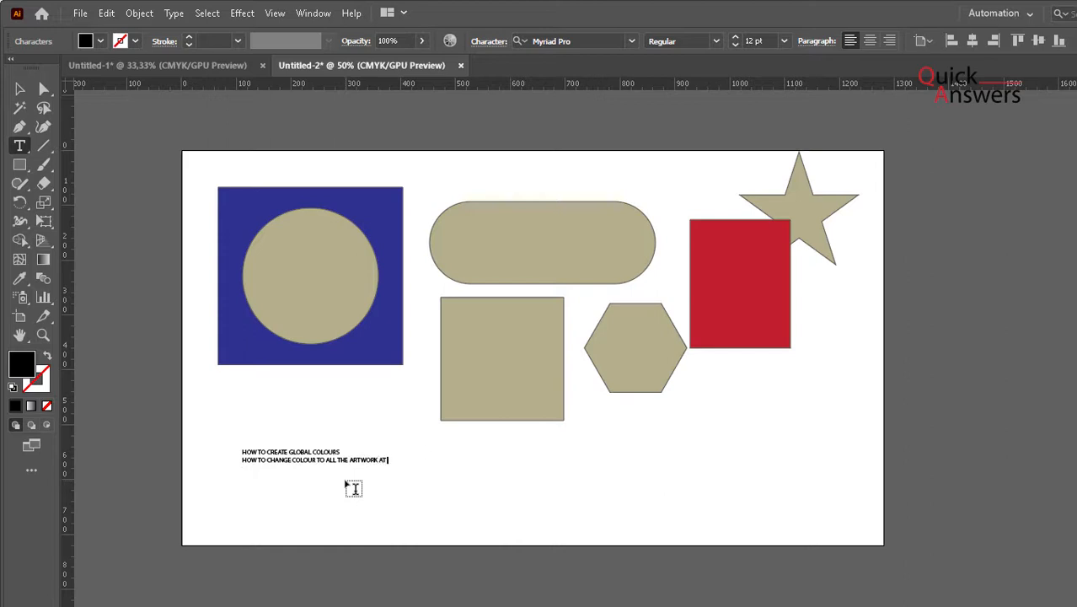
text(ONCE)
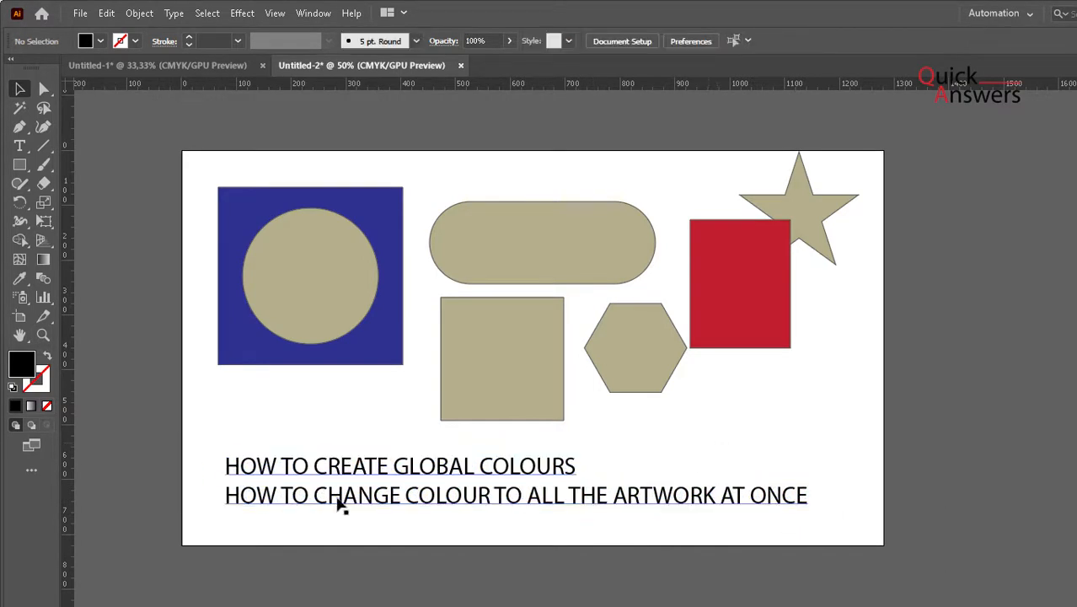
mouse_move(599, 506)
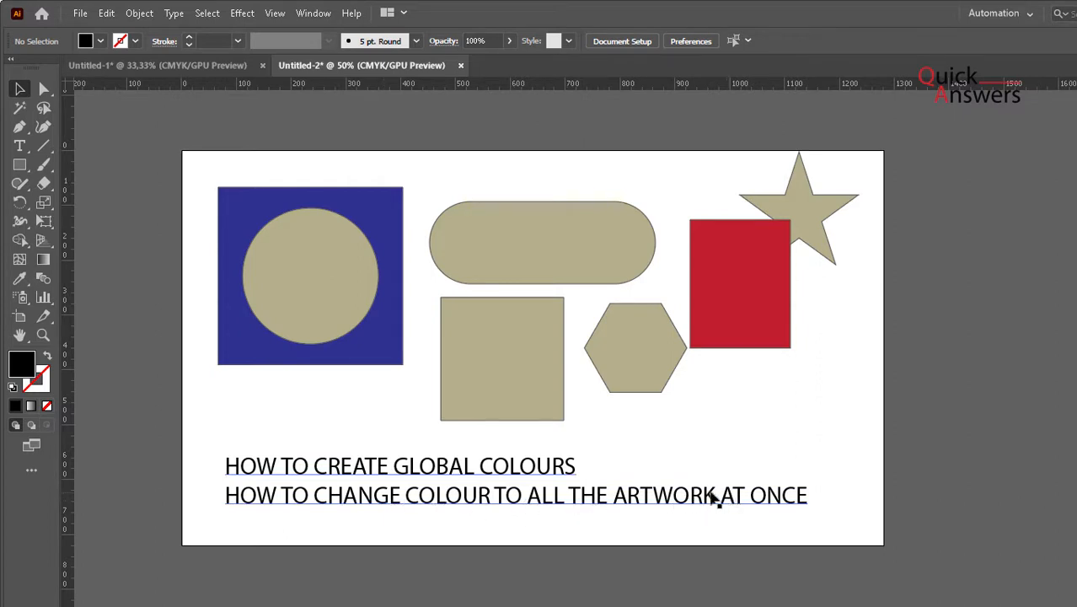
- Replace the word ARTWORK in the title with DESIGNS
click(20, 145)
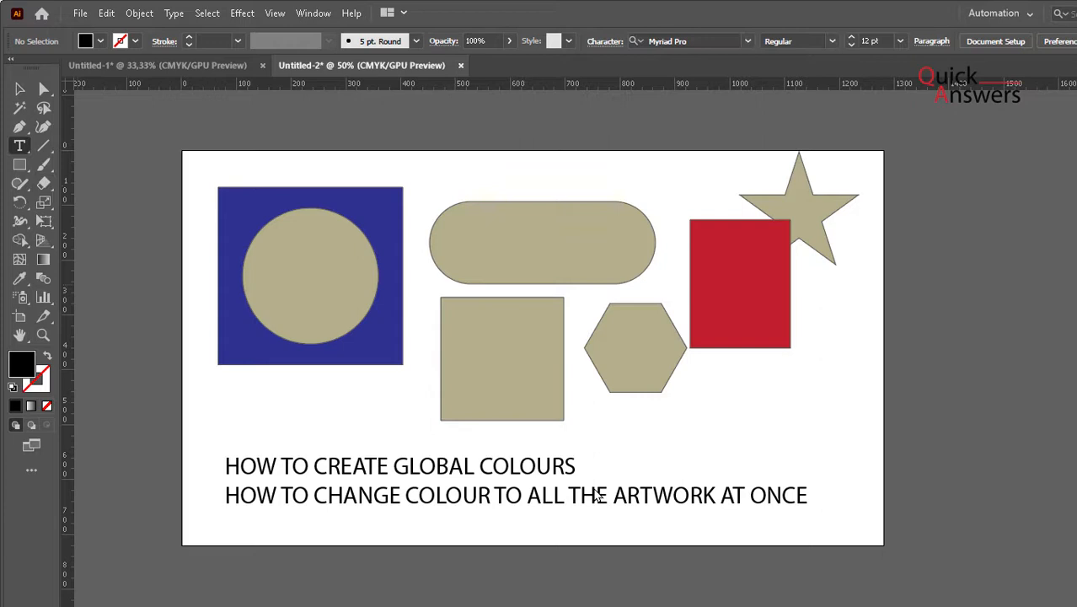
double_click(665, 496)
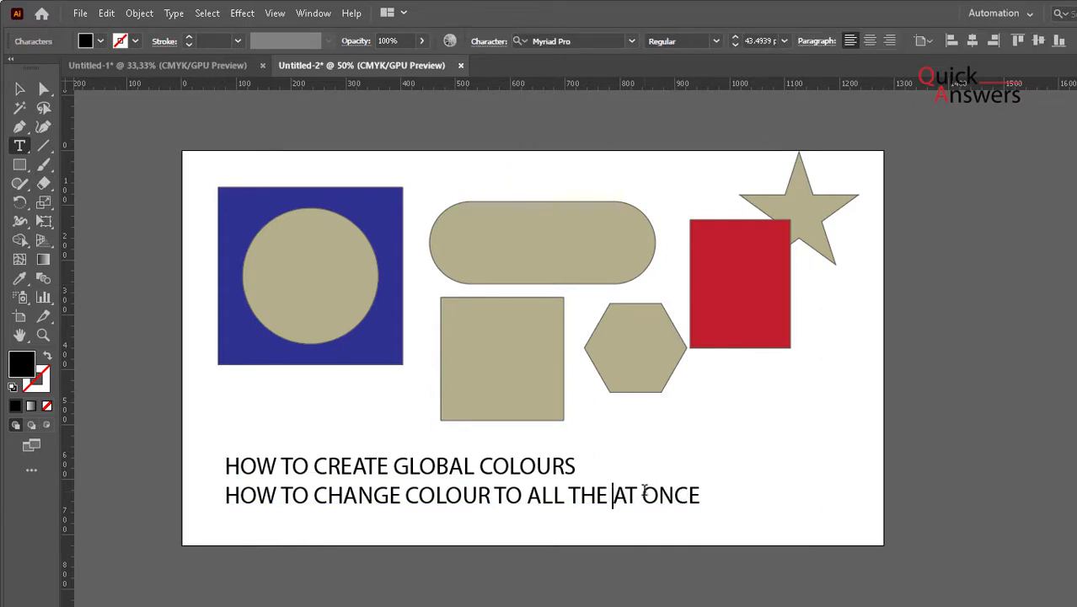
text(DESIGNS)
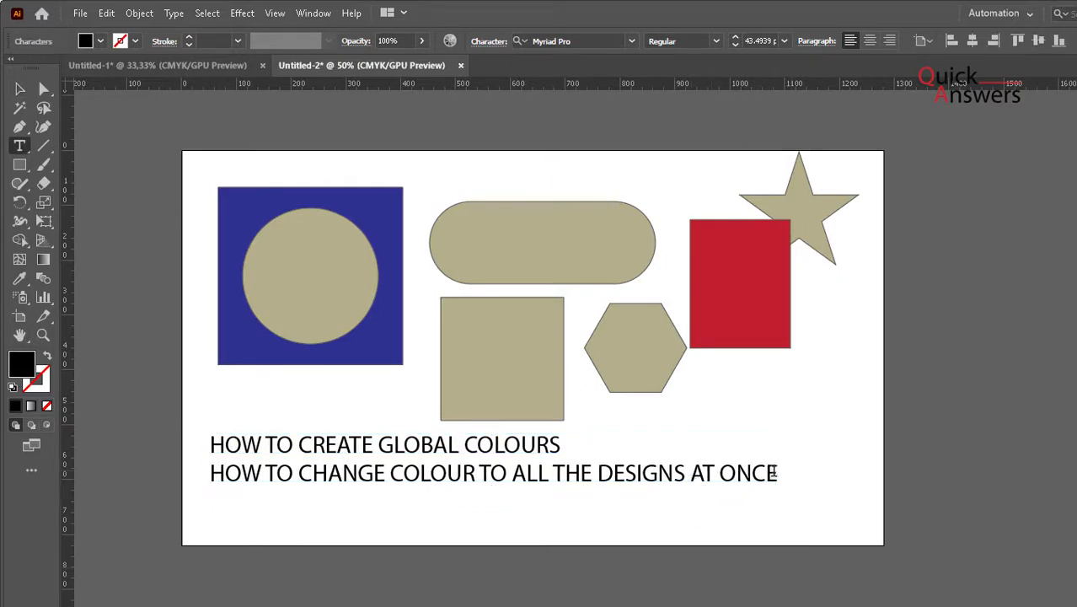
- Add a third title line reading 'ON ADOBE ILLUSTRATOR'
text(ON)
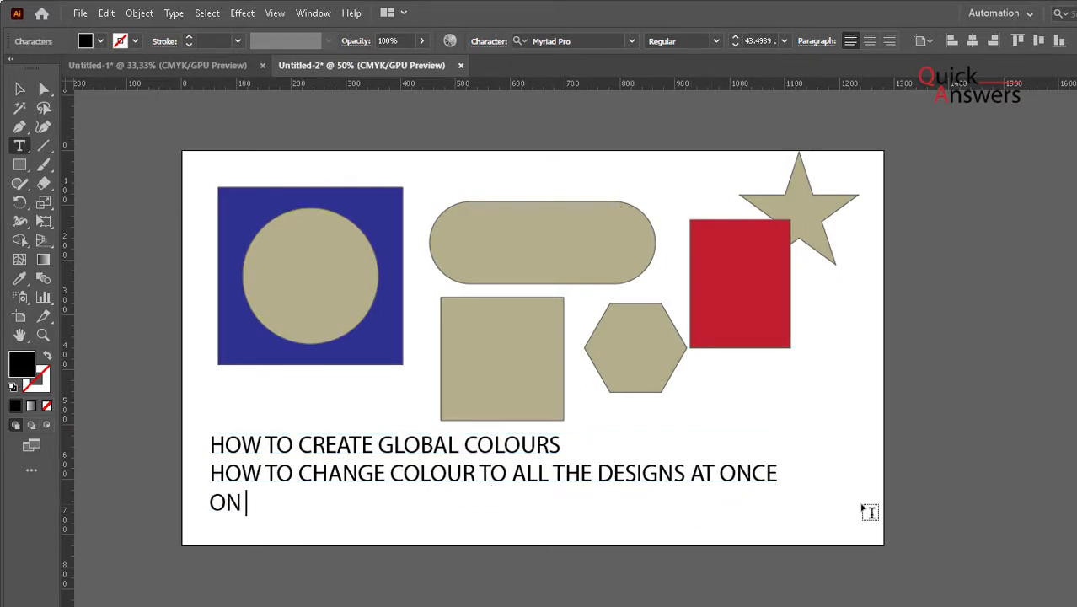
text(ADOBE)
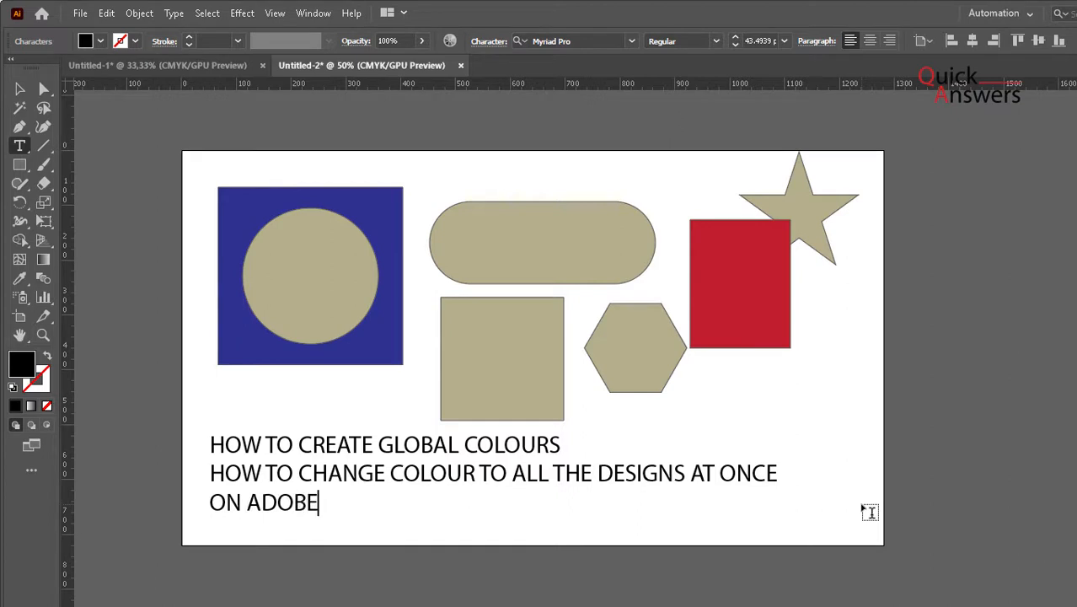
text(ILLUSTRA)
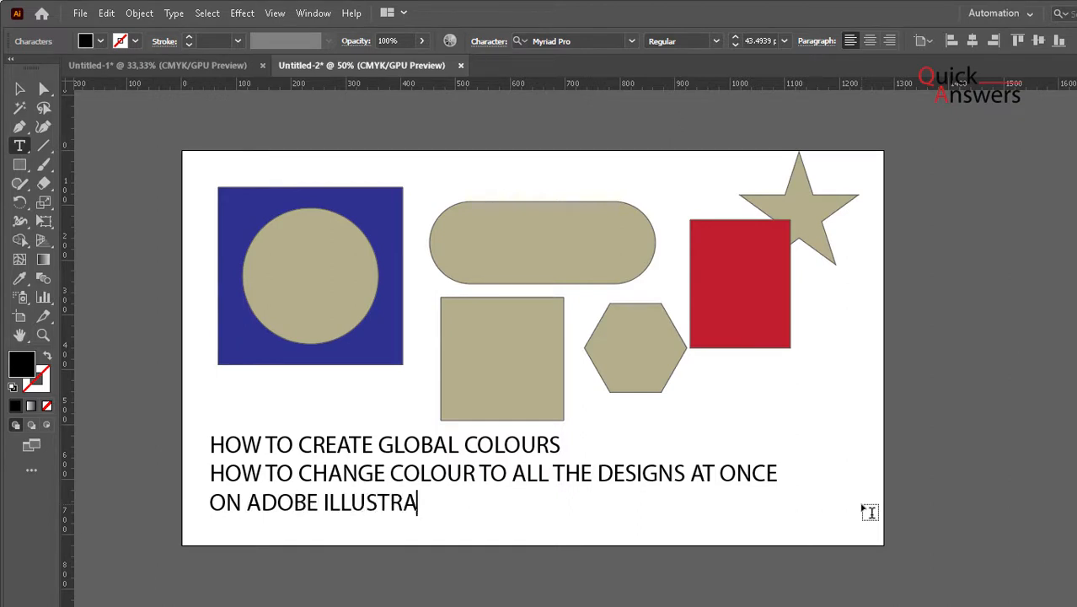
text(TOR)
click(575, 41)
text(aria)
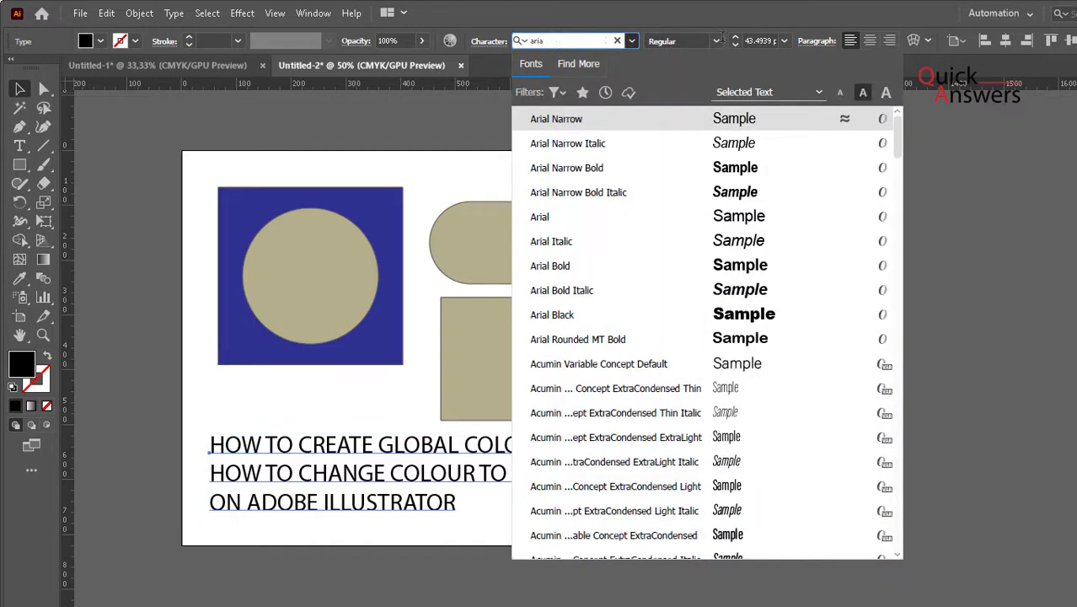
- Set the title font to Arial Bold
click(550, 267)
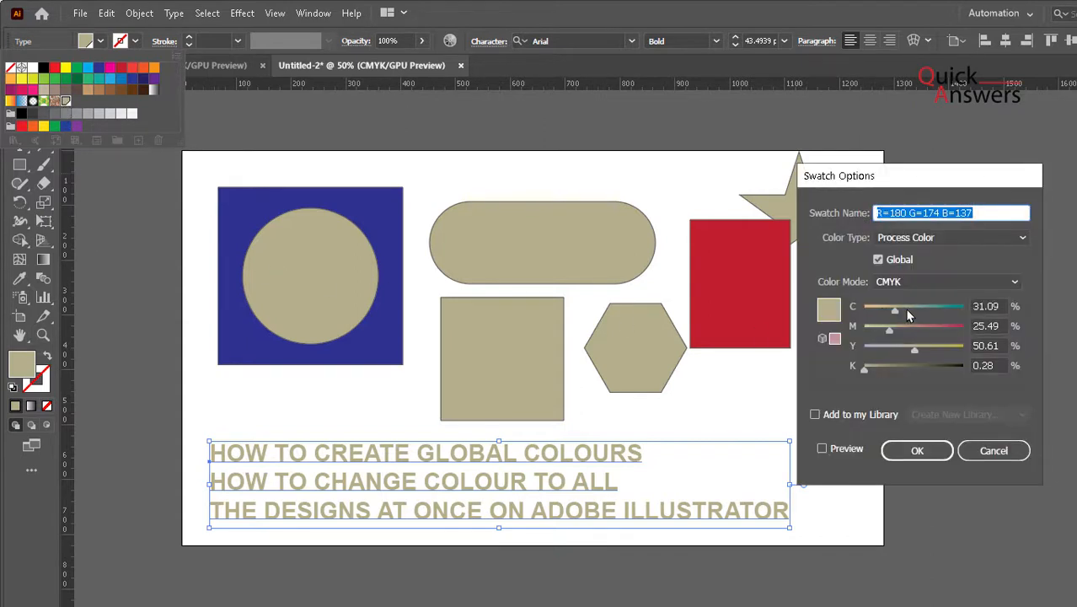
- Set the global swatch to navy, CMYK 100/45/0/70, recolouring all shapes and the title
drag(890, 327, 953, 327)
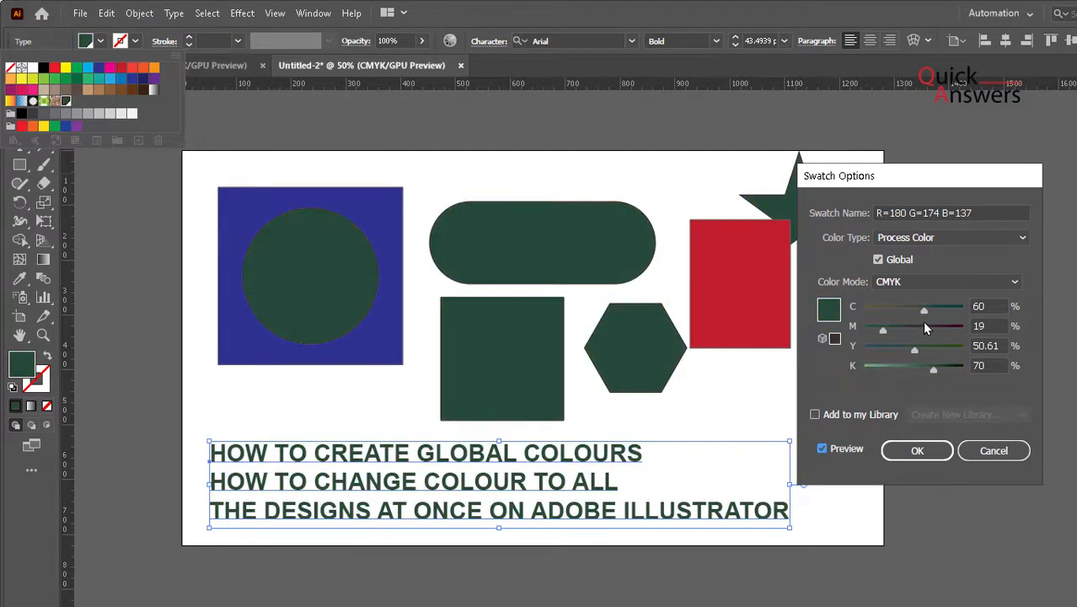
drag(884, 327, 875, 327)
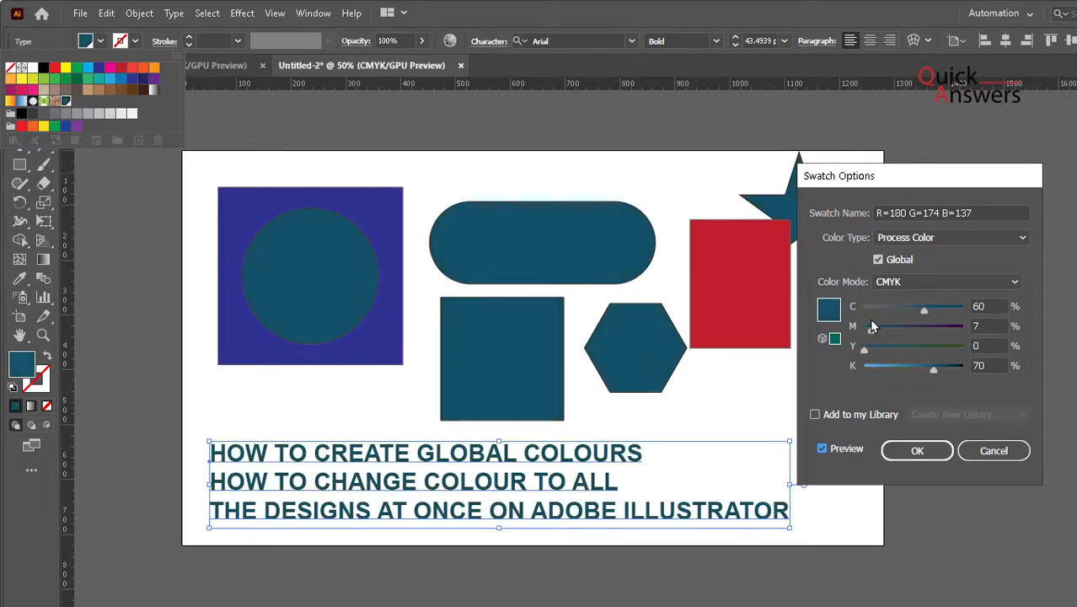
mouse_move(870, 347)
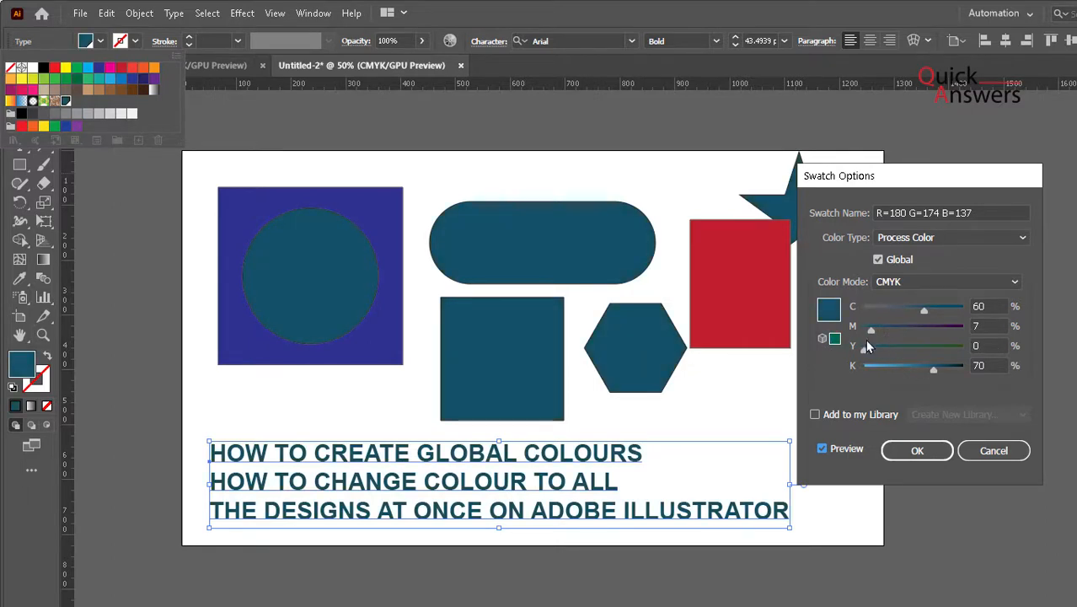
drag(872, 327, 910, 327)
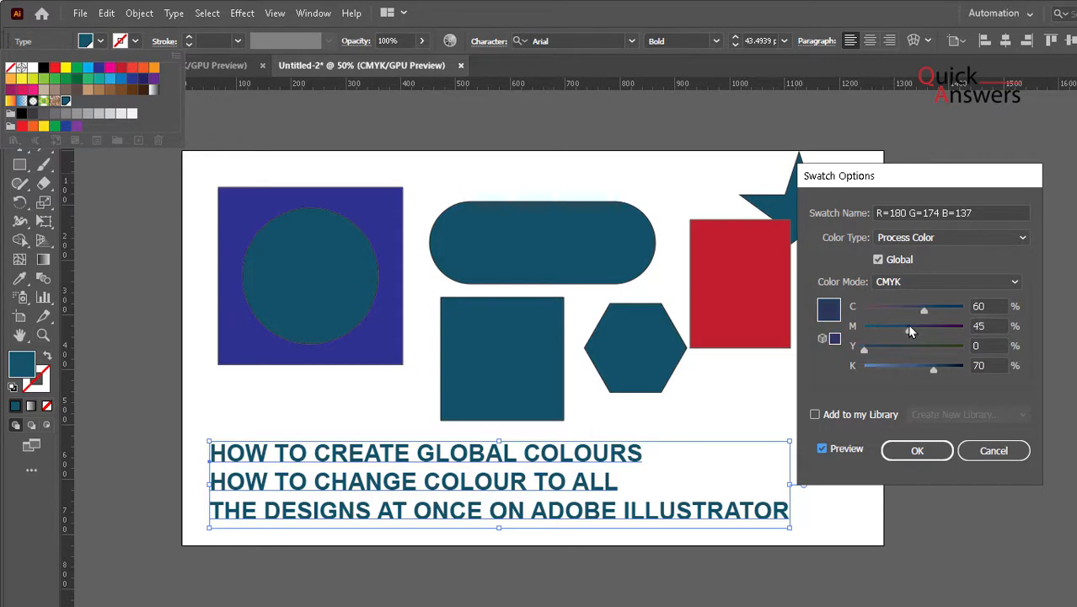
drag(924, 310, 964, 310)
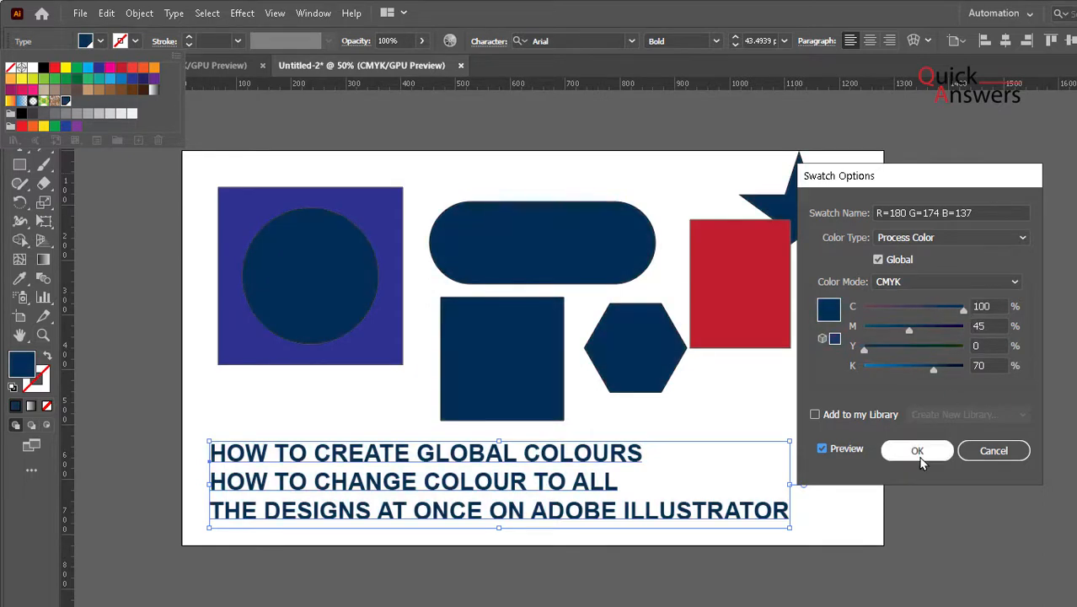
click(917, 450)
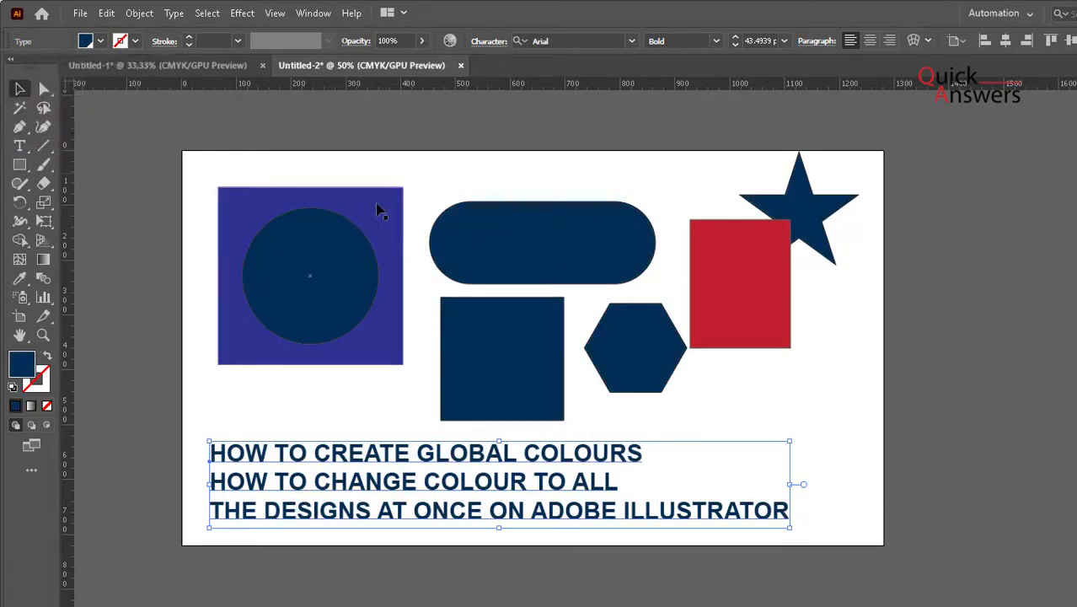
- Fill the blue square behind the circle and the red rectangle with the orange swatch
click(310, 277)
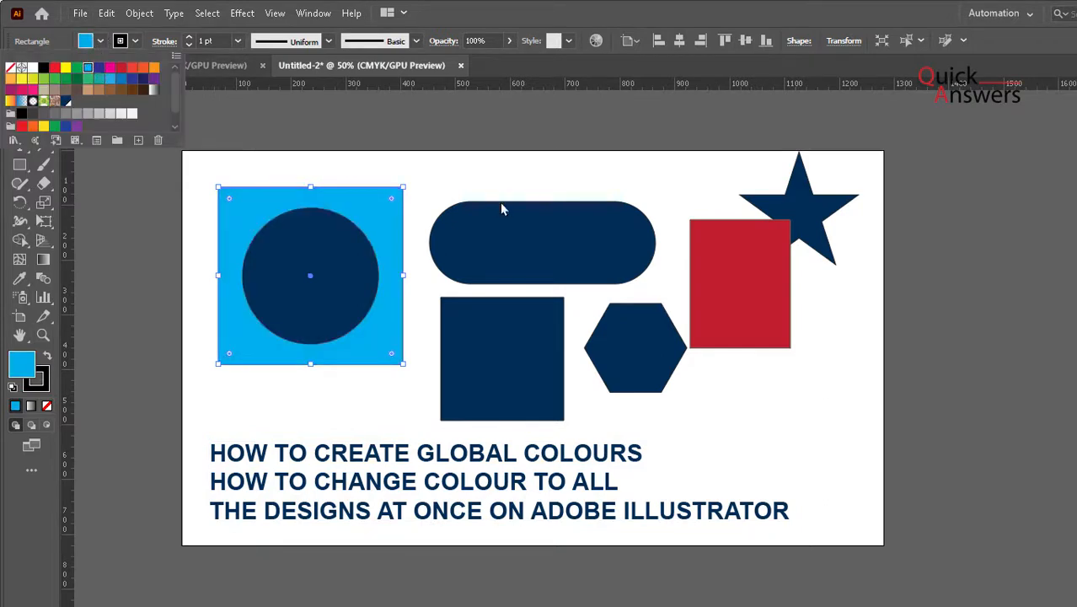
click(101, 76)
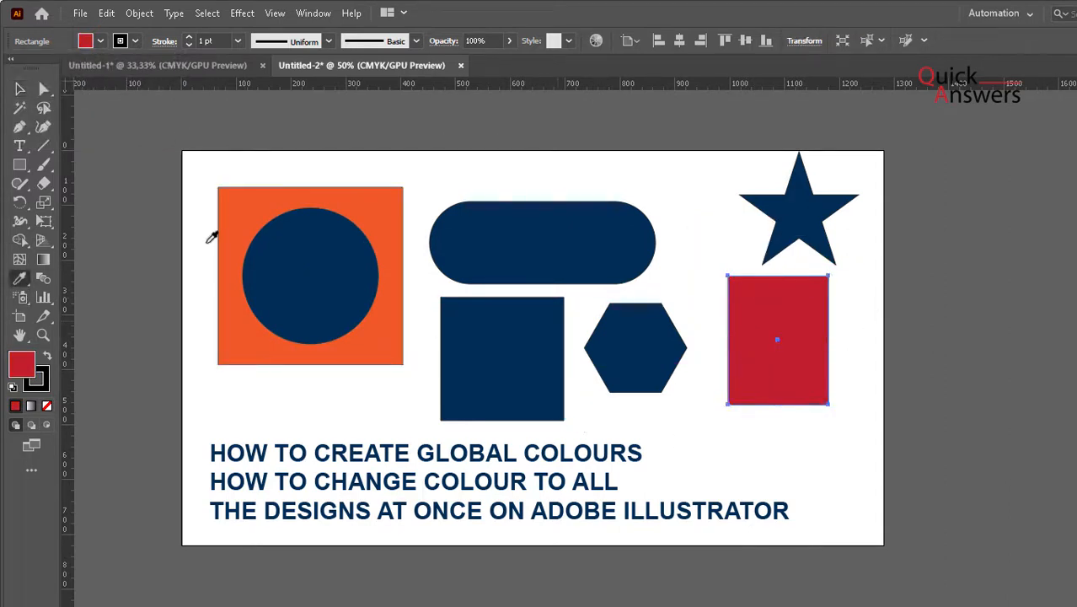
click(777, 341)
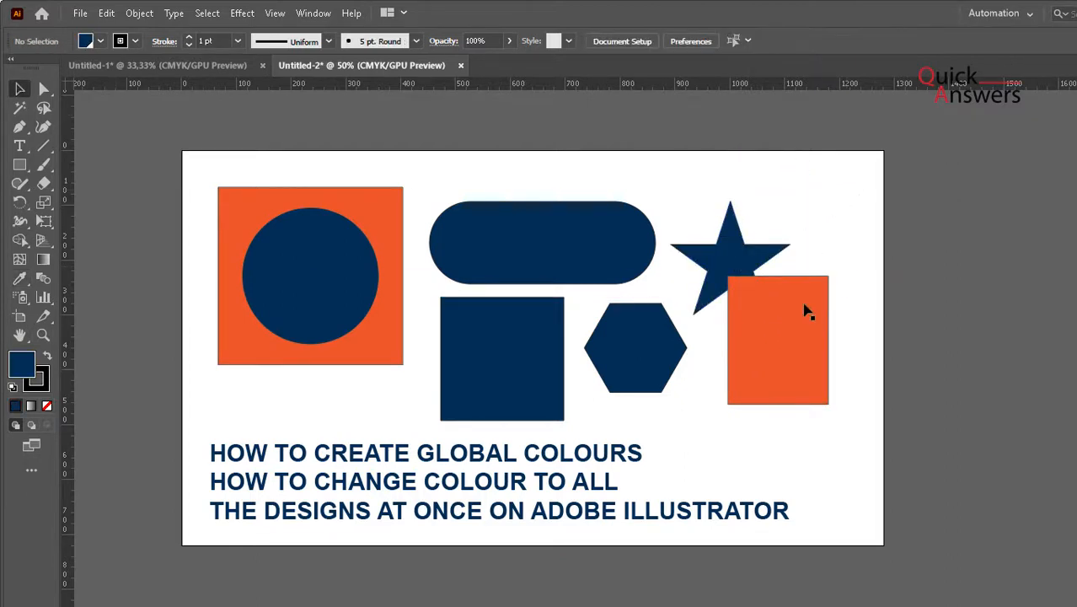
mouse_move(526, 290)
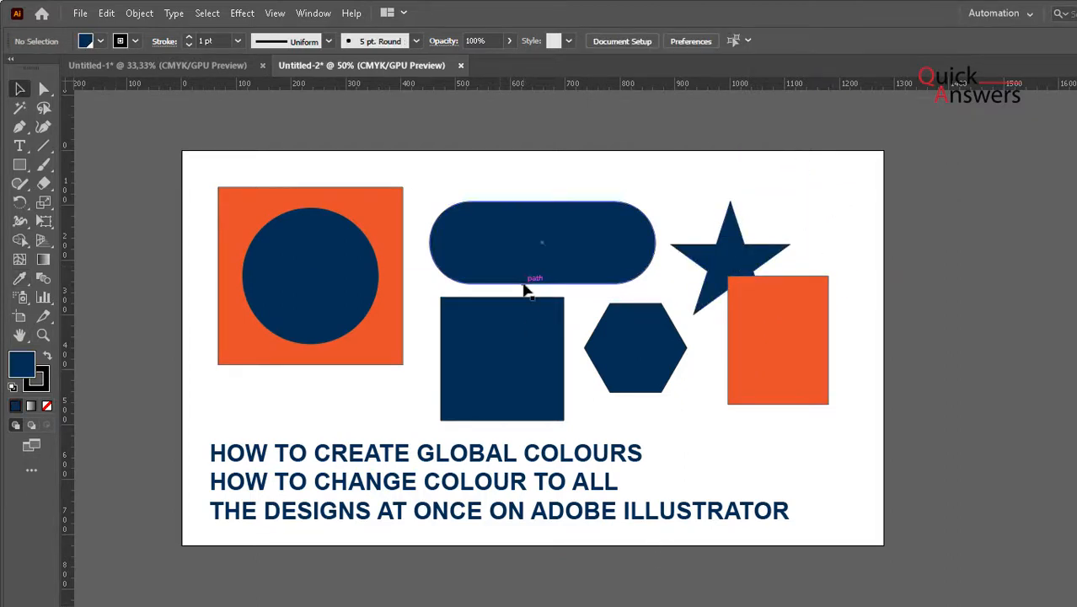